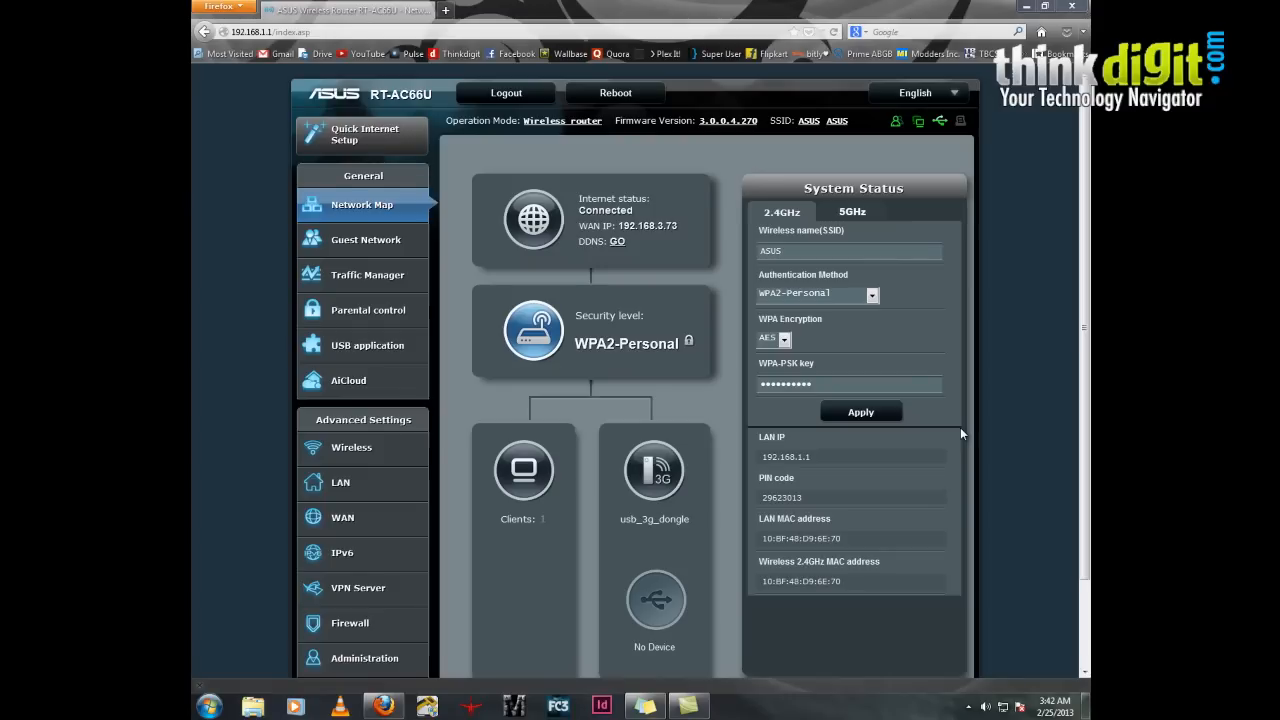
mouse_move(950, 425)
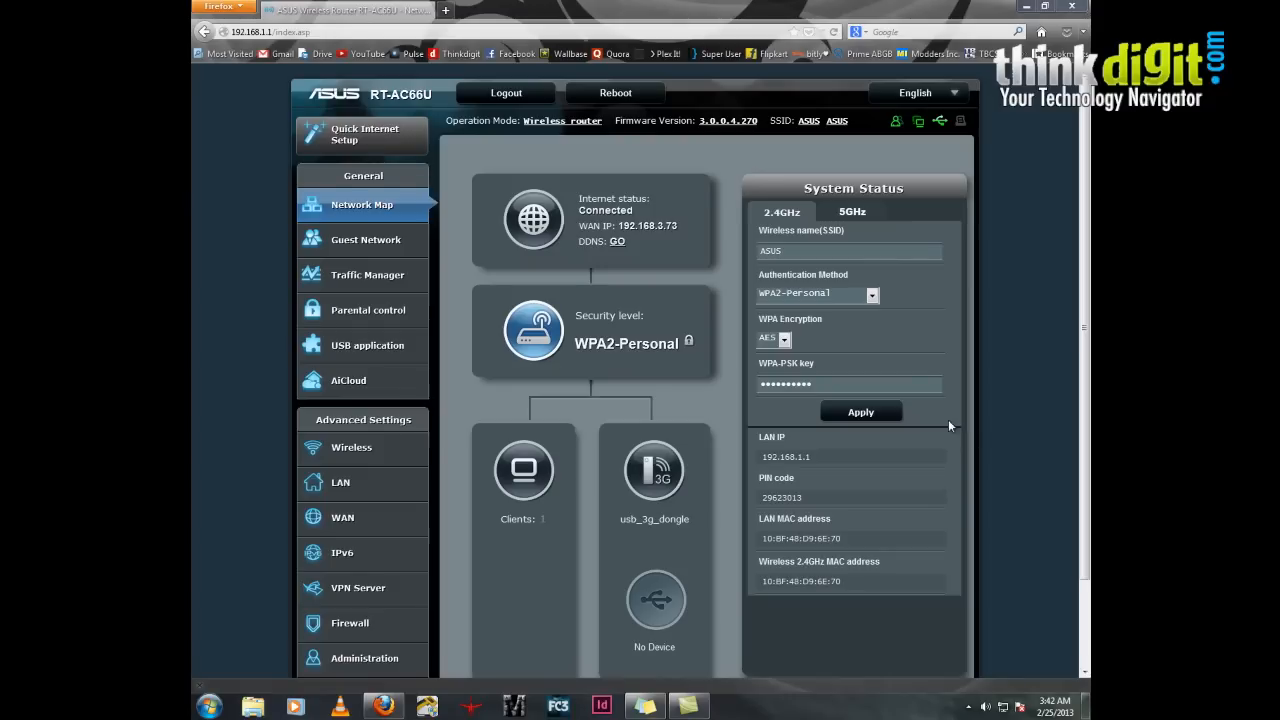
mouse_move(593, 553)
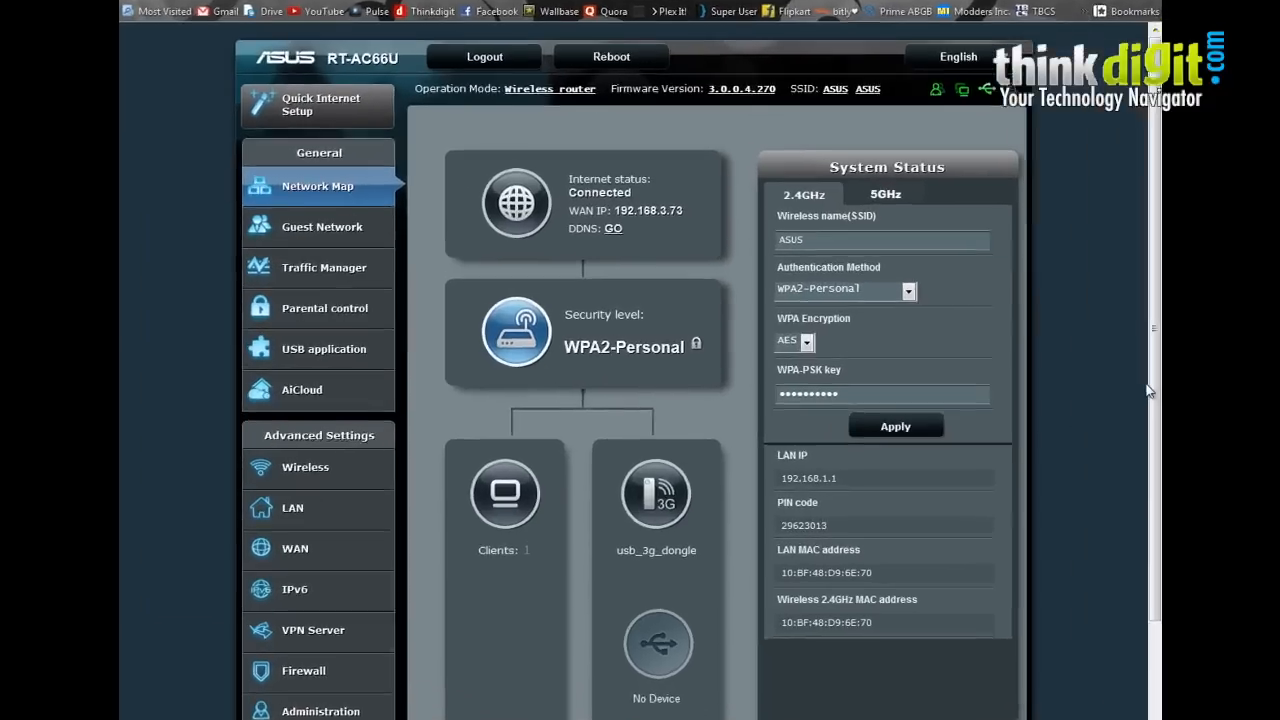
Show the Client status panel listing the one connected computer with its IP address.
scroll(down, 3)
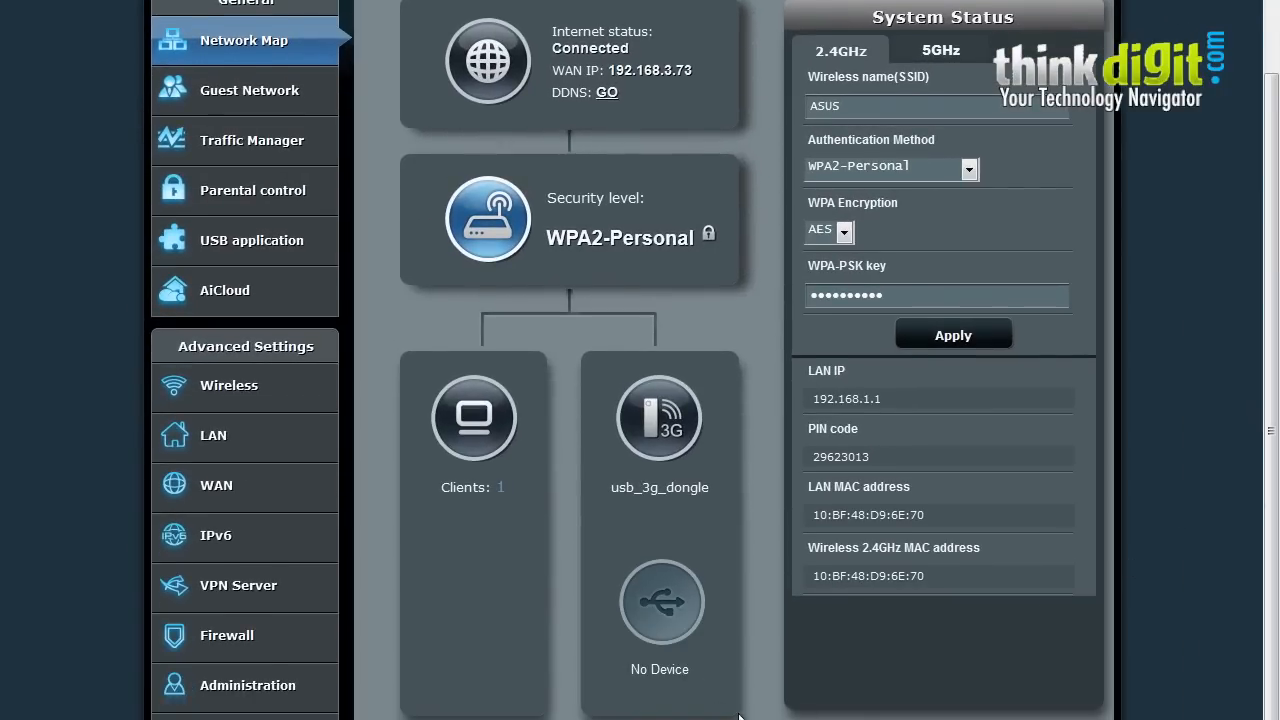
mouse_move(608, 452)
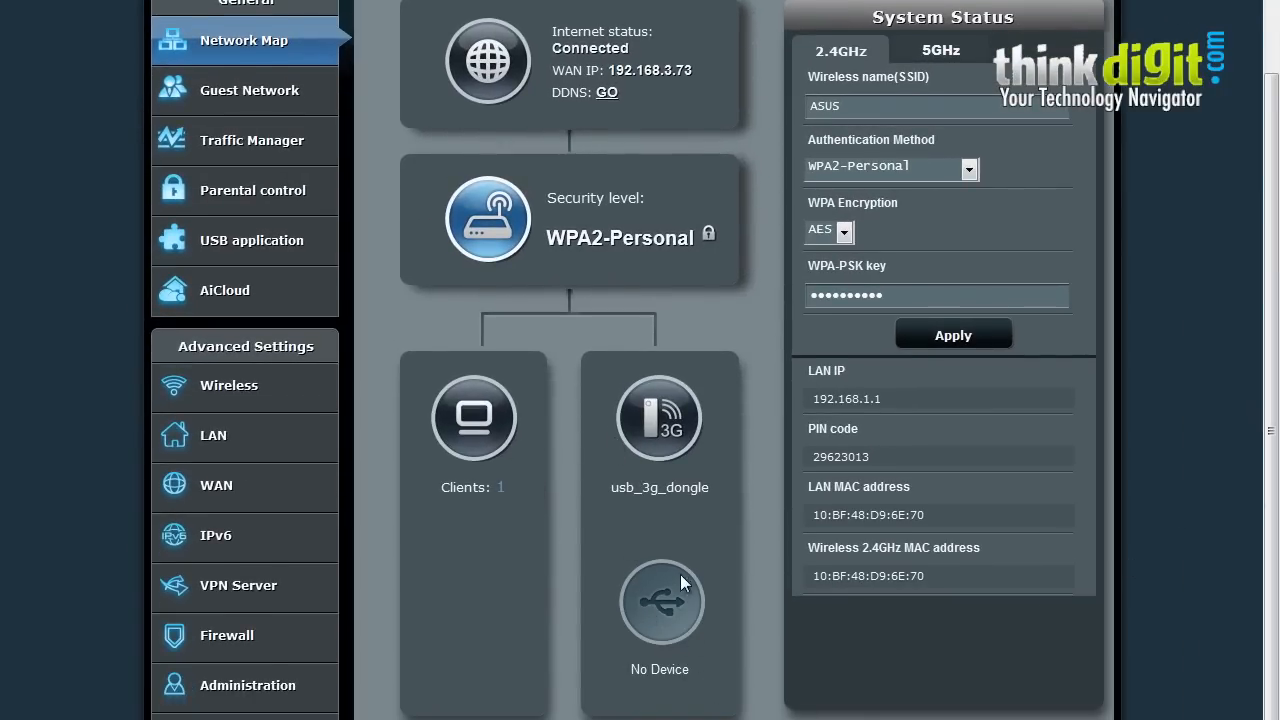
mouse_move(645, 465)
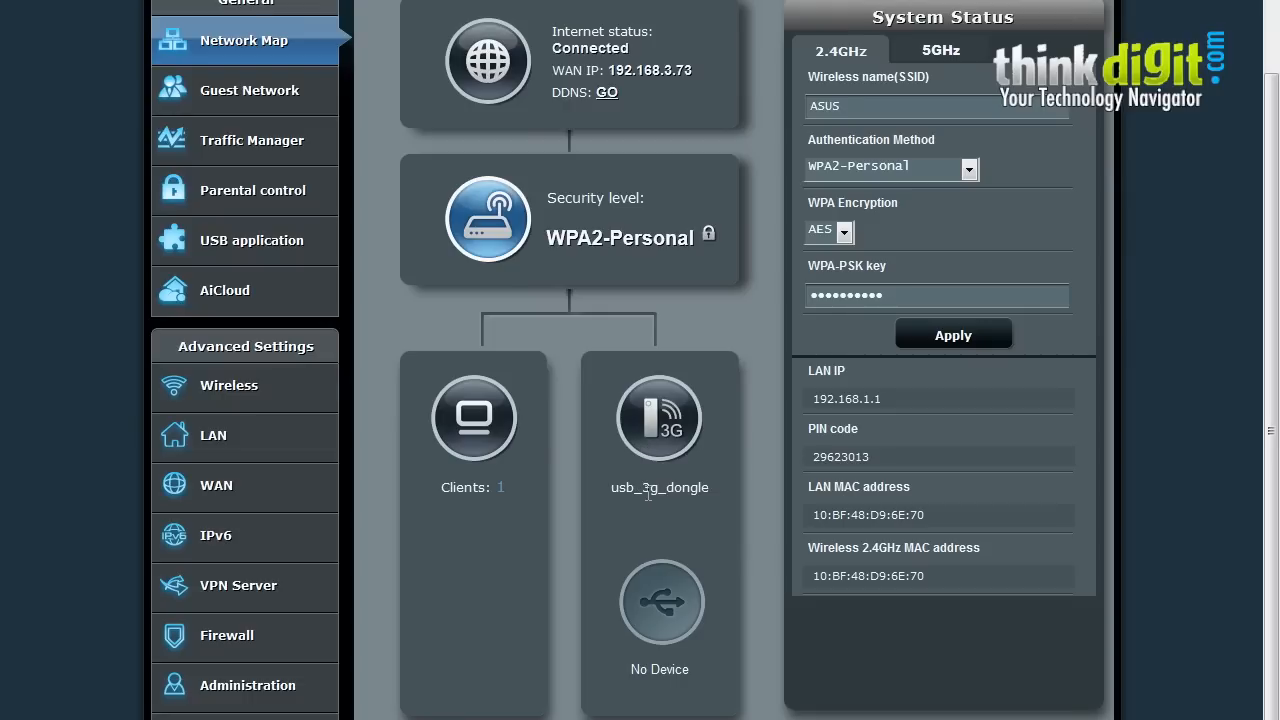
mouse_move(518, 480)
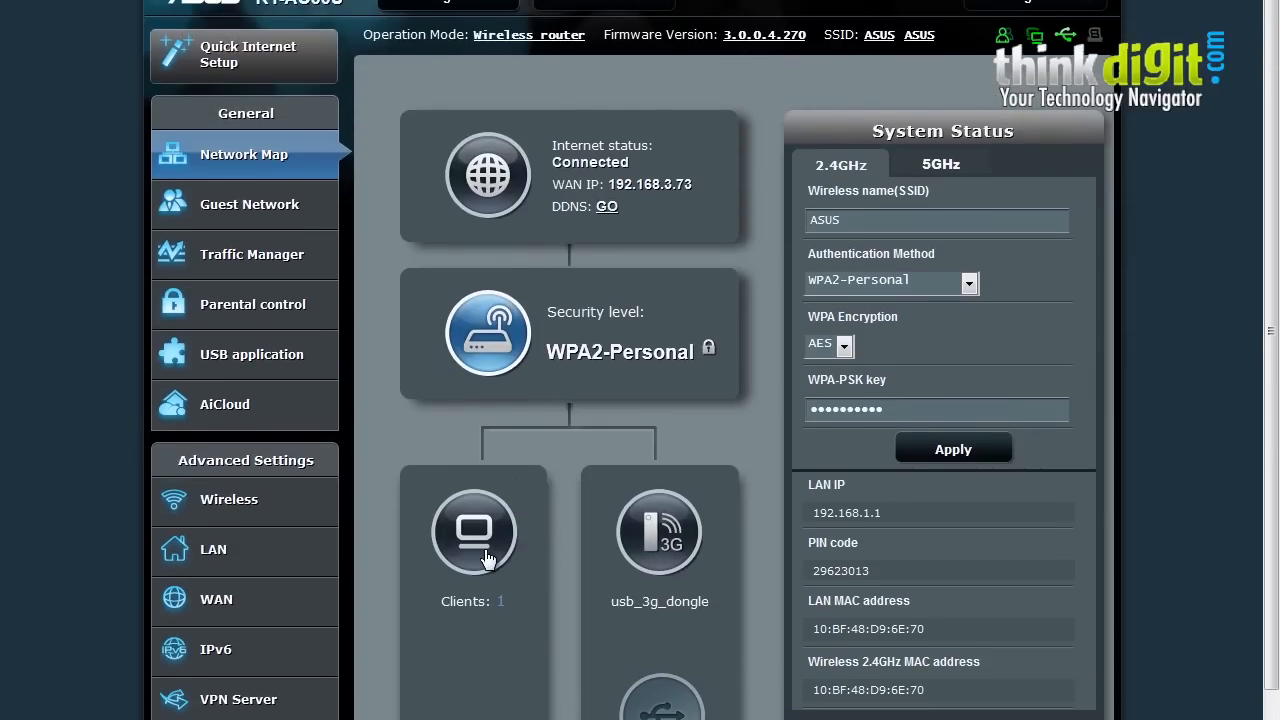
click(473, 531)
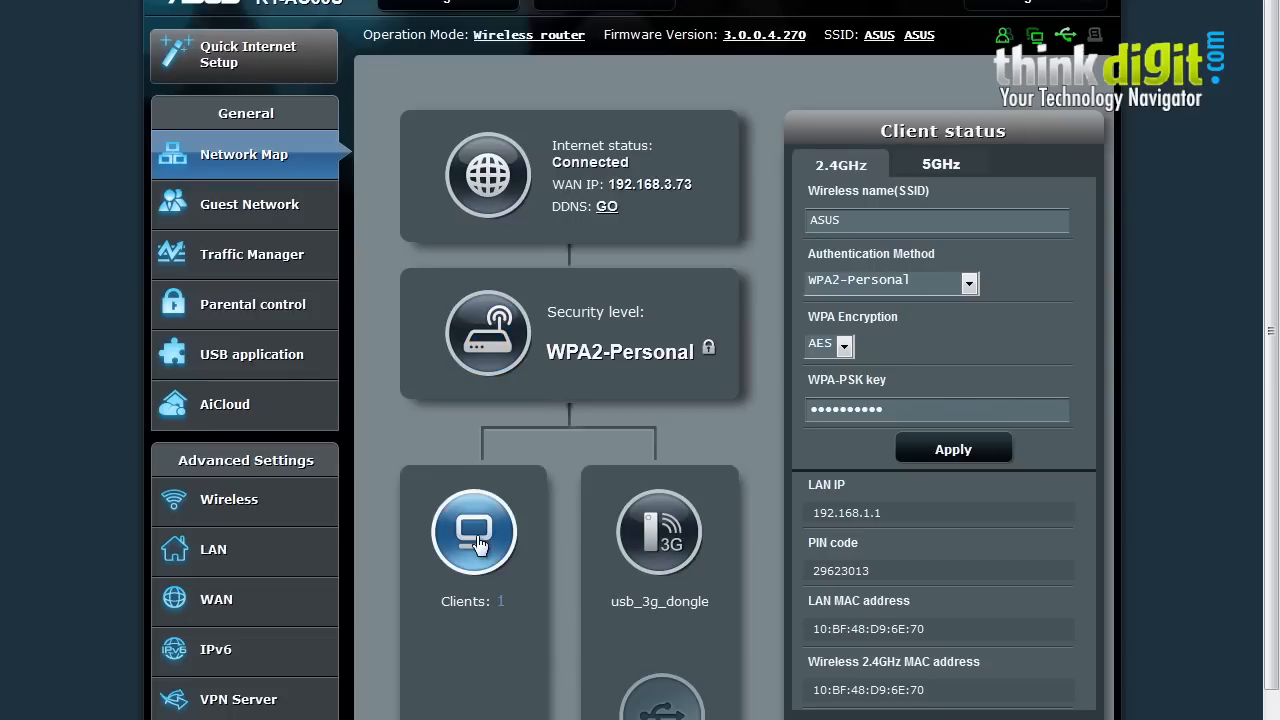
click(473, 531)
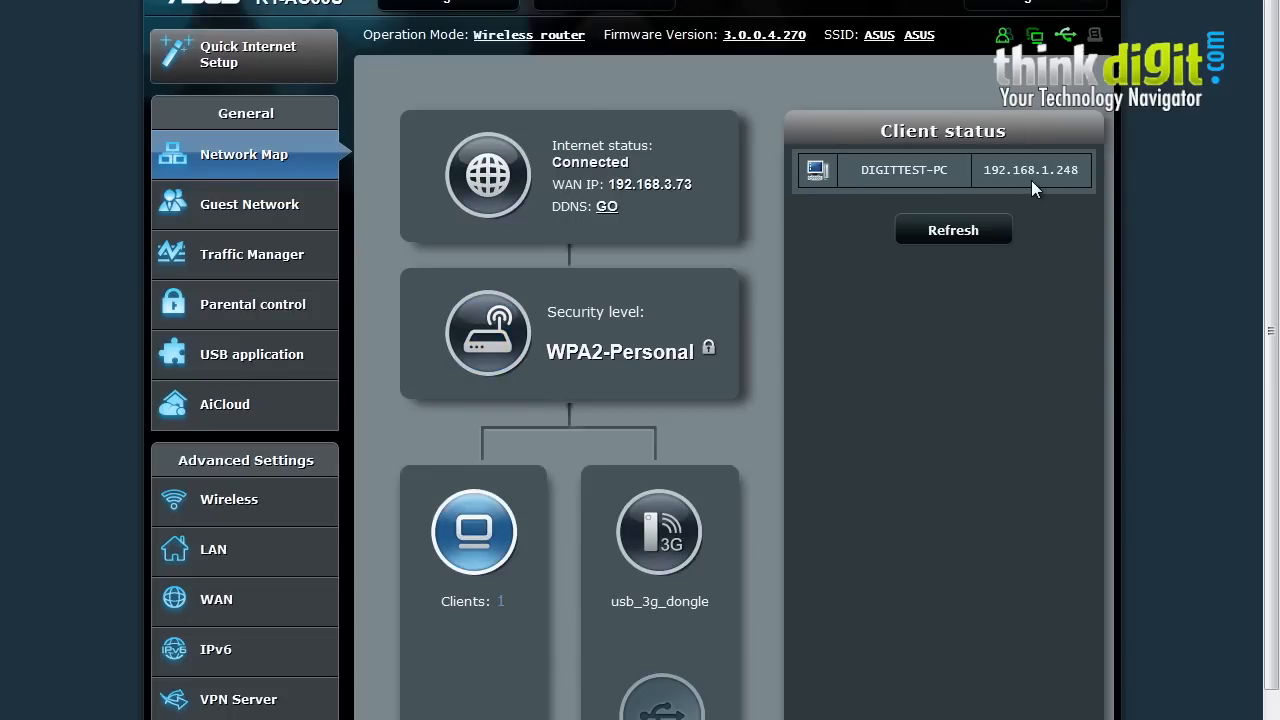
mouse_move(725, 195)
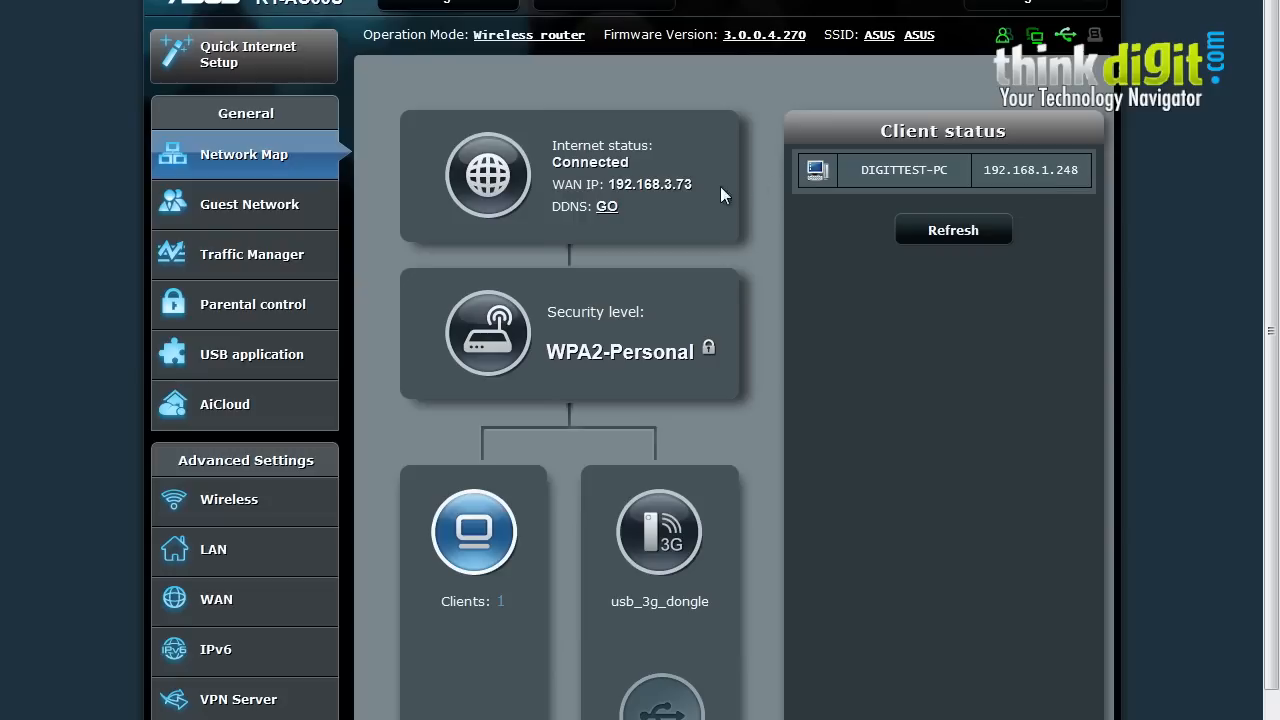
mouse_move(518, 337)
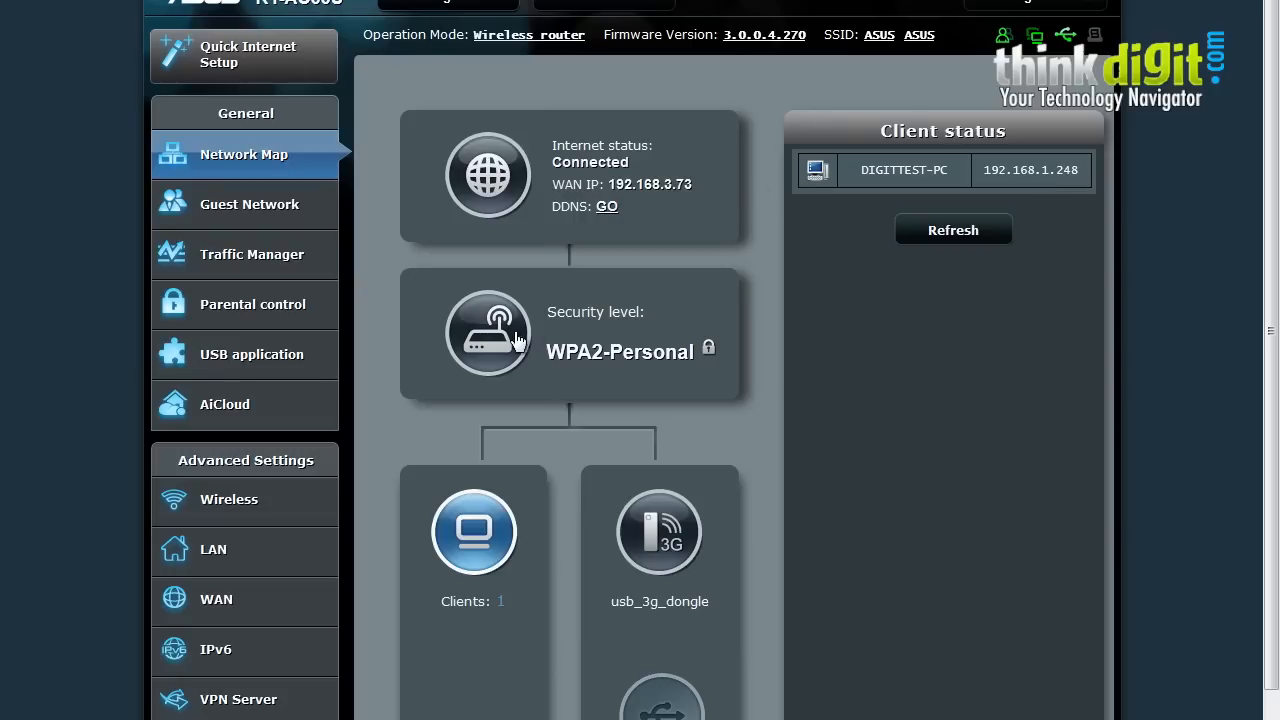
Return to the router's wireless system status, view the 5GHz band, then go to Guest Network.
click(488, 332)
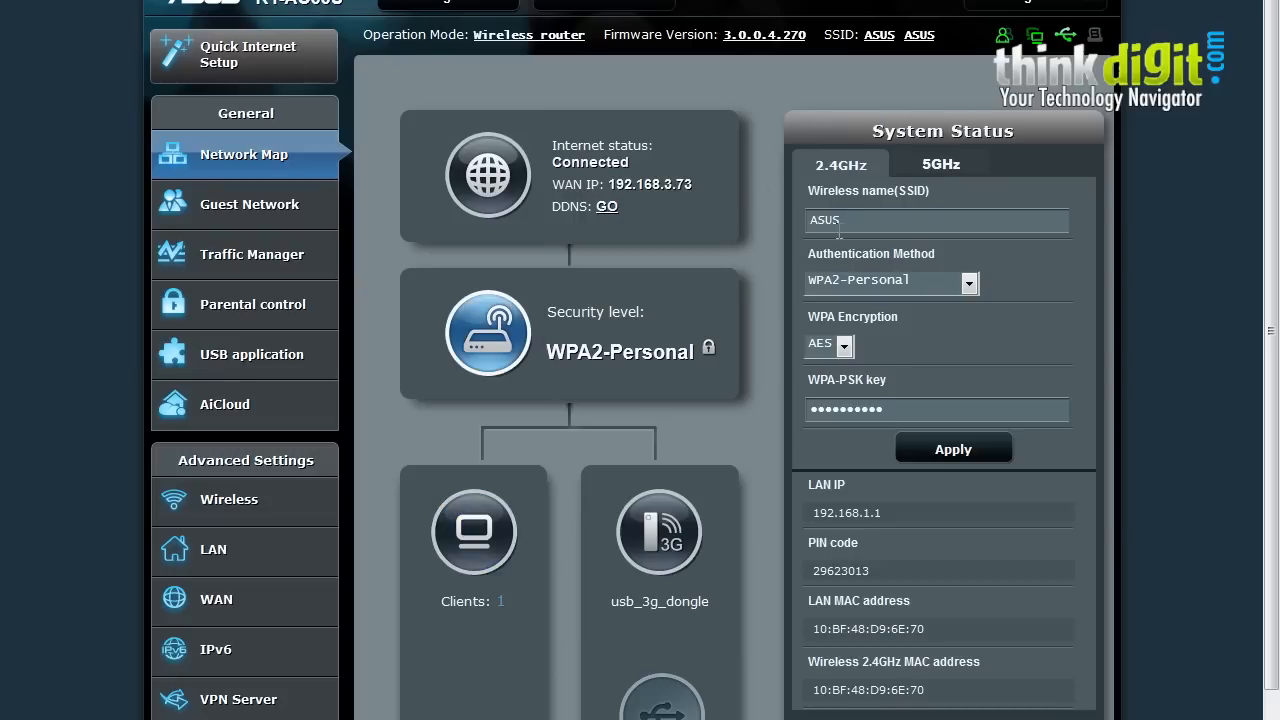
mouse_move(877, 191)
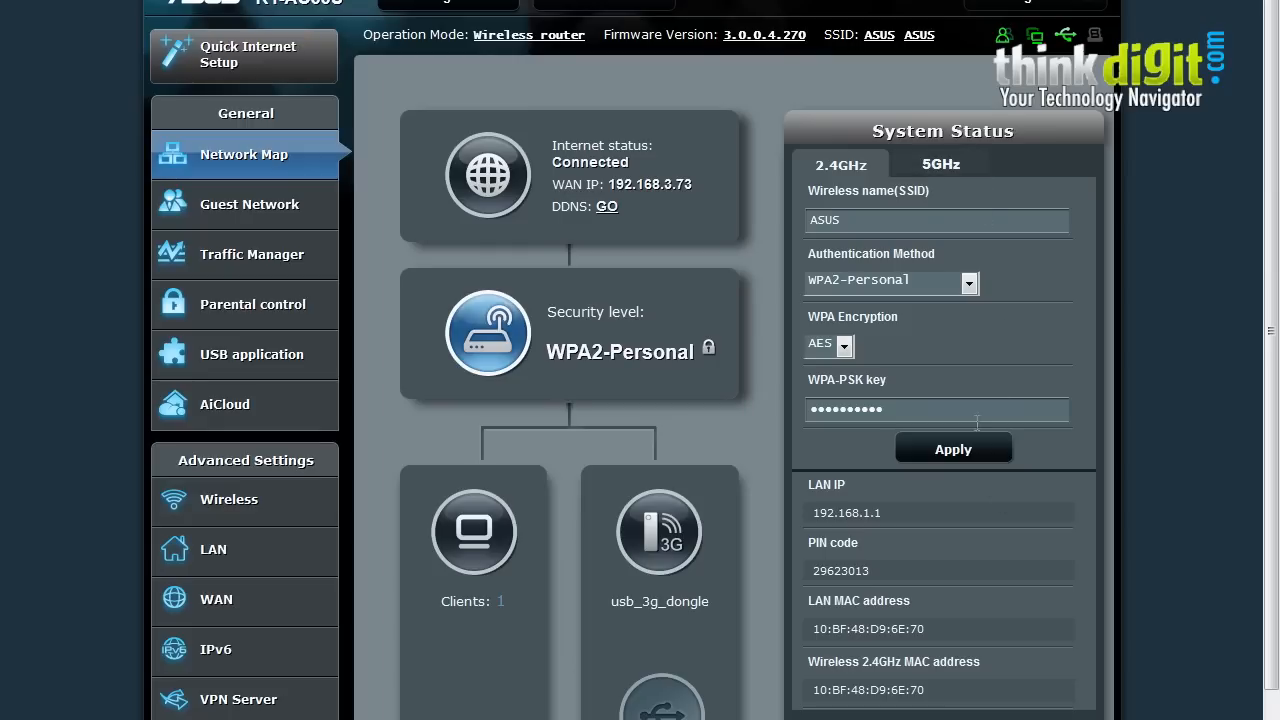
mouse_move(930, 526)
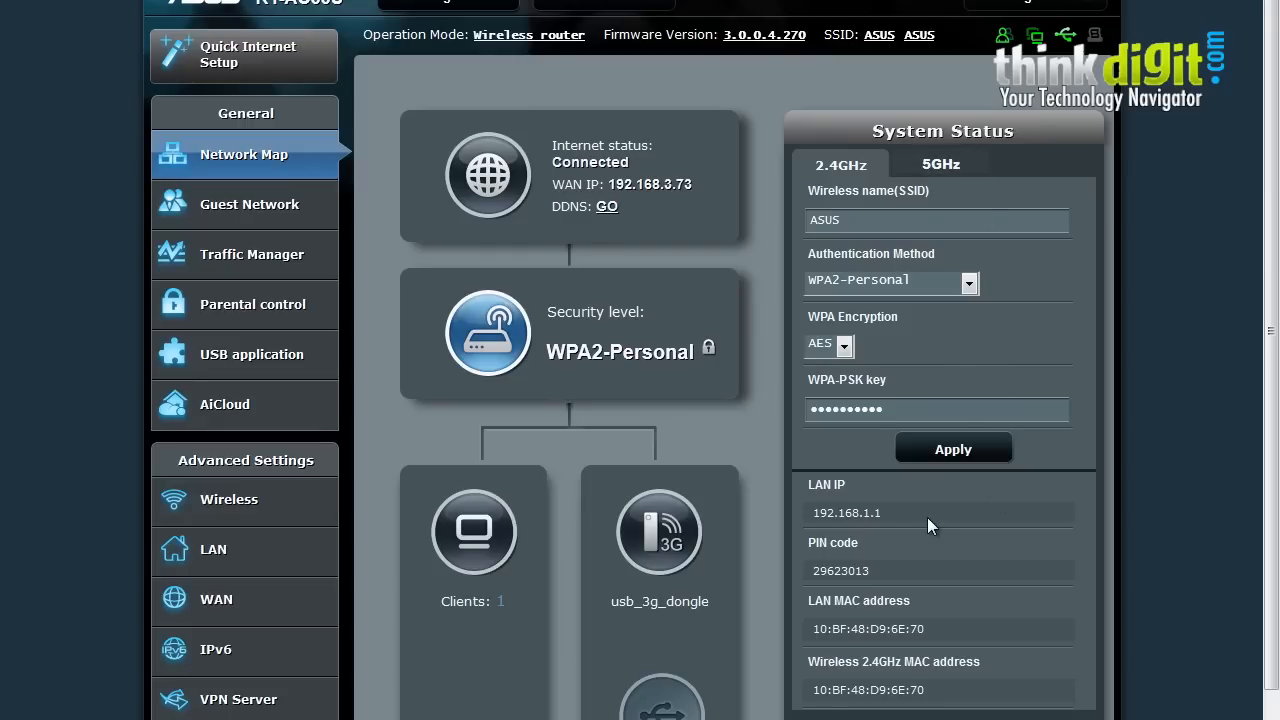
mouse_move(920, 531)
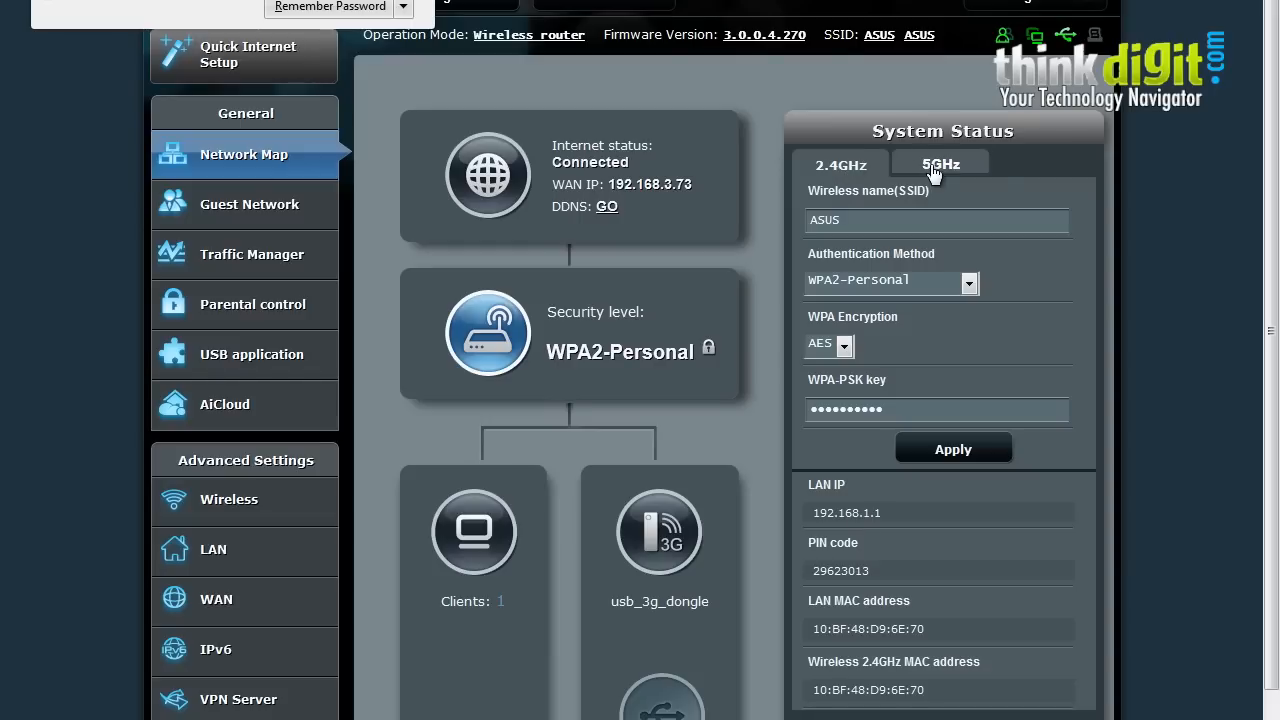
click(939, 164)
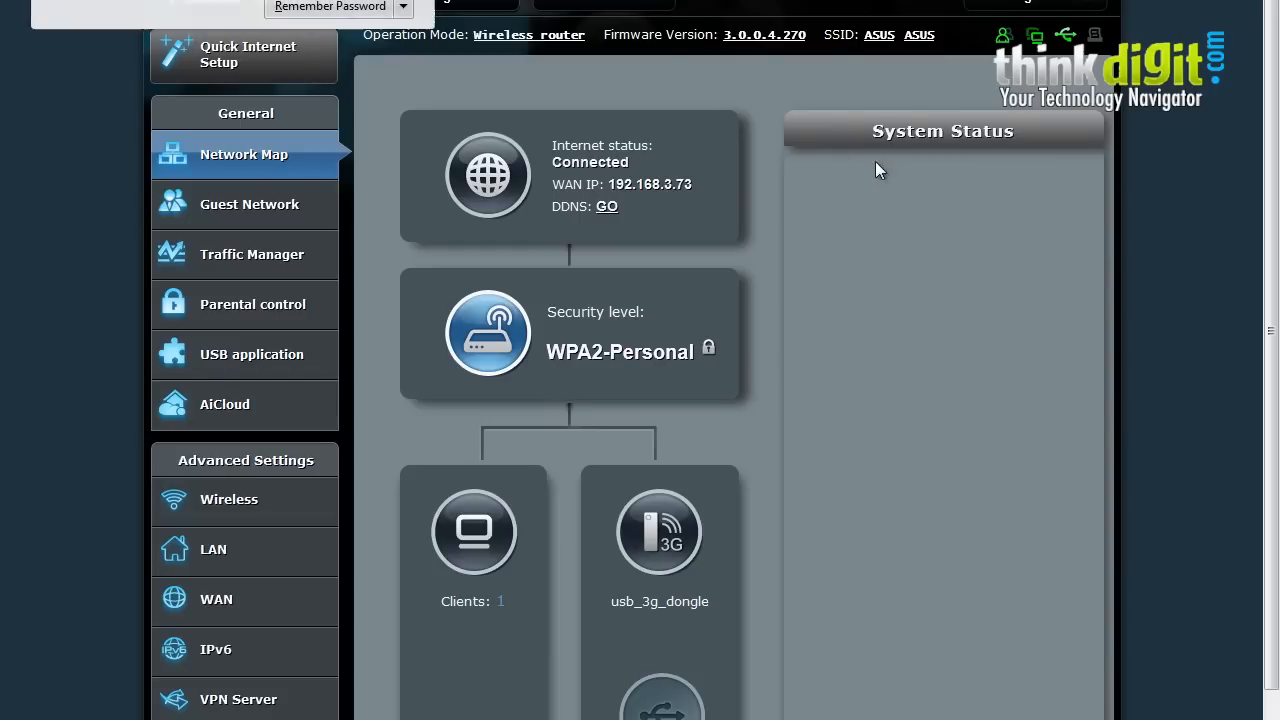
click(840, 163)
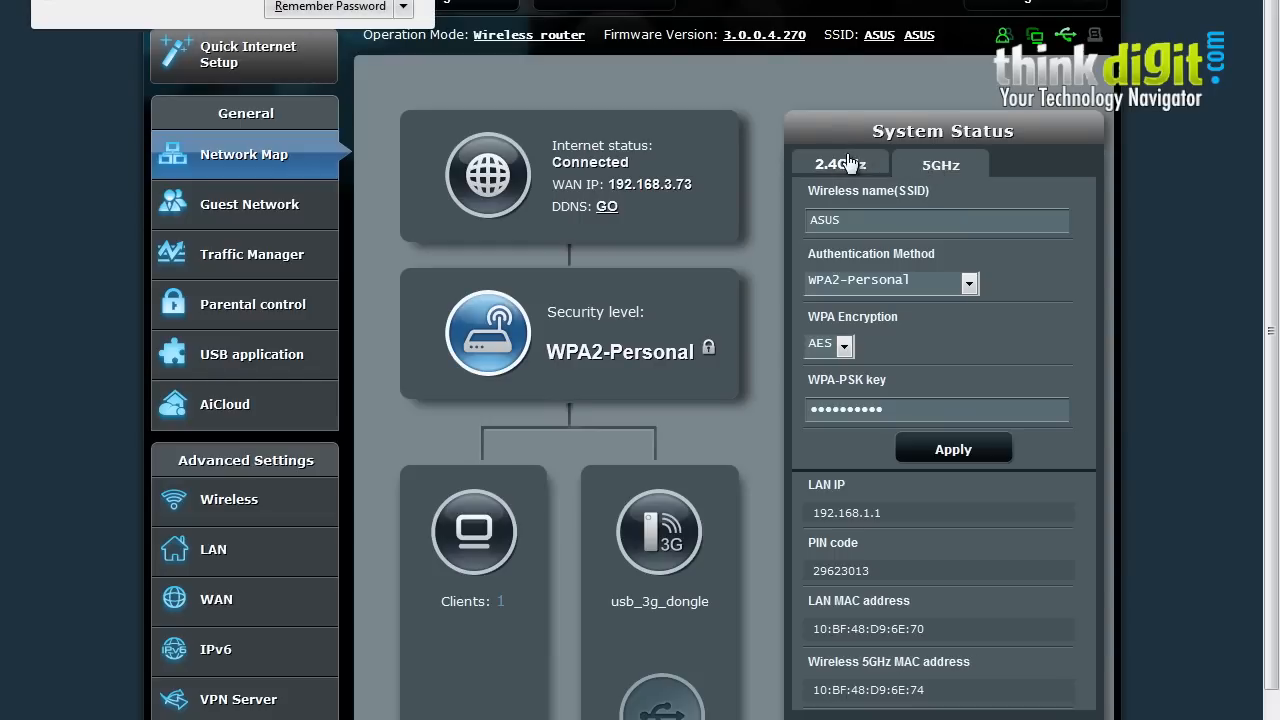
click(249, 204)
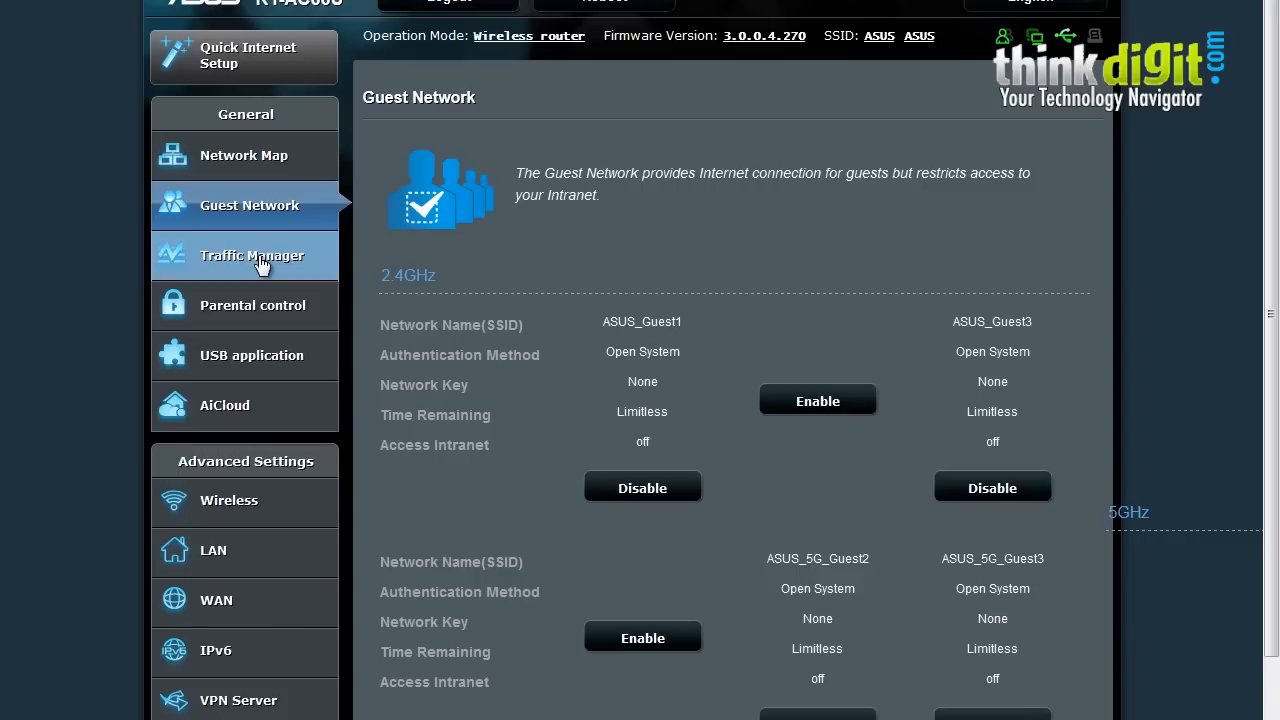
mouse_move(750, 211)
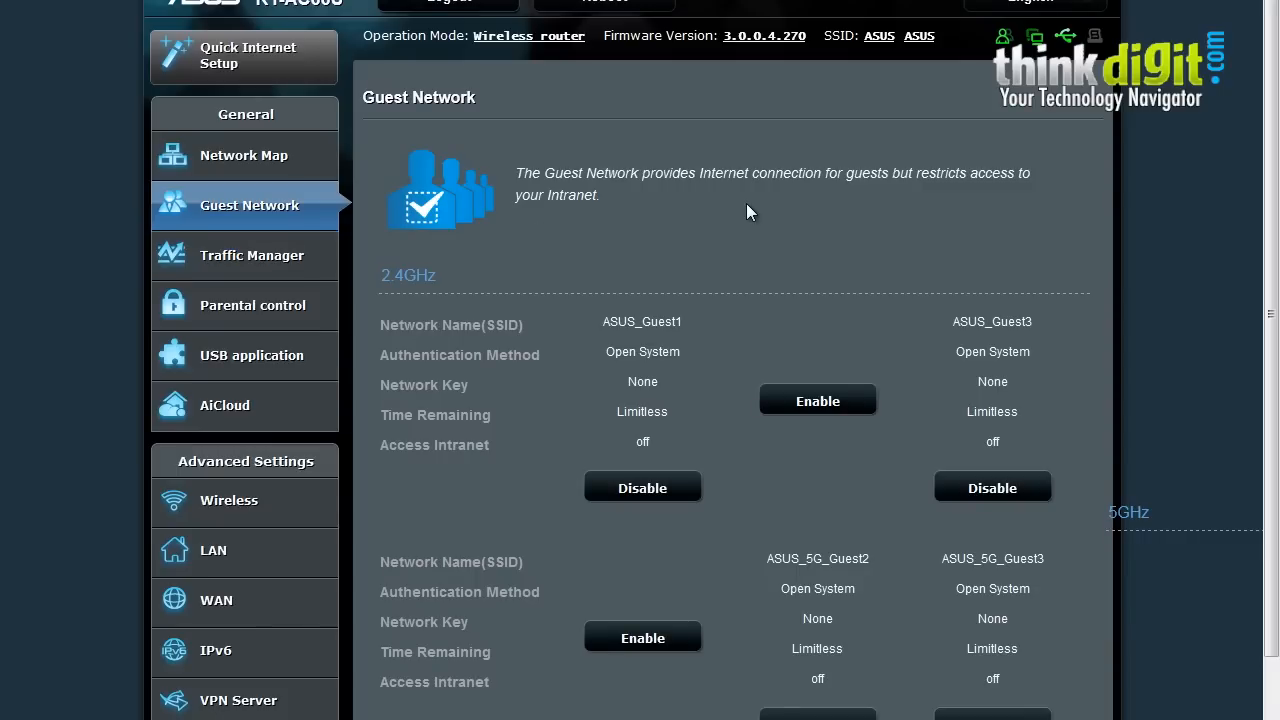
mouse_move(410, 126)
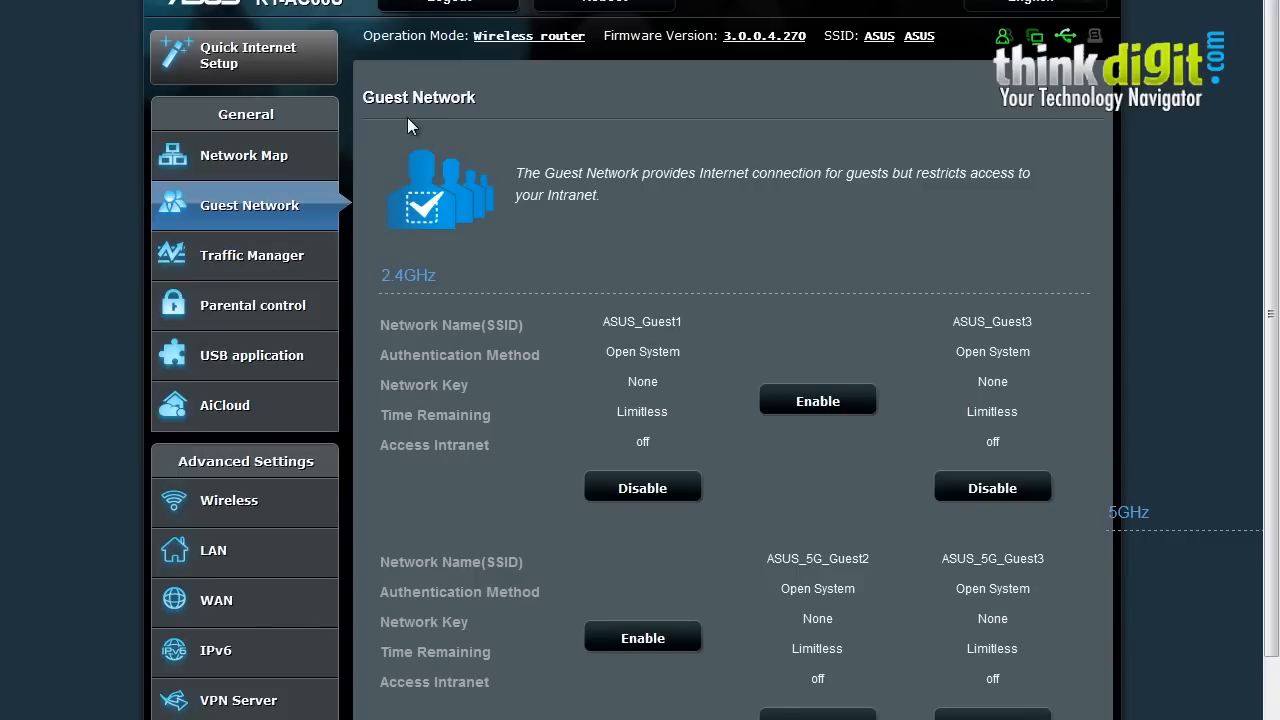
mouse_move(668, 251)
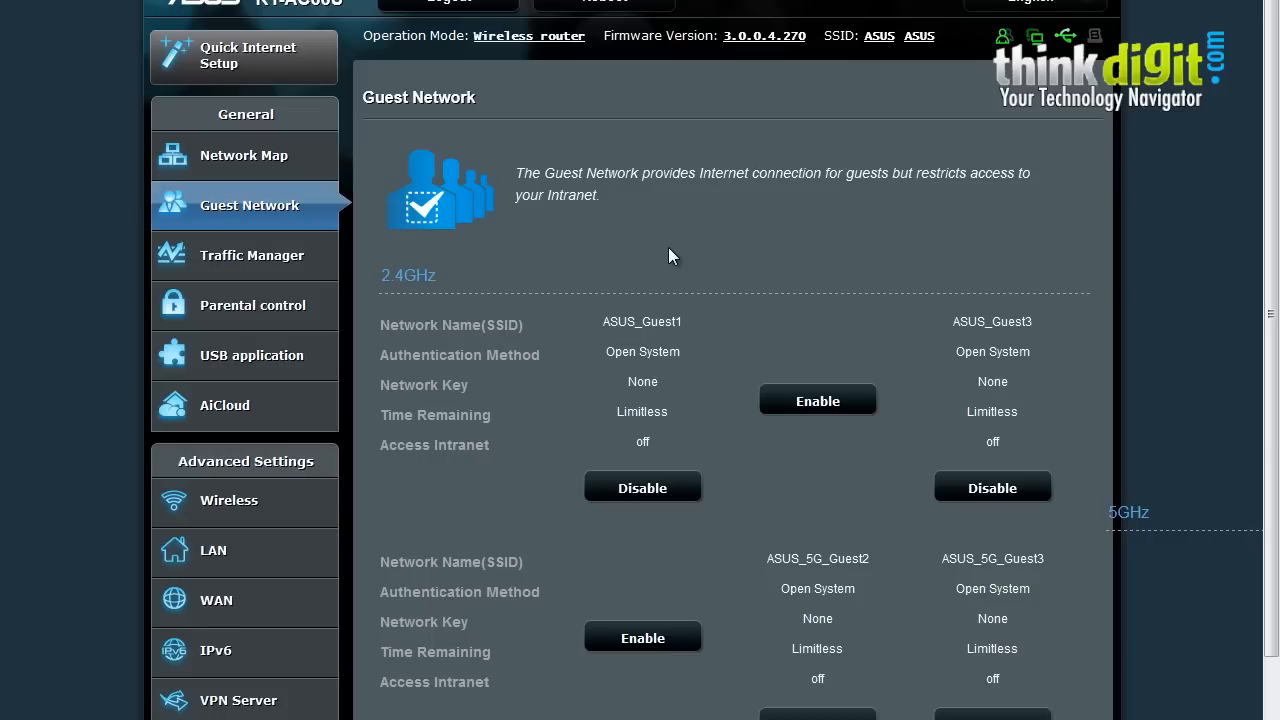
mouse_move(675, 255)
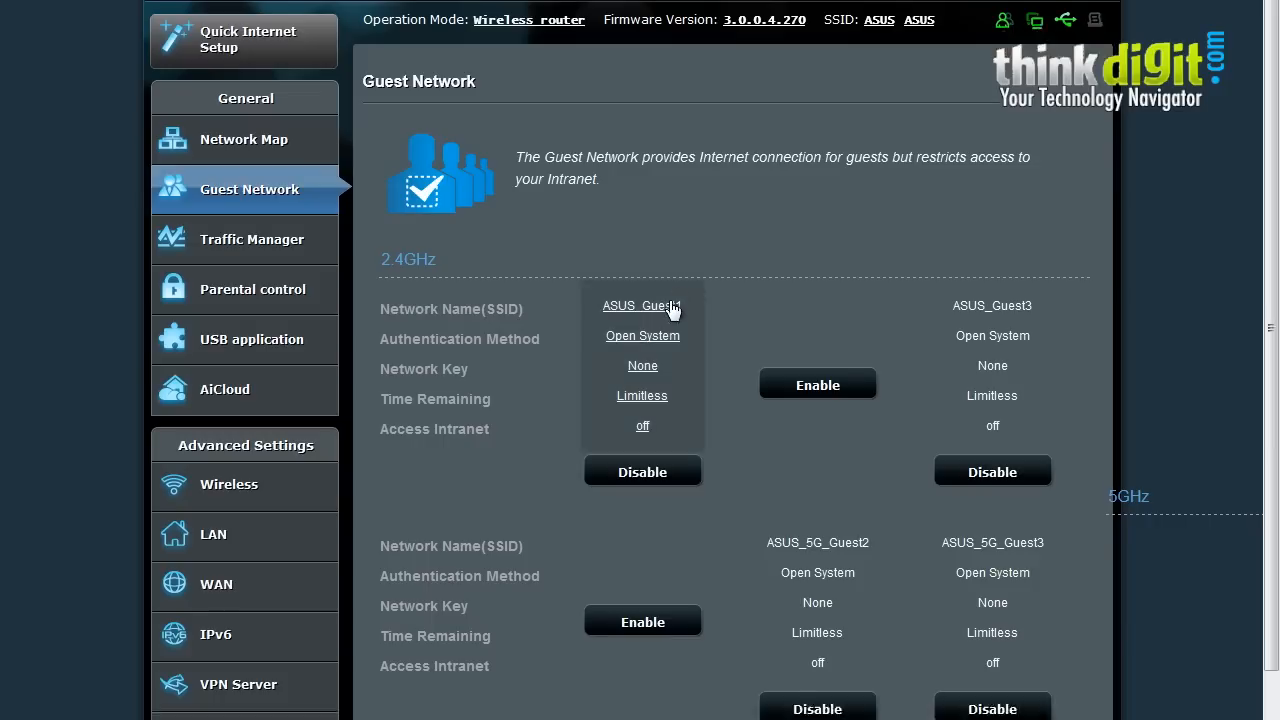
scroll(down, 3)
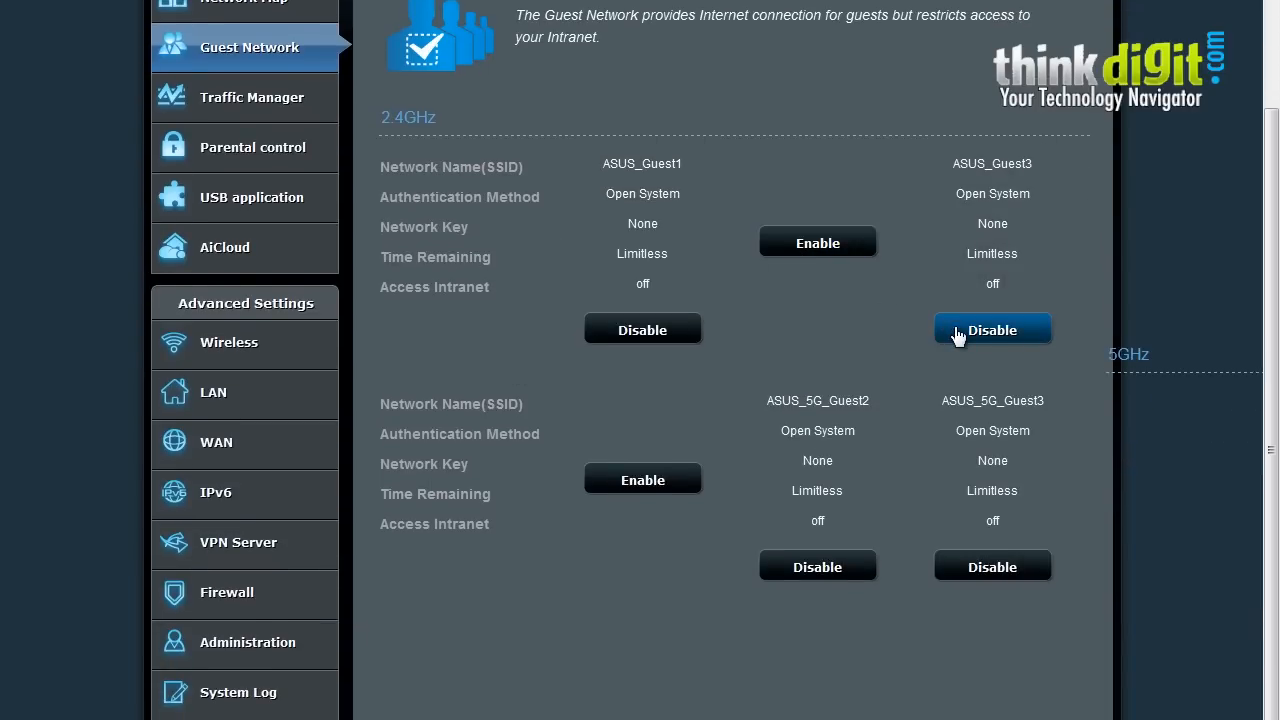
mouse_move(890, 315)
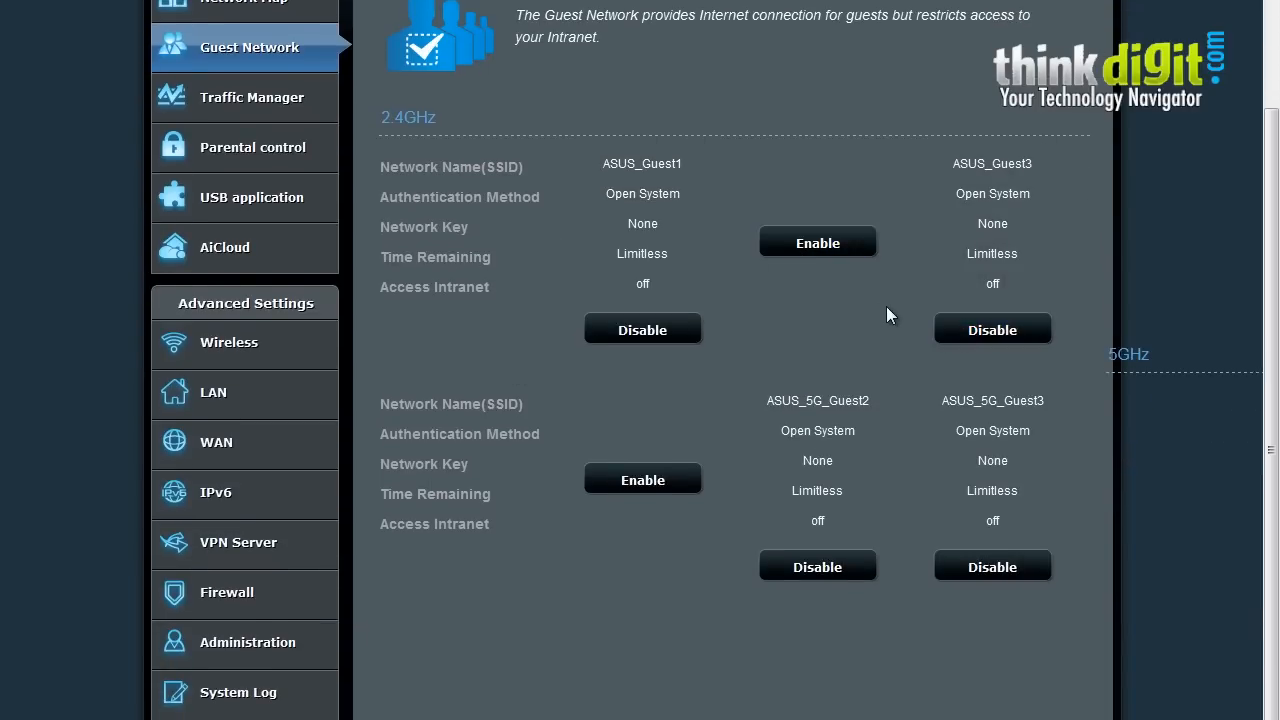
mouse_move(900, 307)
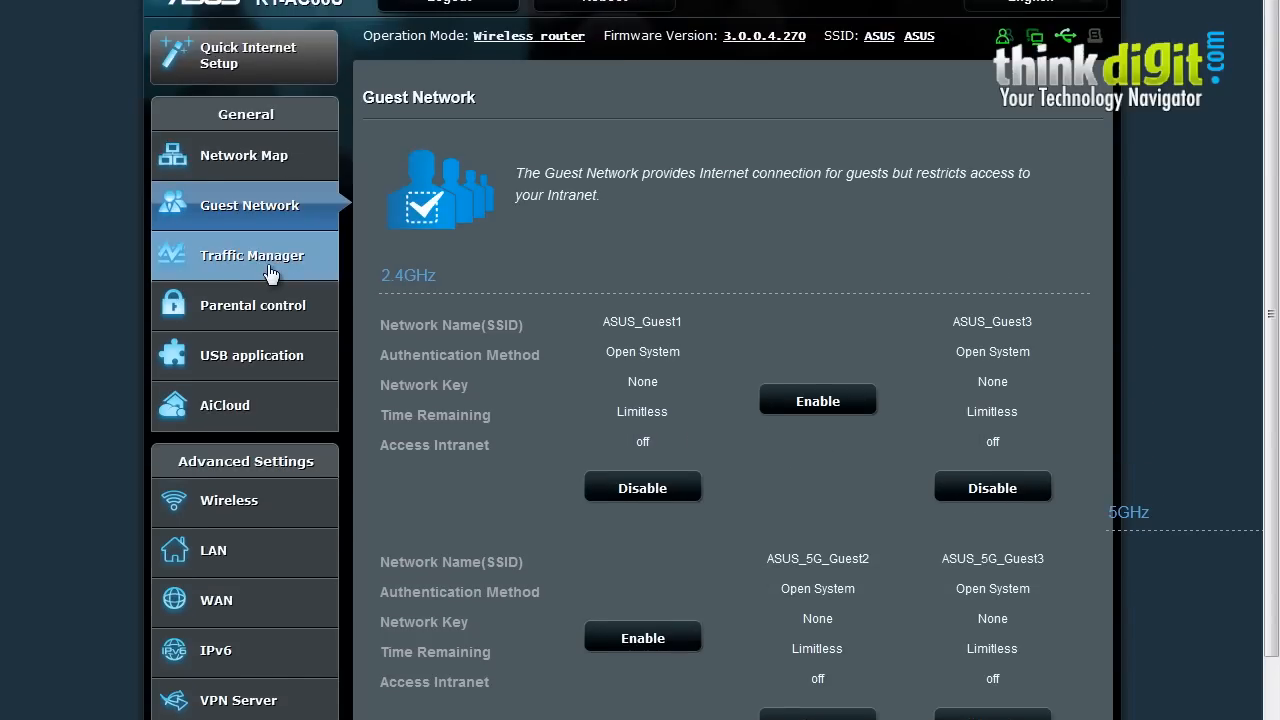
click(251, 255)
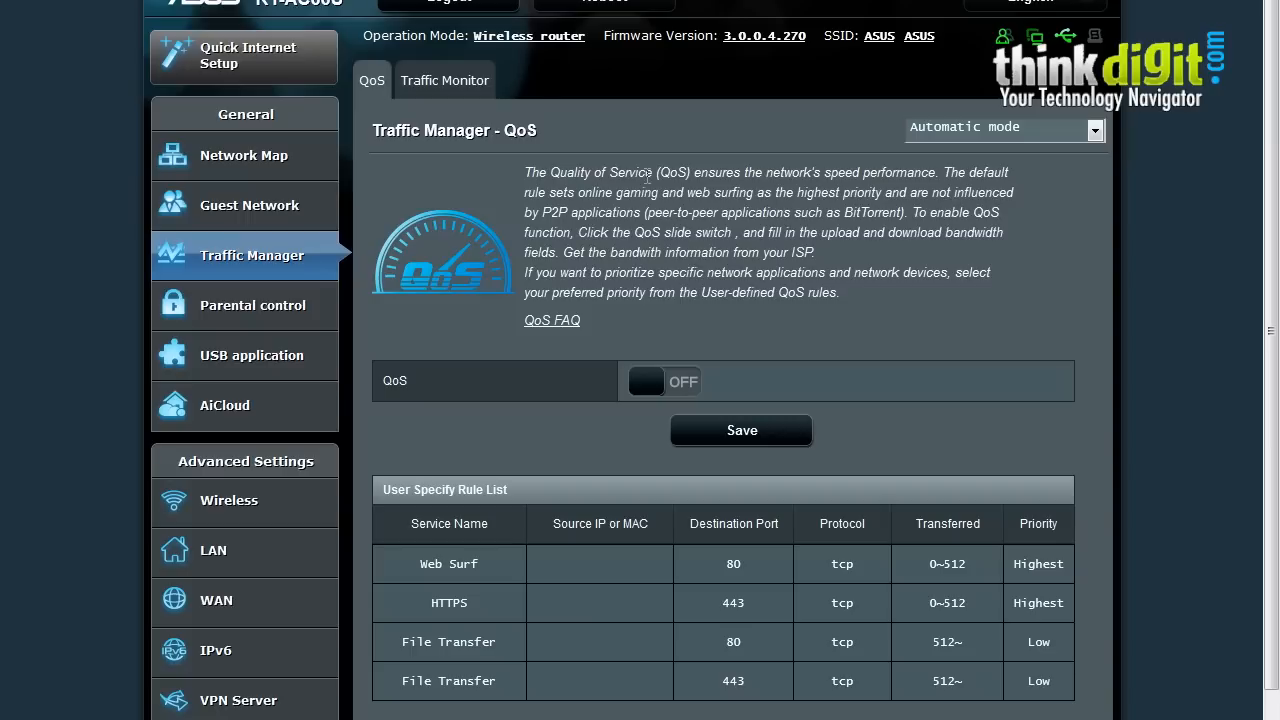
mouse_move(835, 198)
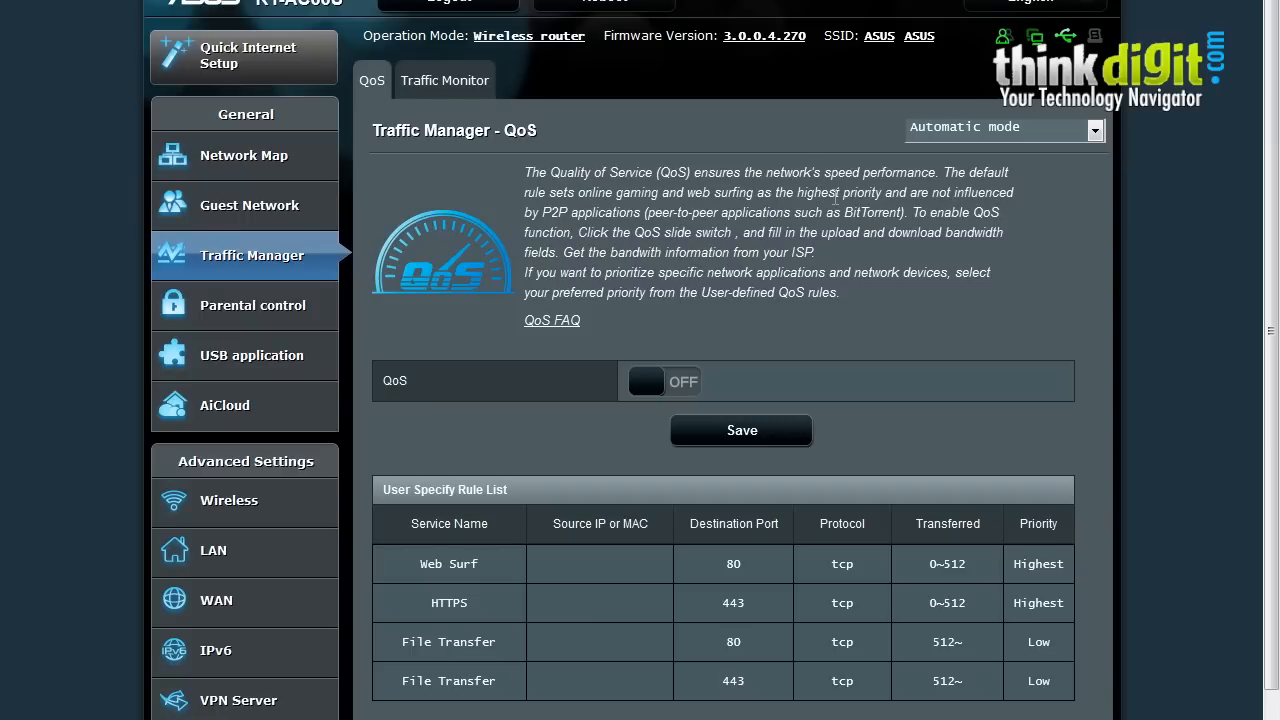
mouse_move(663, 388)
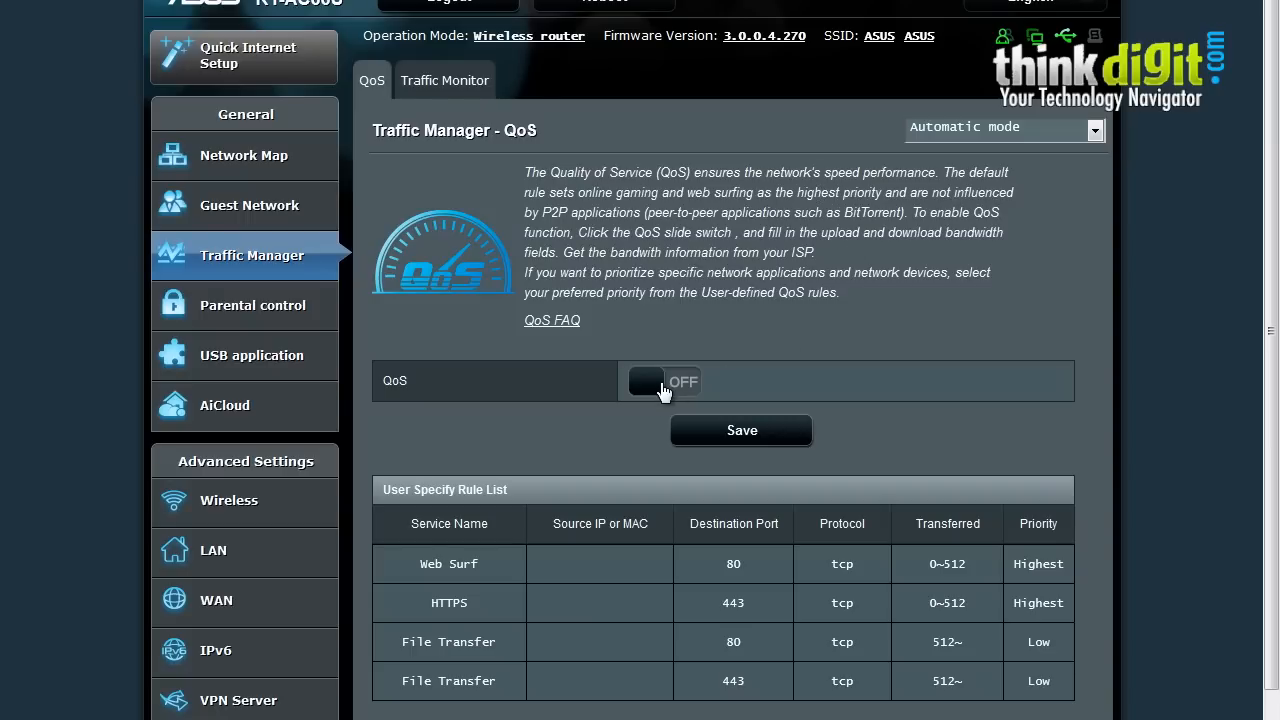
mouse_move(448, 600)
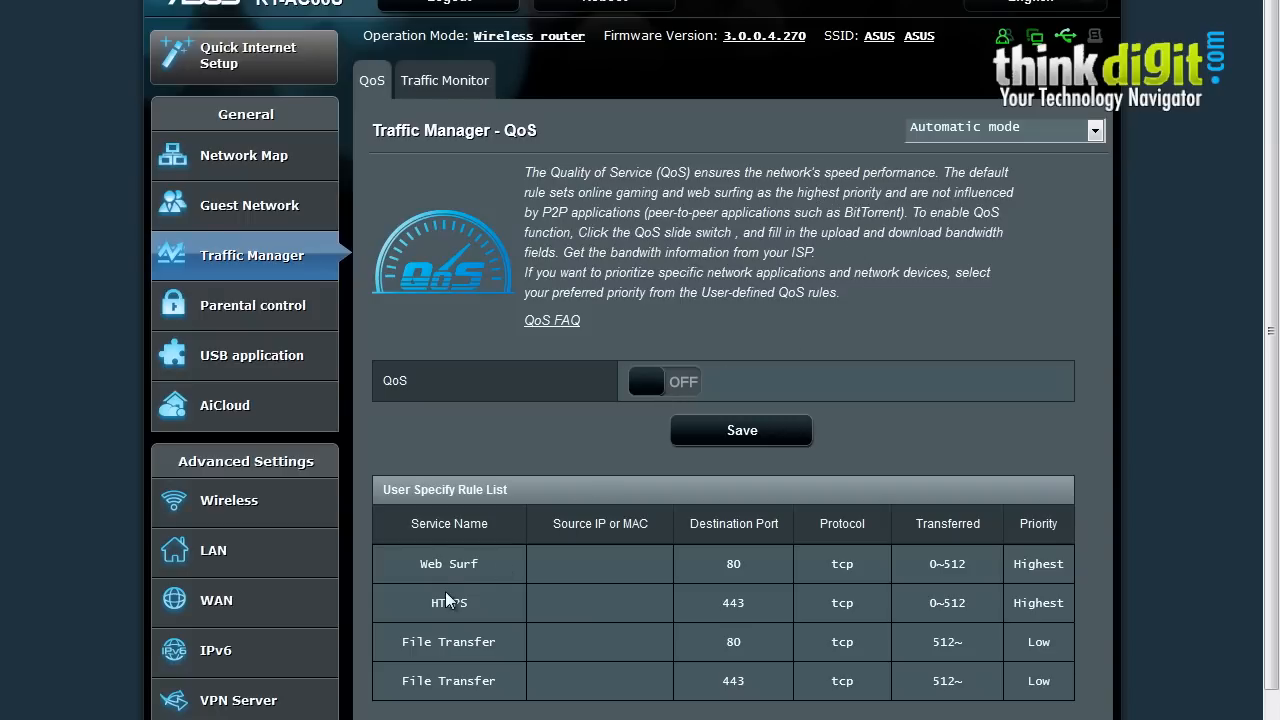
mouse_move(472, 544)
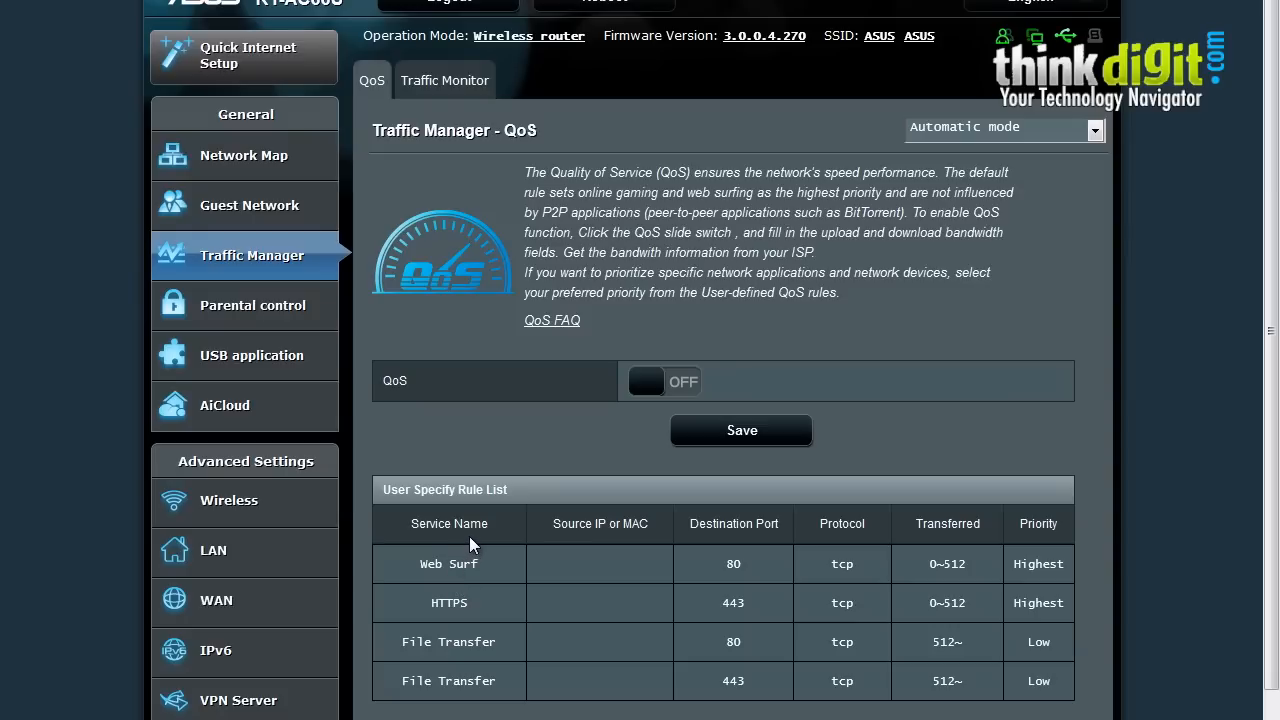
mouse_move(500, 560)
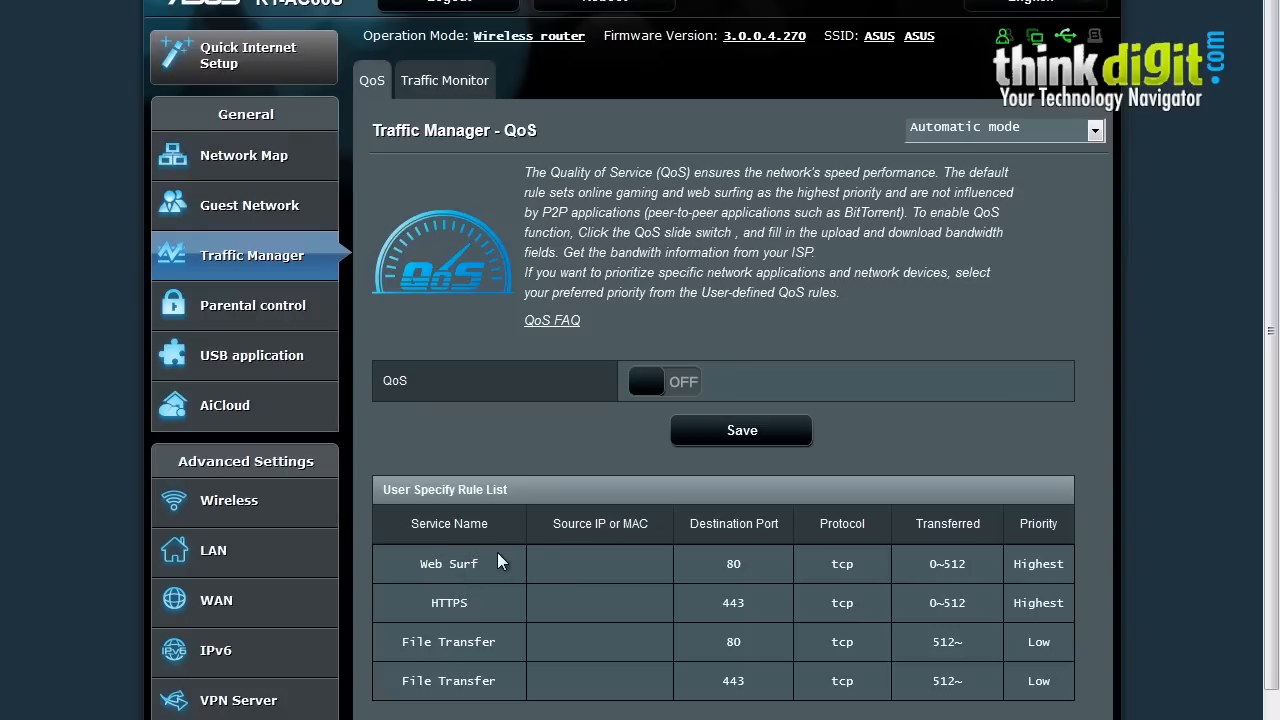
mouse_move(503, 649)
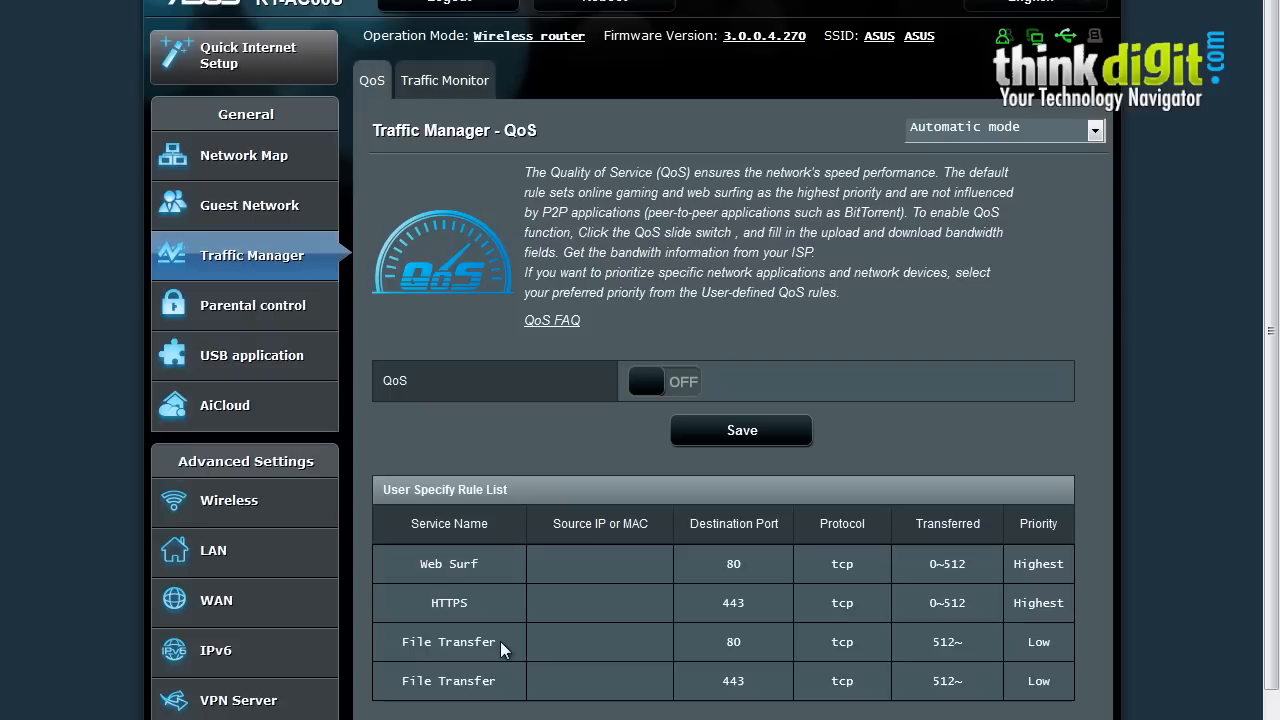
mouse_move(490, 563)
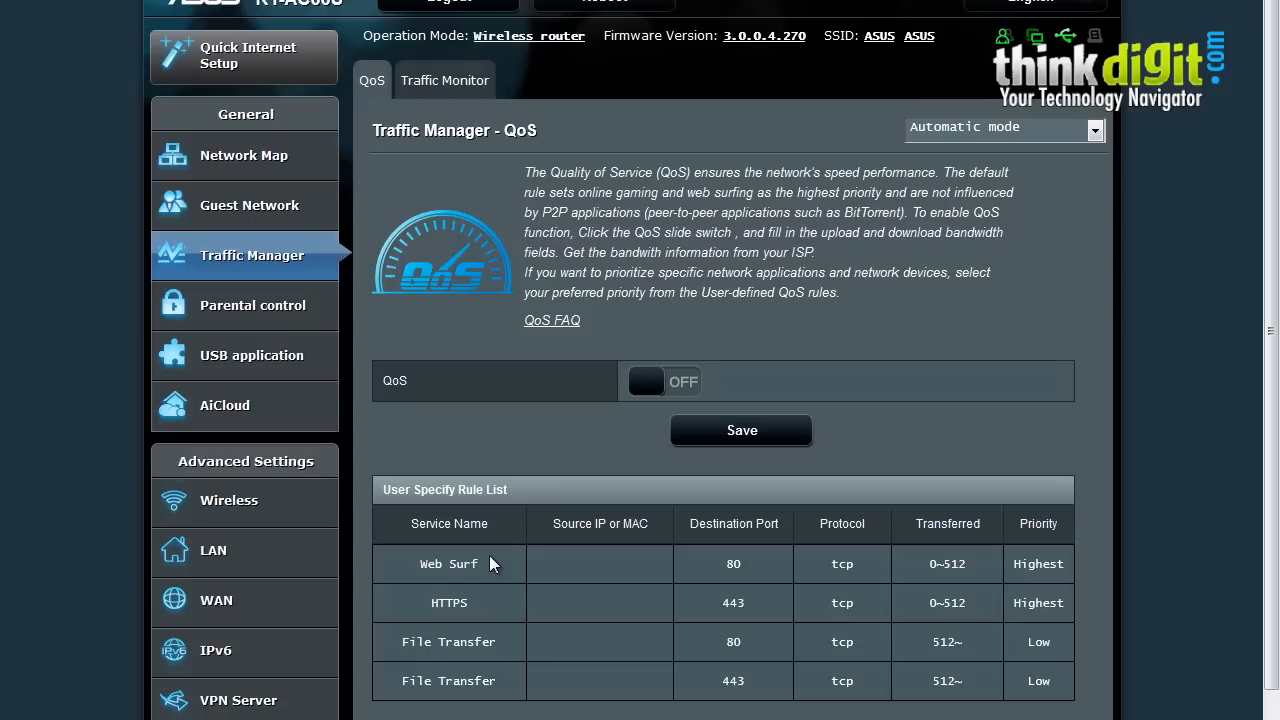
Show the Traffic Monitor with the real-time wired reception and transmission graph.
click(444, 80)
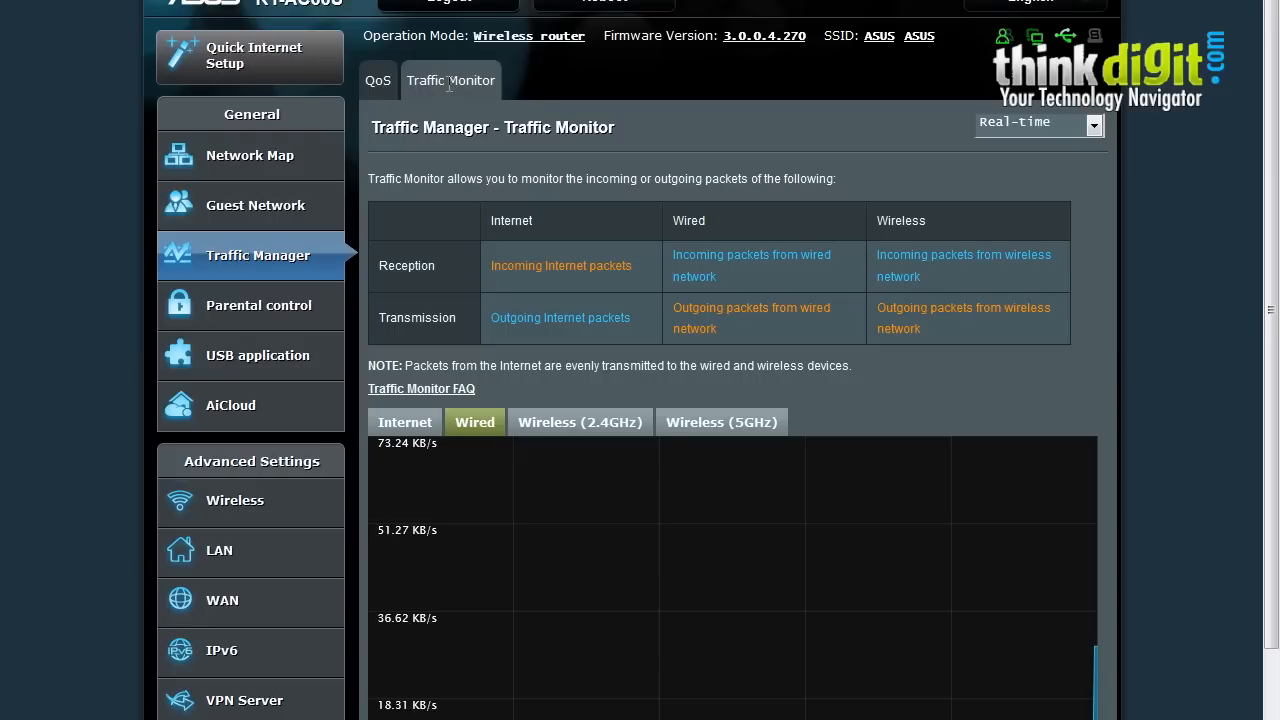
mouse_move(810, 622)
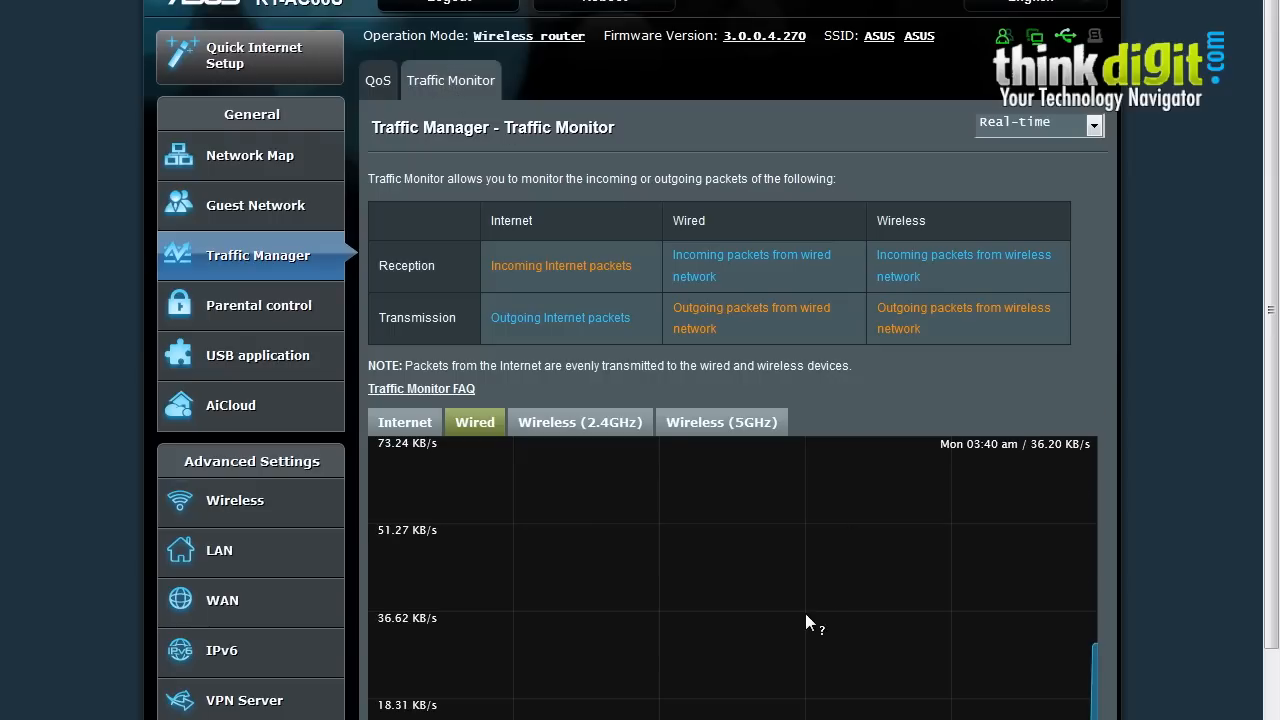
scroll(down, 3)
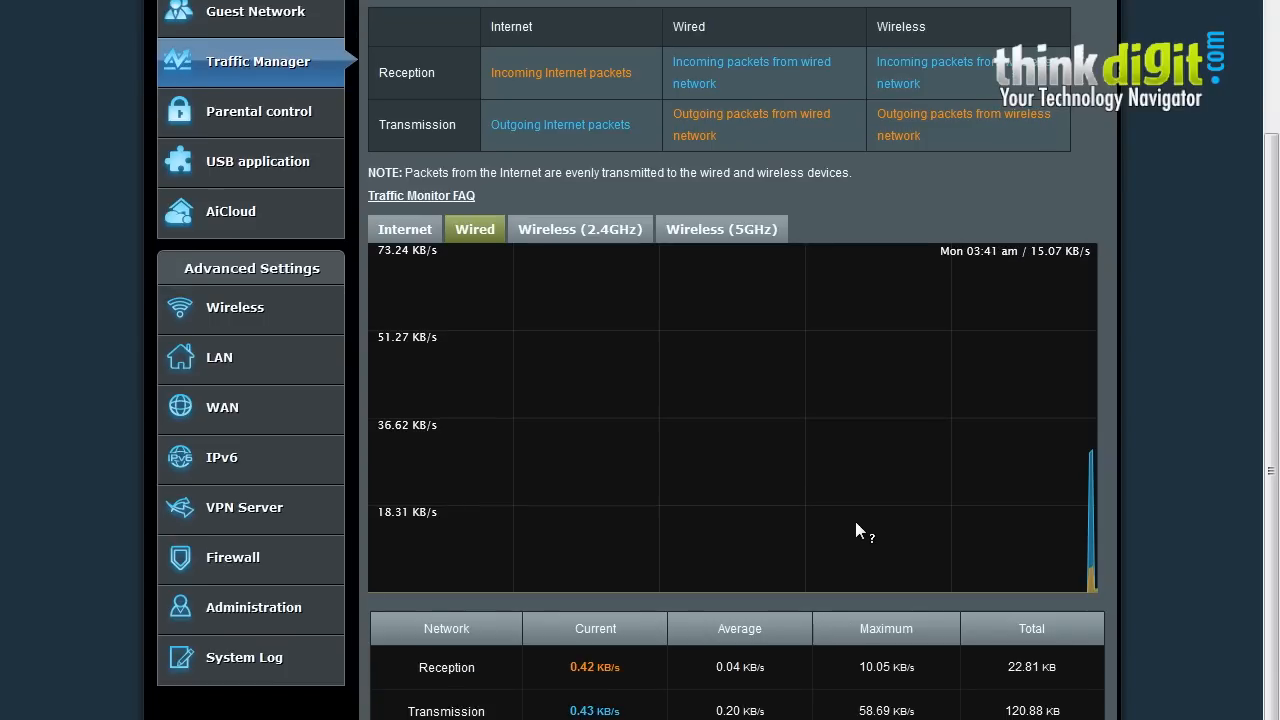
scroll(up, 3)
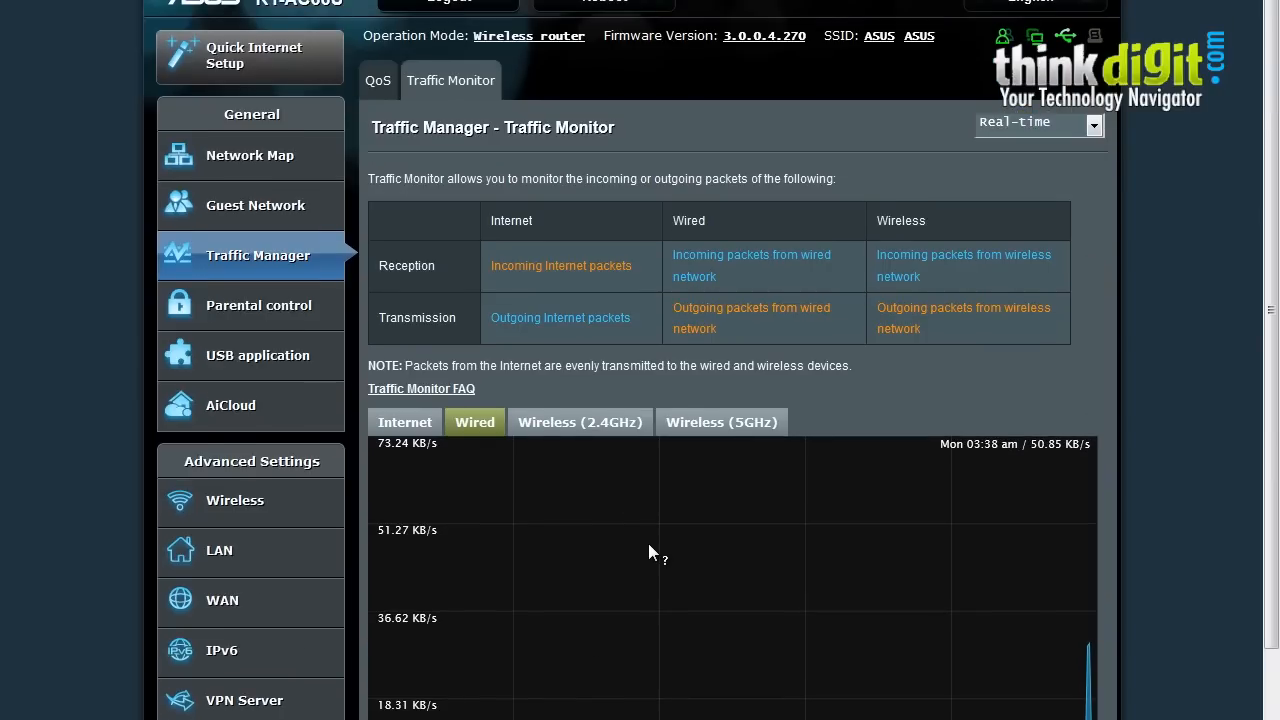
mouse_move(615, 618)
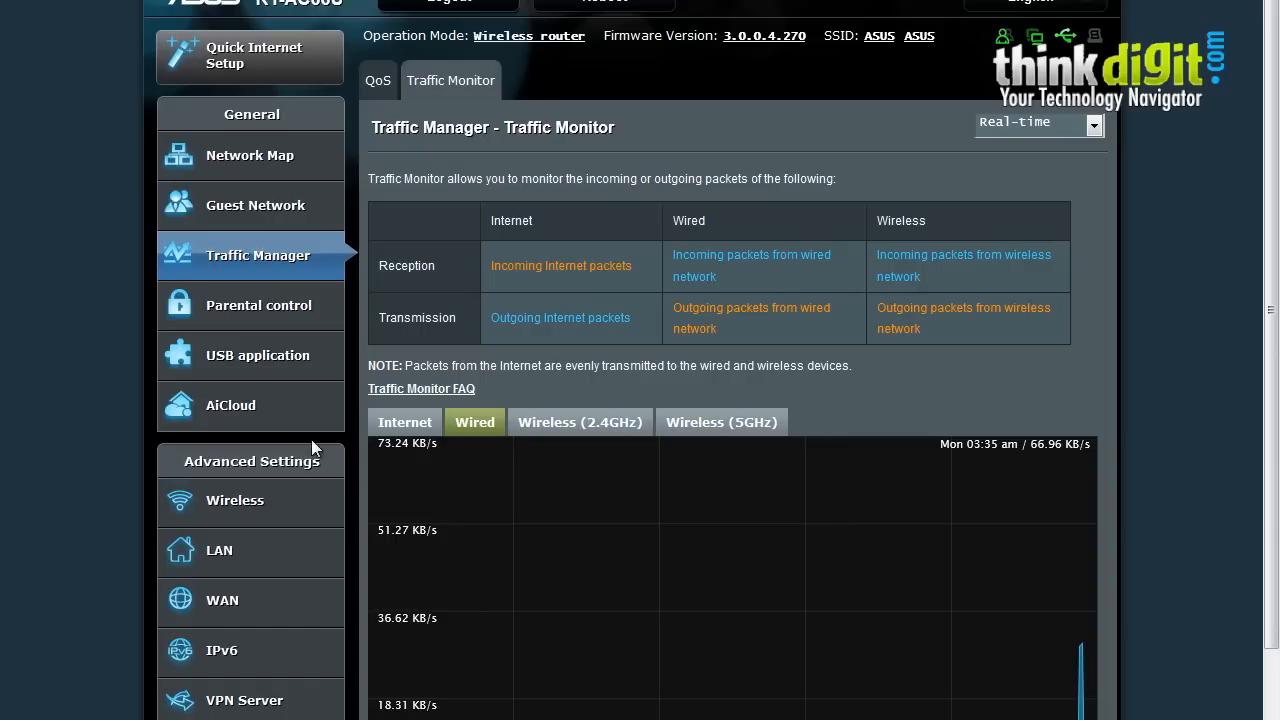
mouse_move(820, 443)
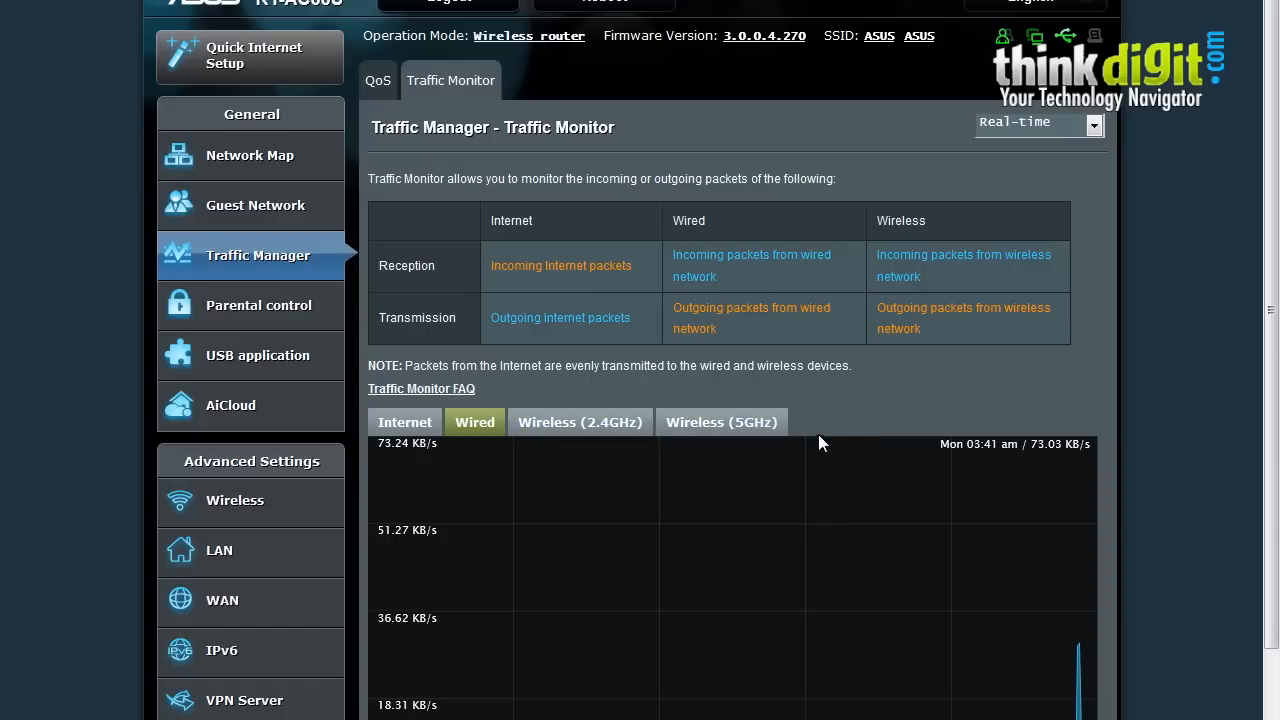
mouse_move(547, 291)
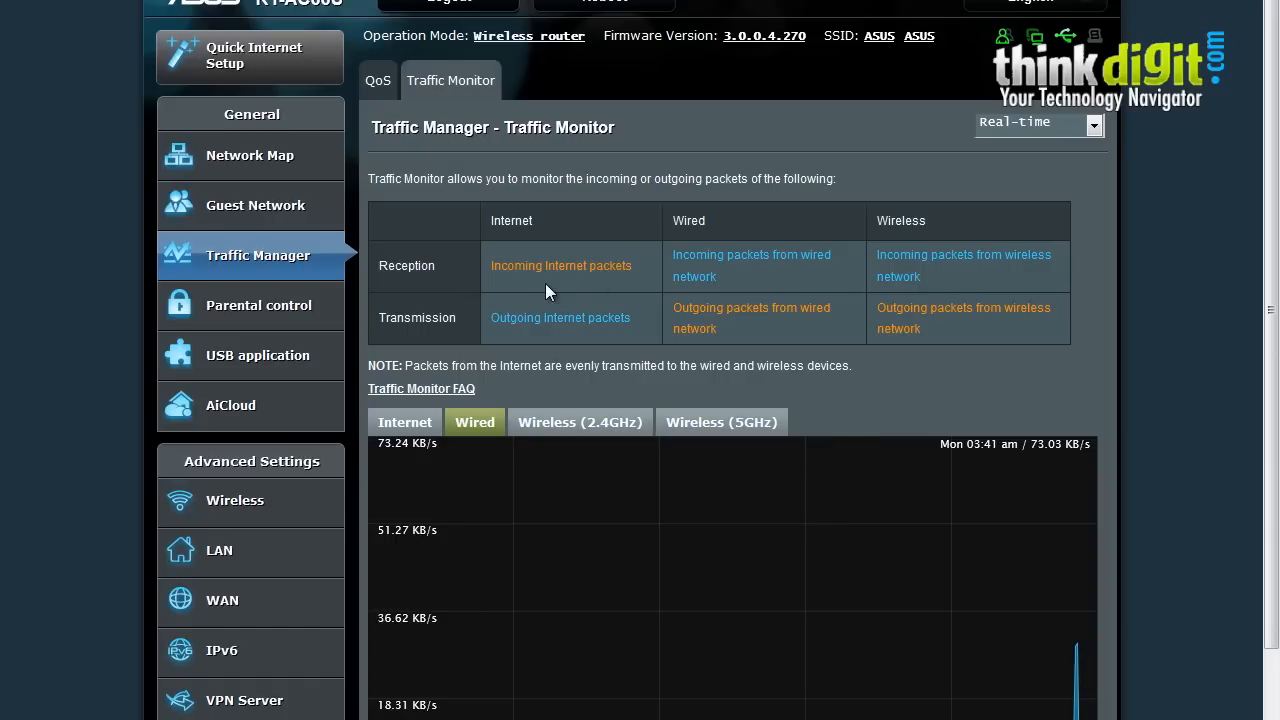
mouse_move(547, 339)
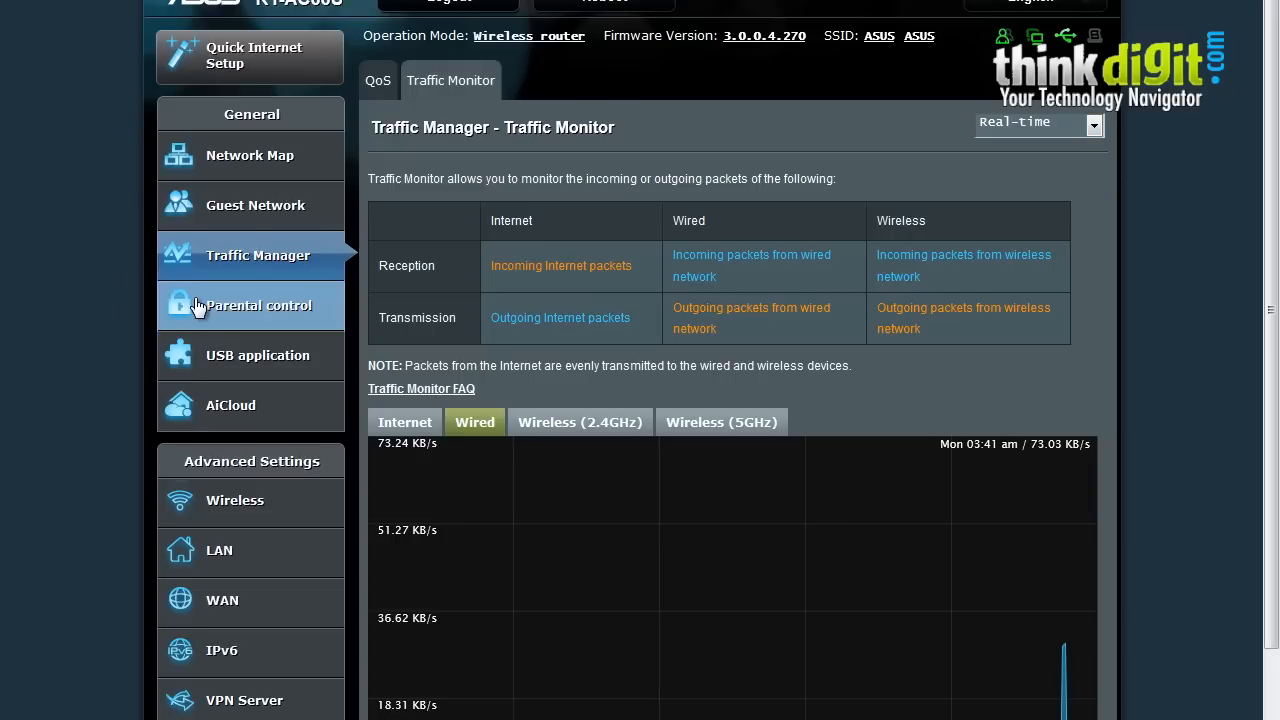
Go to Parental control and switch it on, leaving the client table empty.
click(253, 305)
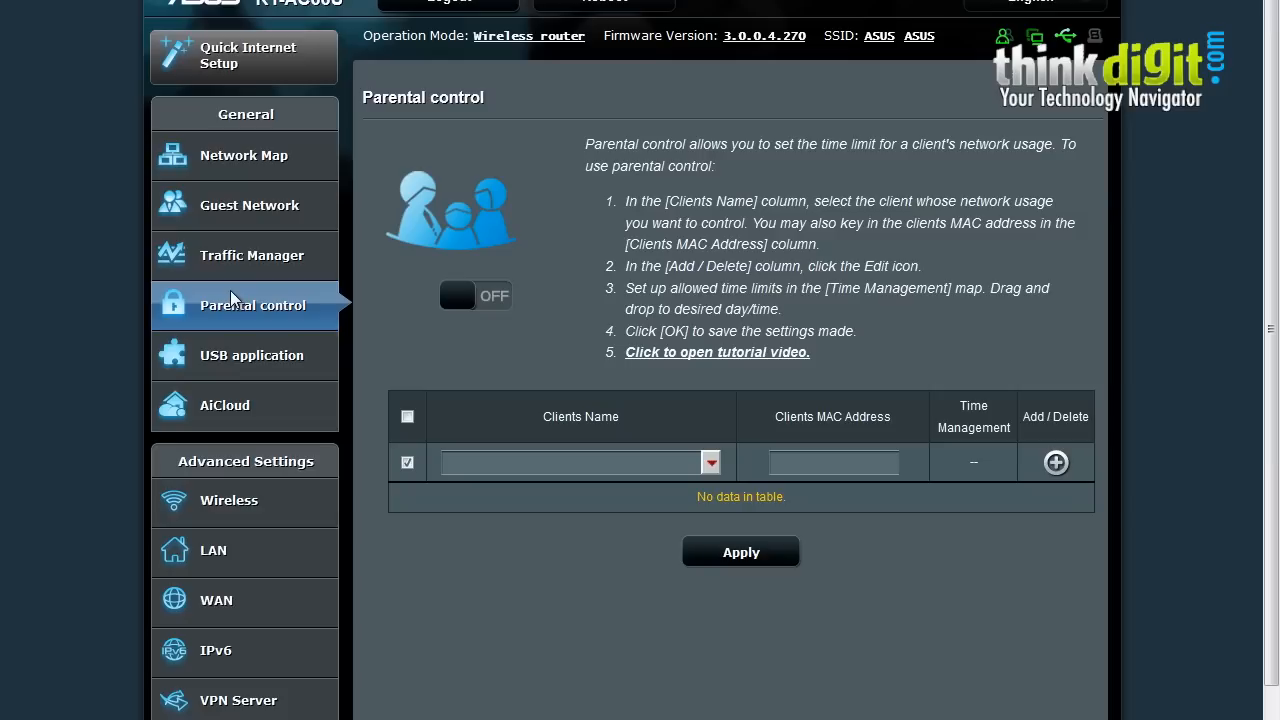
mouse_move(238, 295)
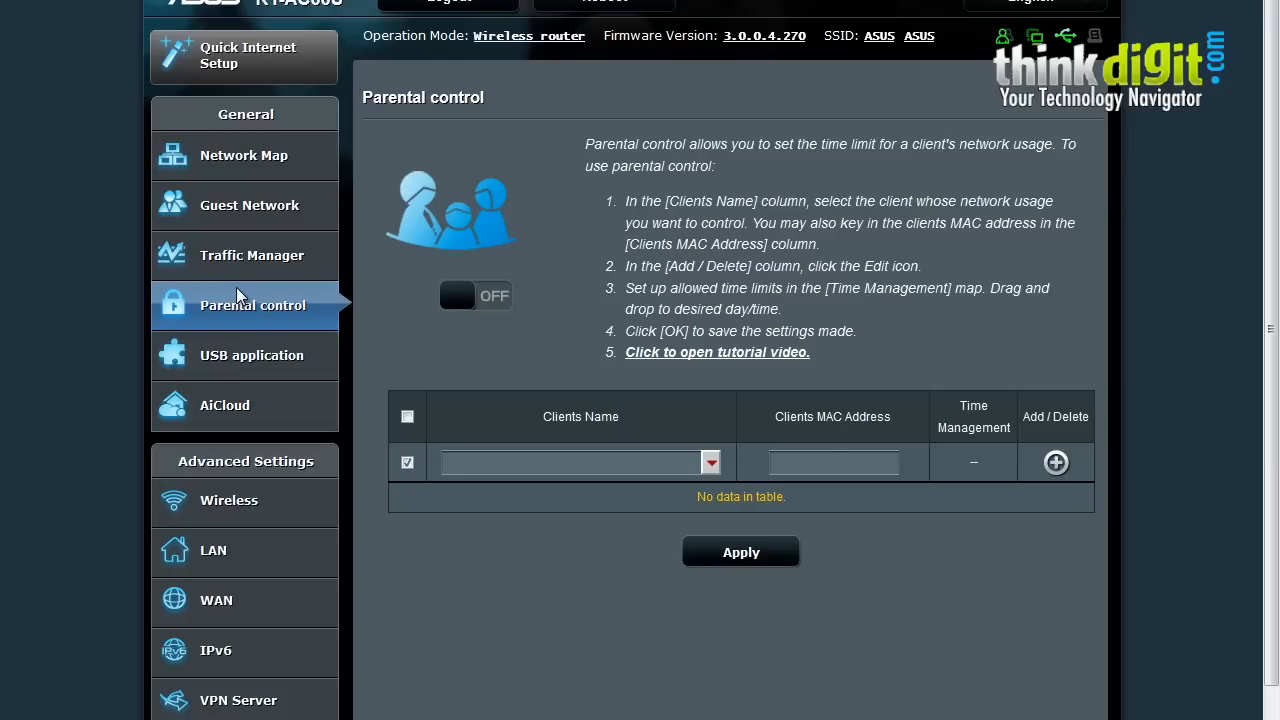
mouse_move(478, 317)
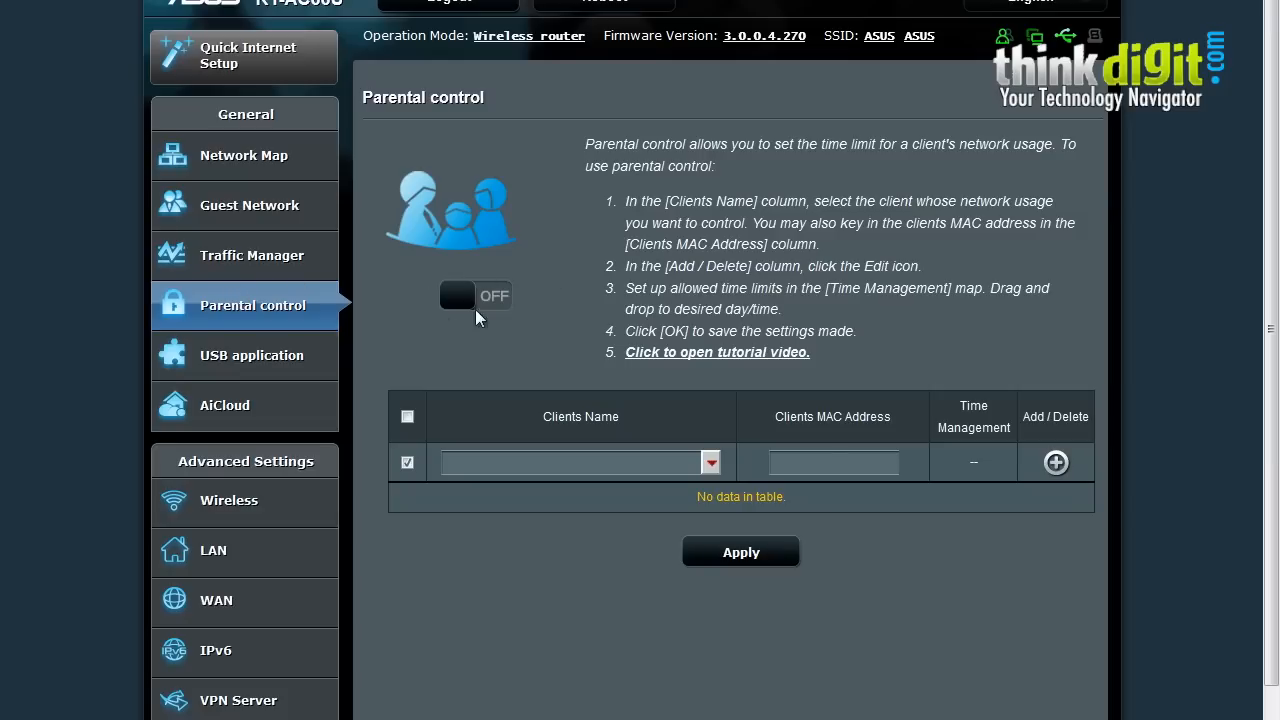
click(476, 295)
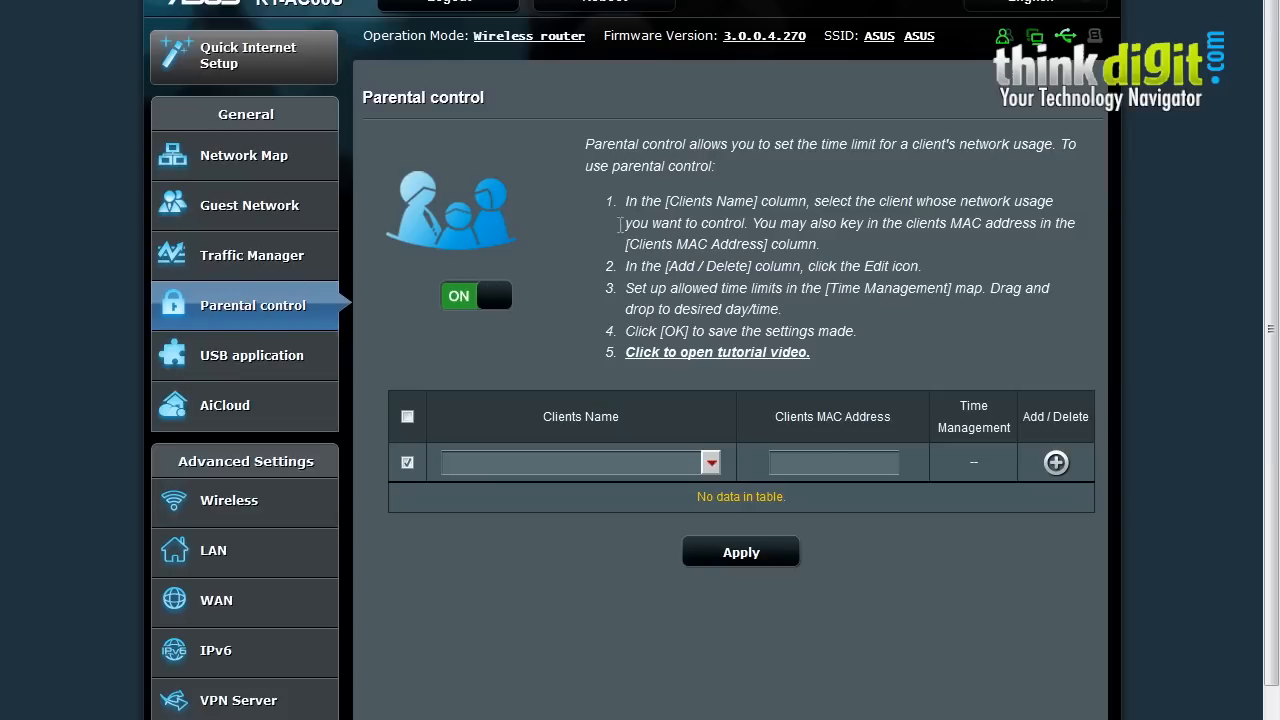
mouse_move(857, 186)
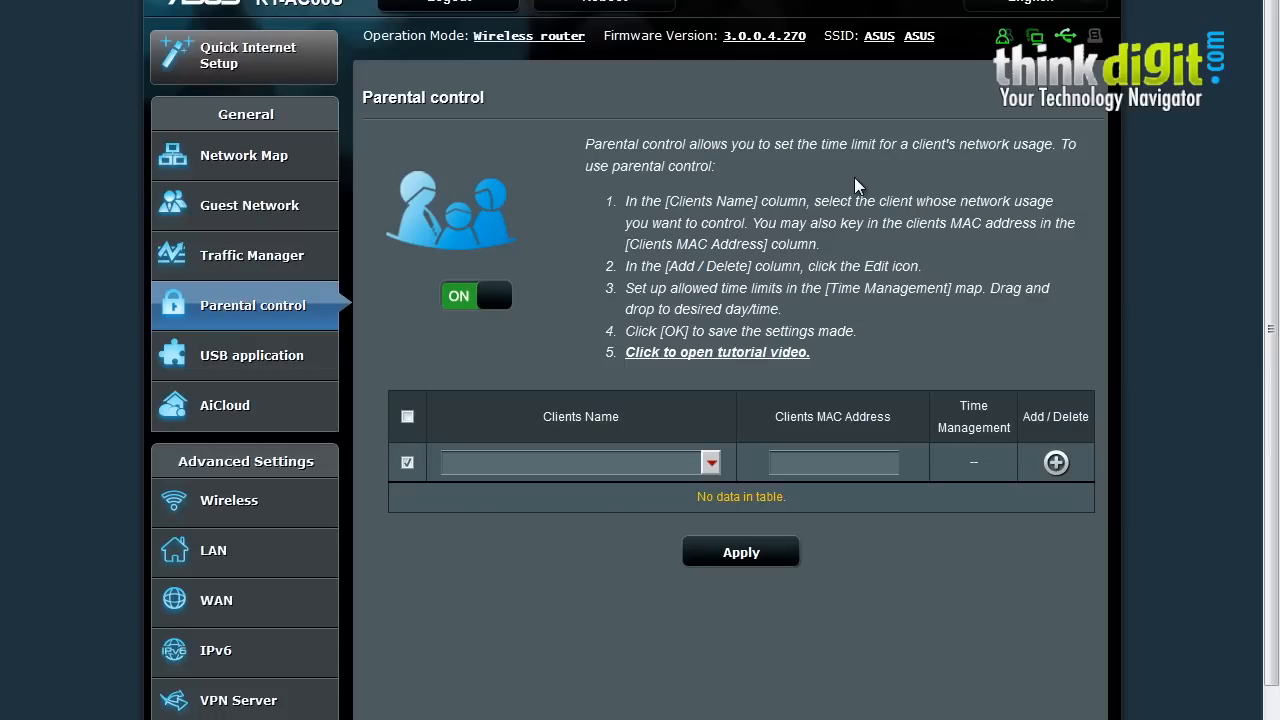
mouse_move(870, 170)
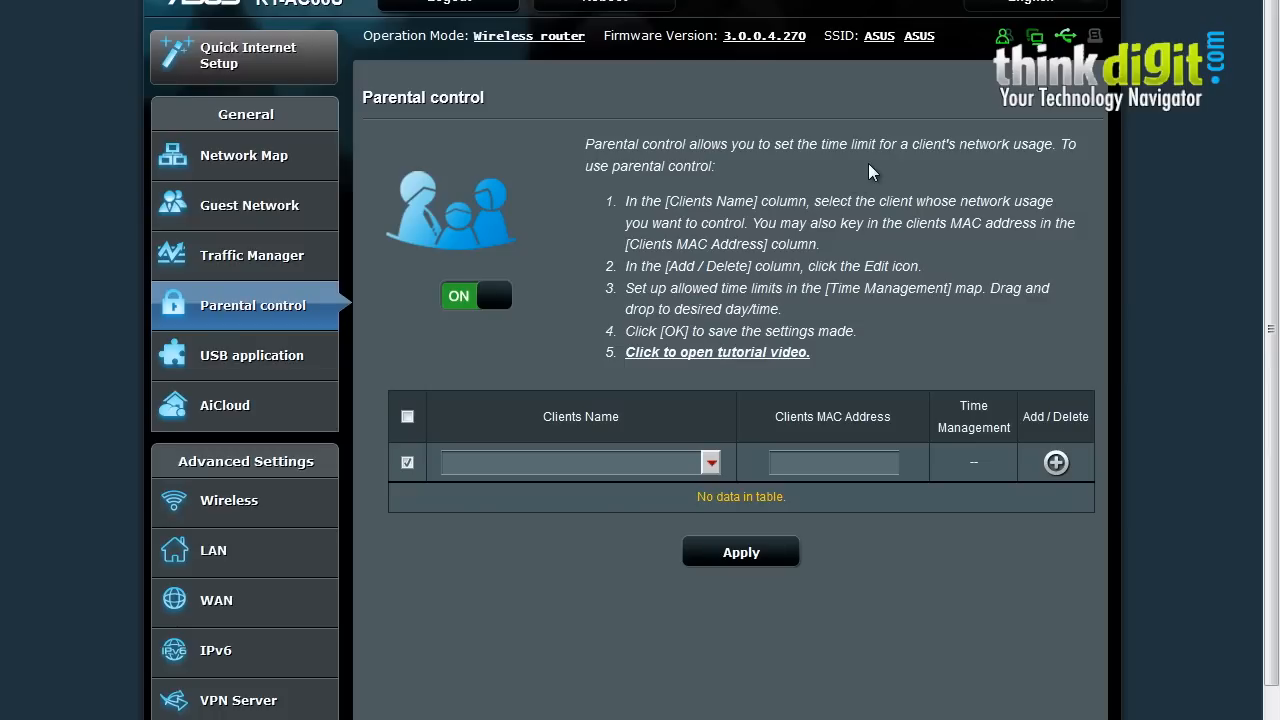
mouse_move(950, 348)
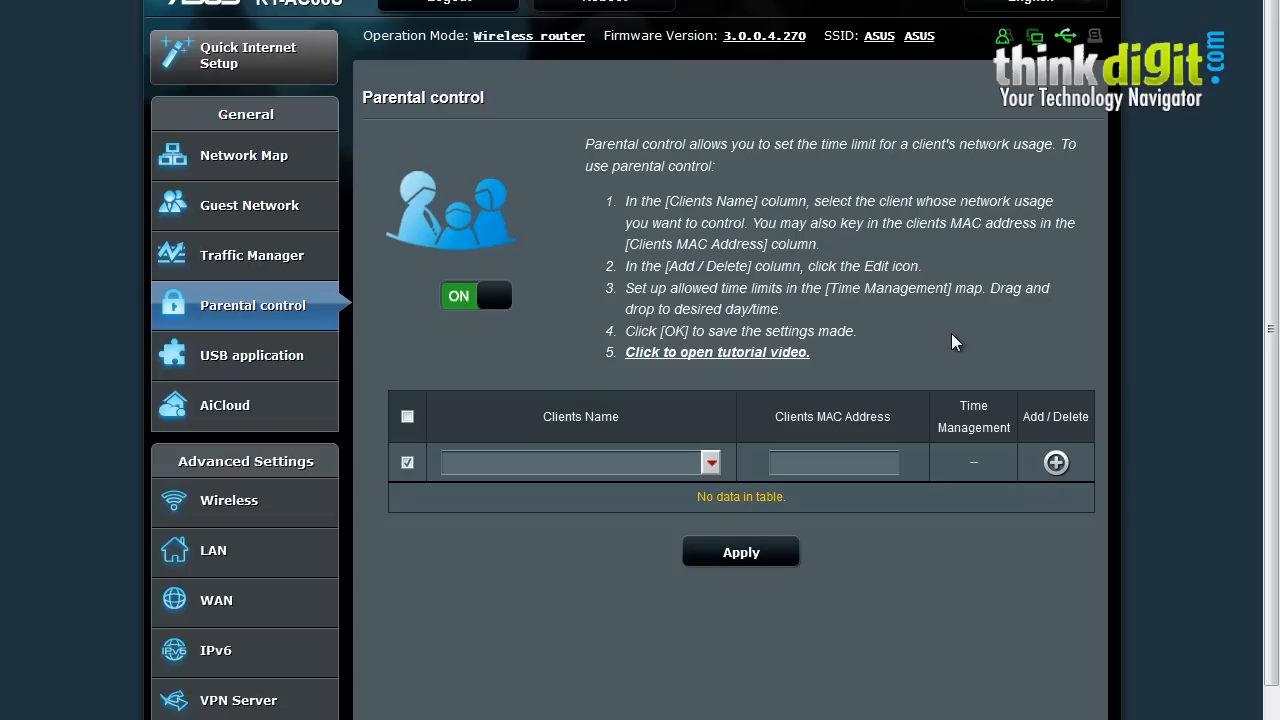
mouse_move(958, 338)
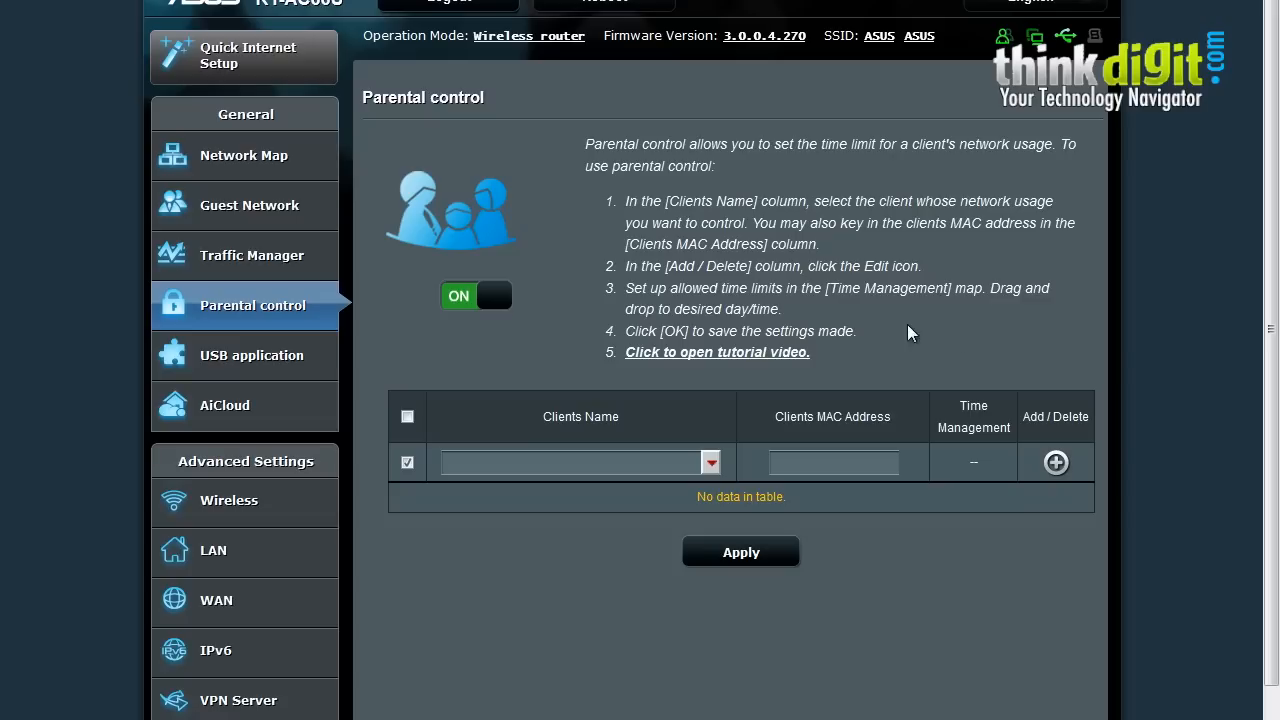
mouse_move(862, 327)
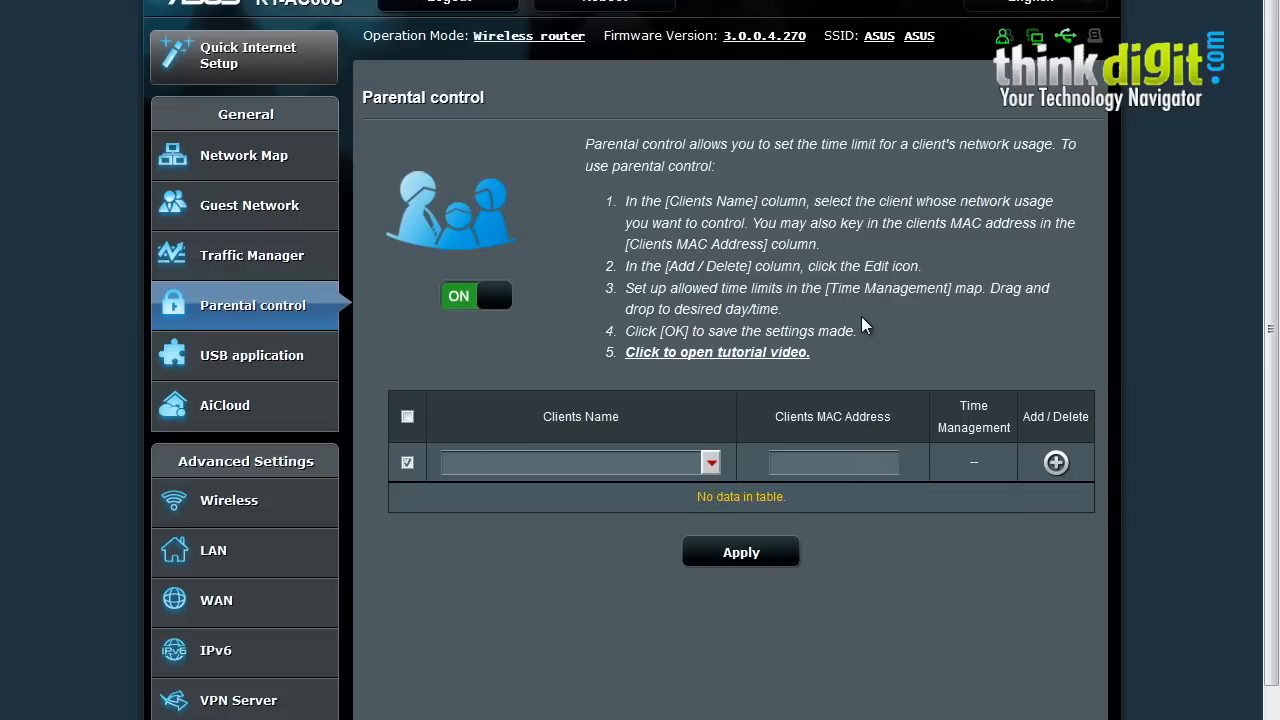
mouse_move(868, 322)
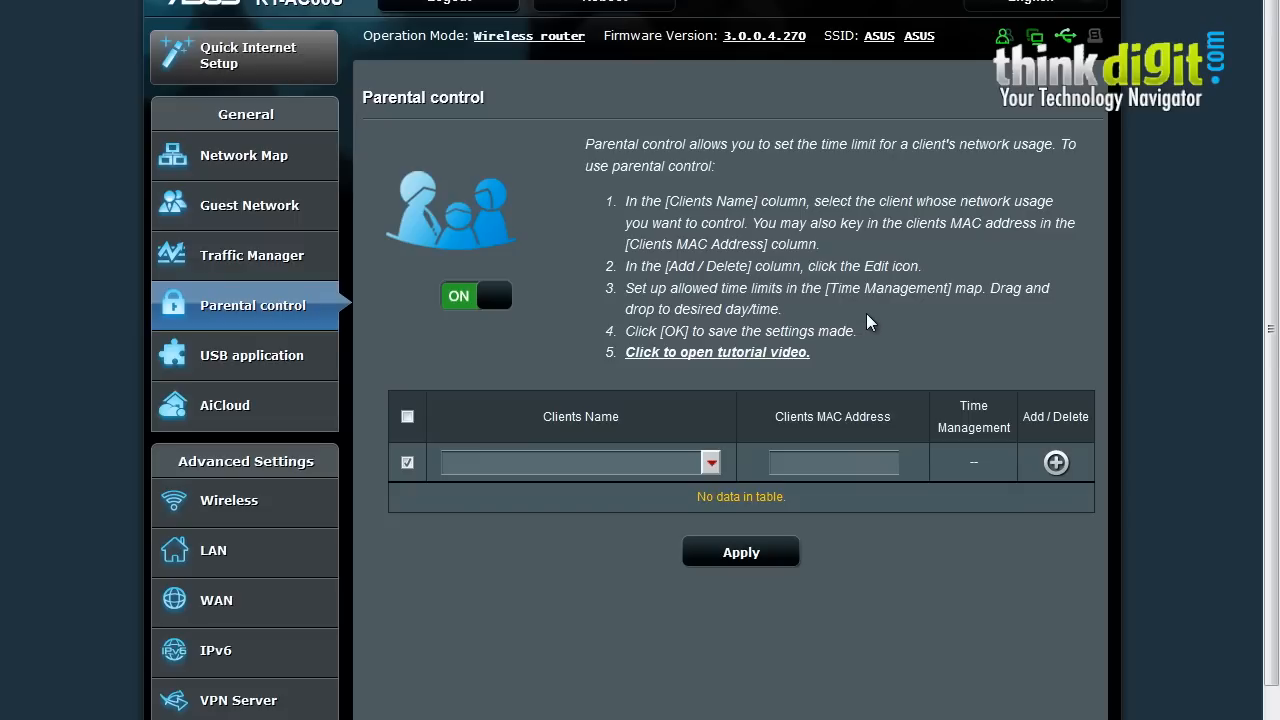
mouse_move(672, 358)
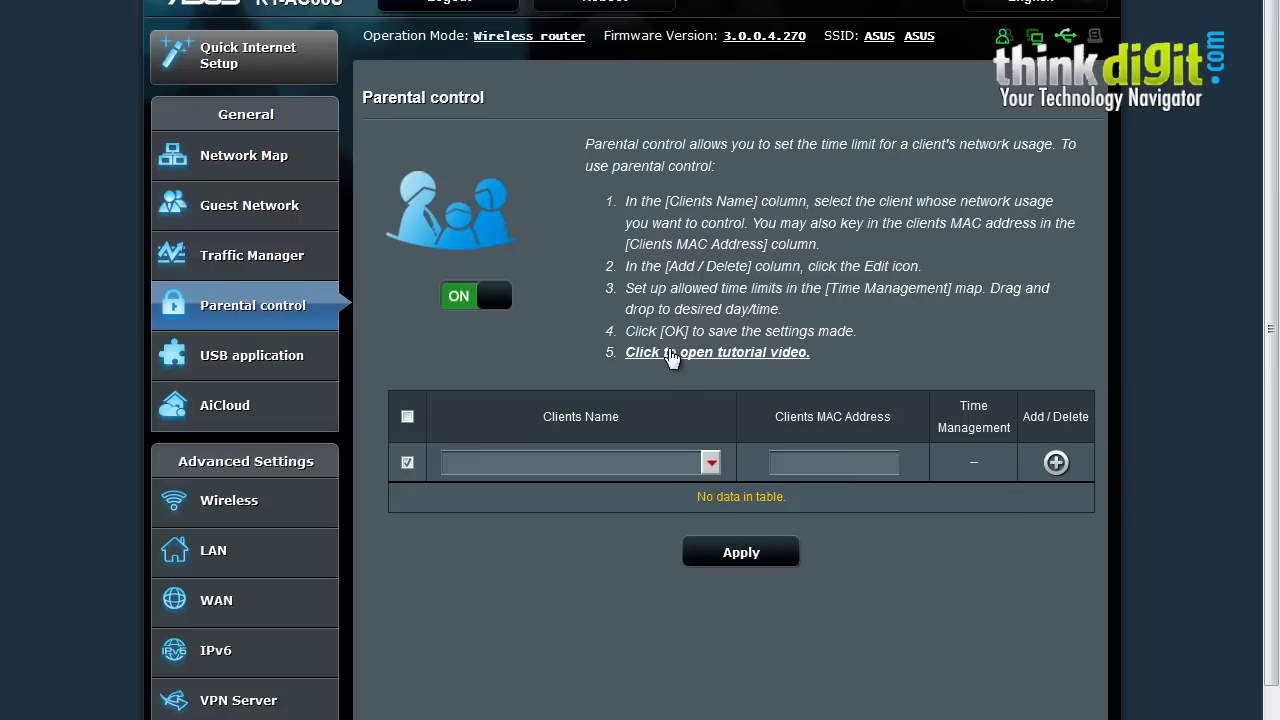
mouse_move(714, 373)
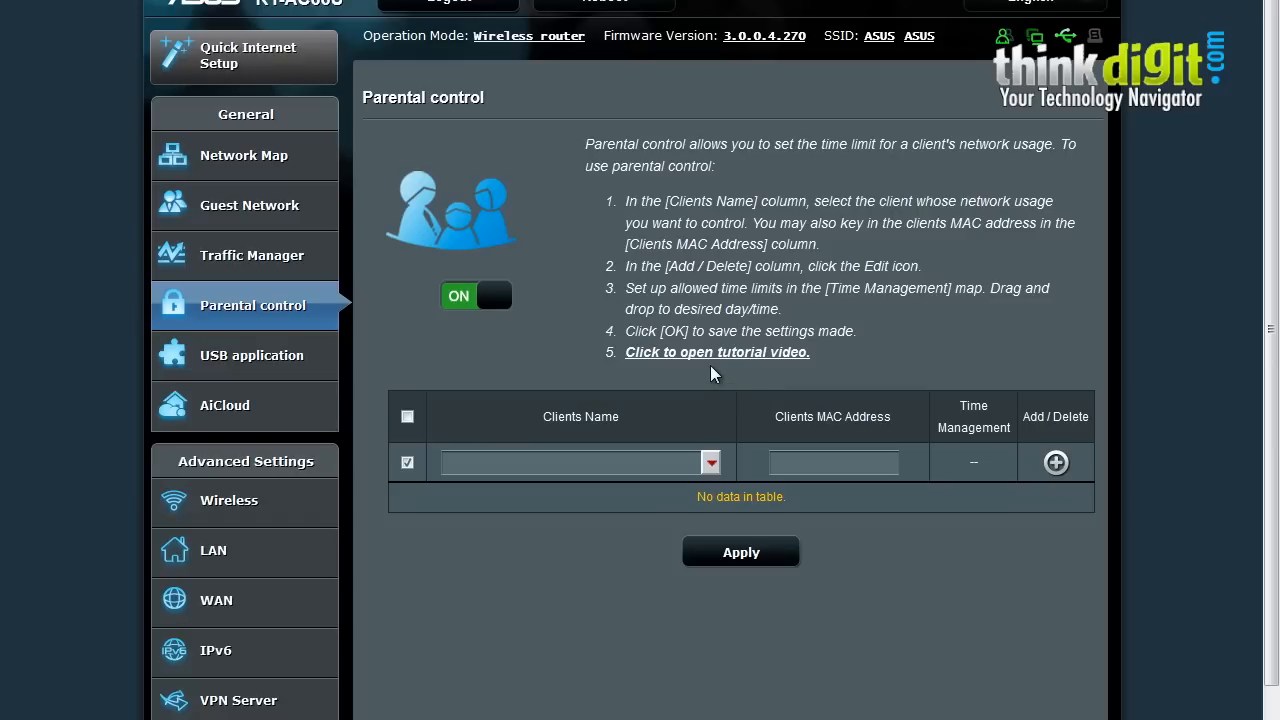
mouse_move(678, 358)
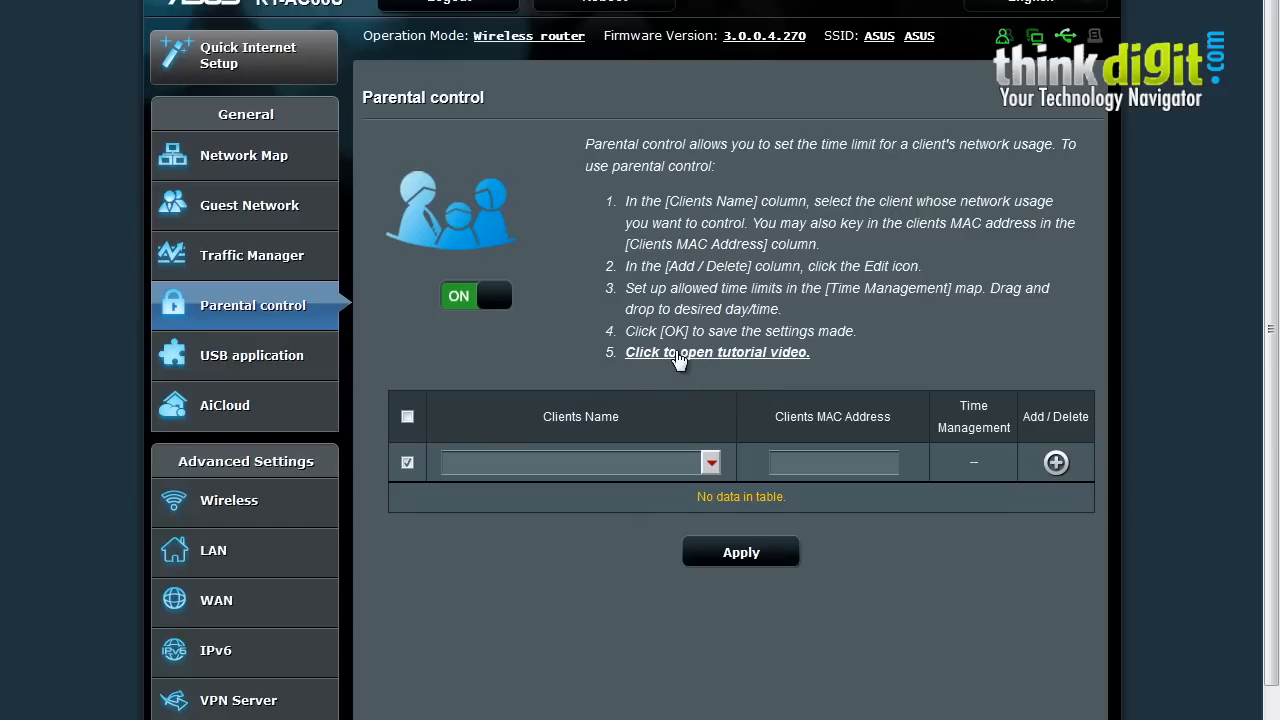
mouse_move(724, 365)
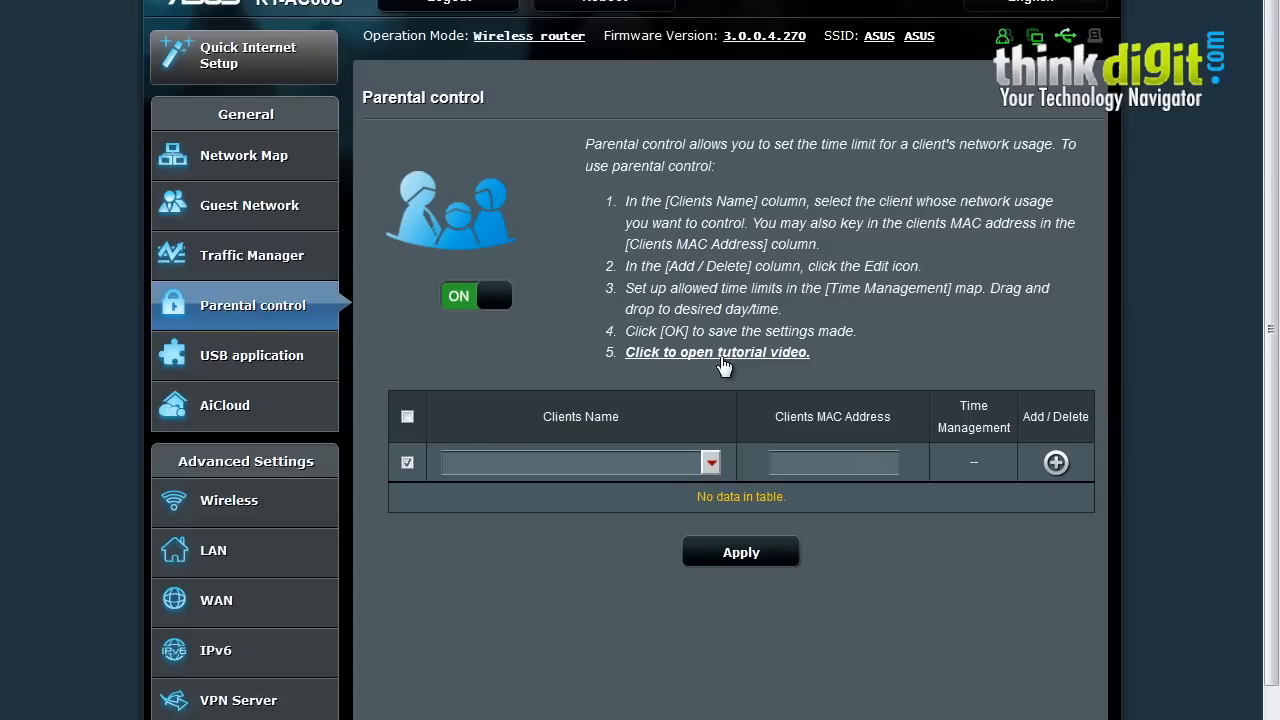
mouse_move(408, 133)
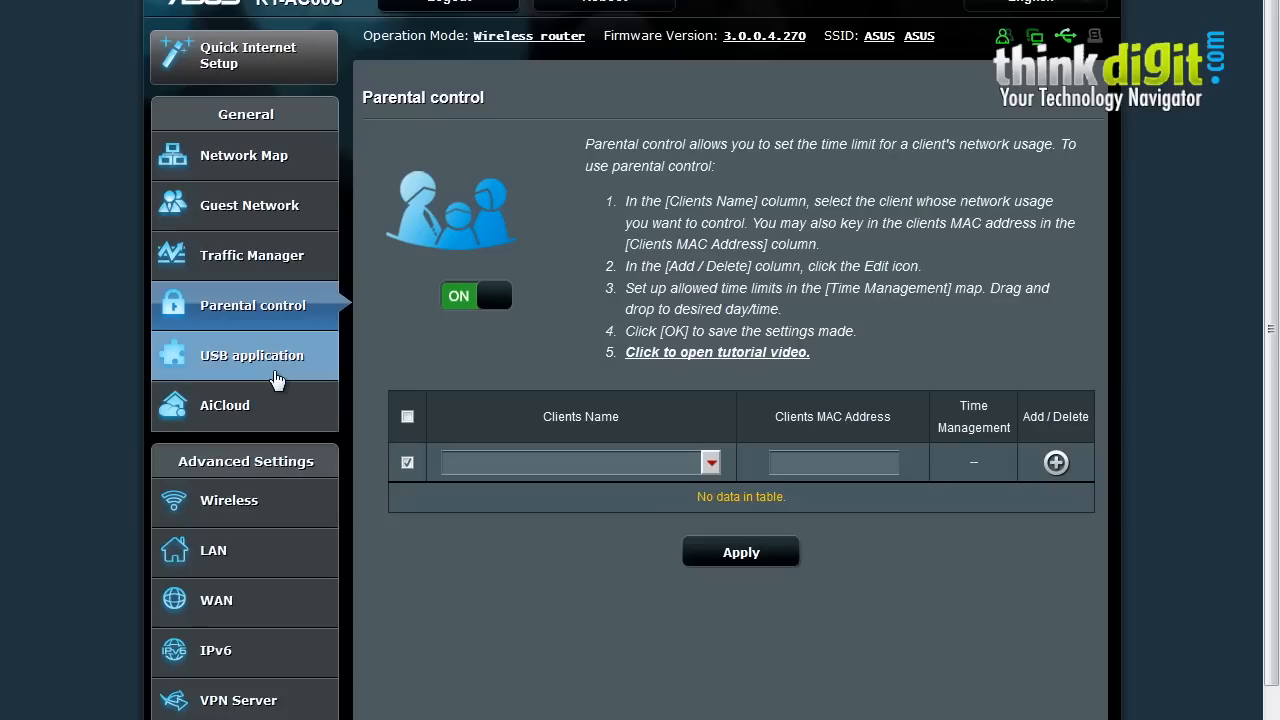
Show the USB application overview with AiDisk, Servers Center, printer server, 3G/4G and Download Master.
click(251, 355)
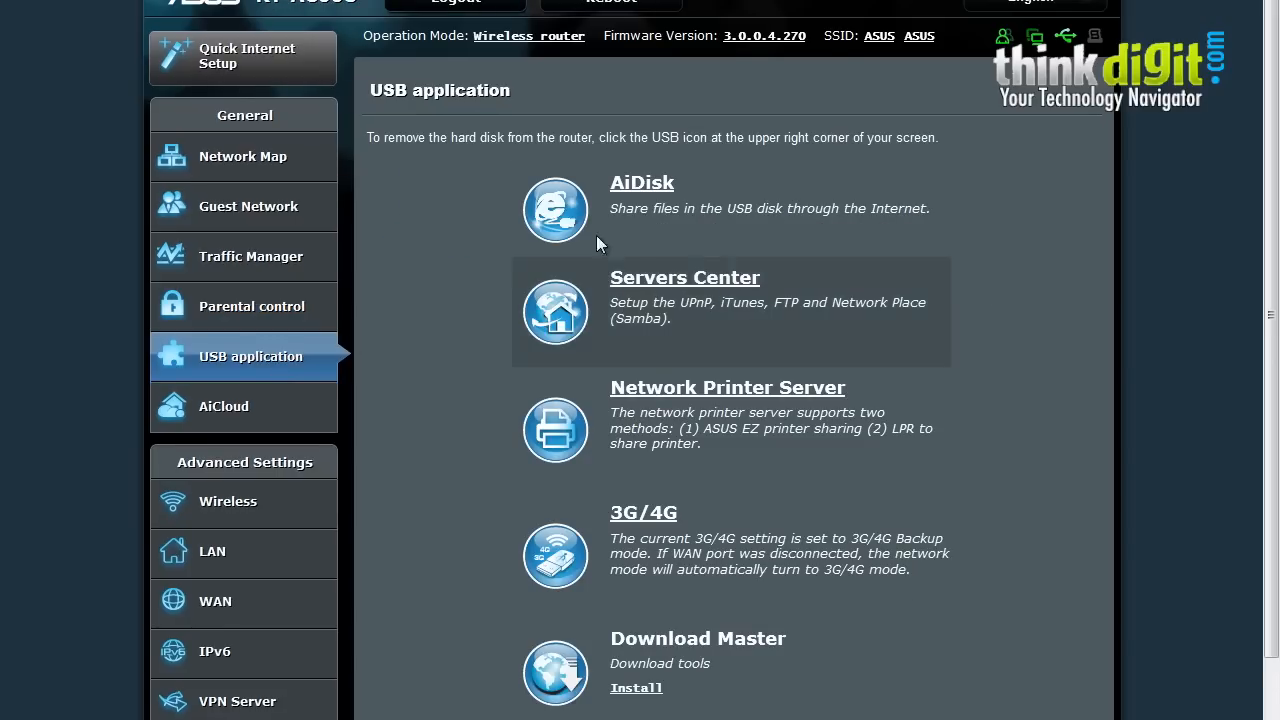
mouse_move(678, 164)
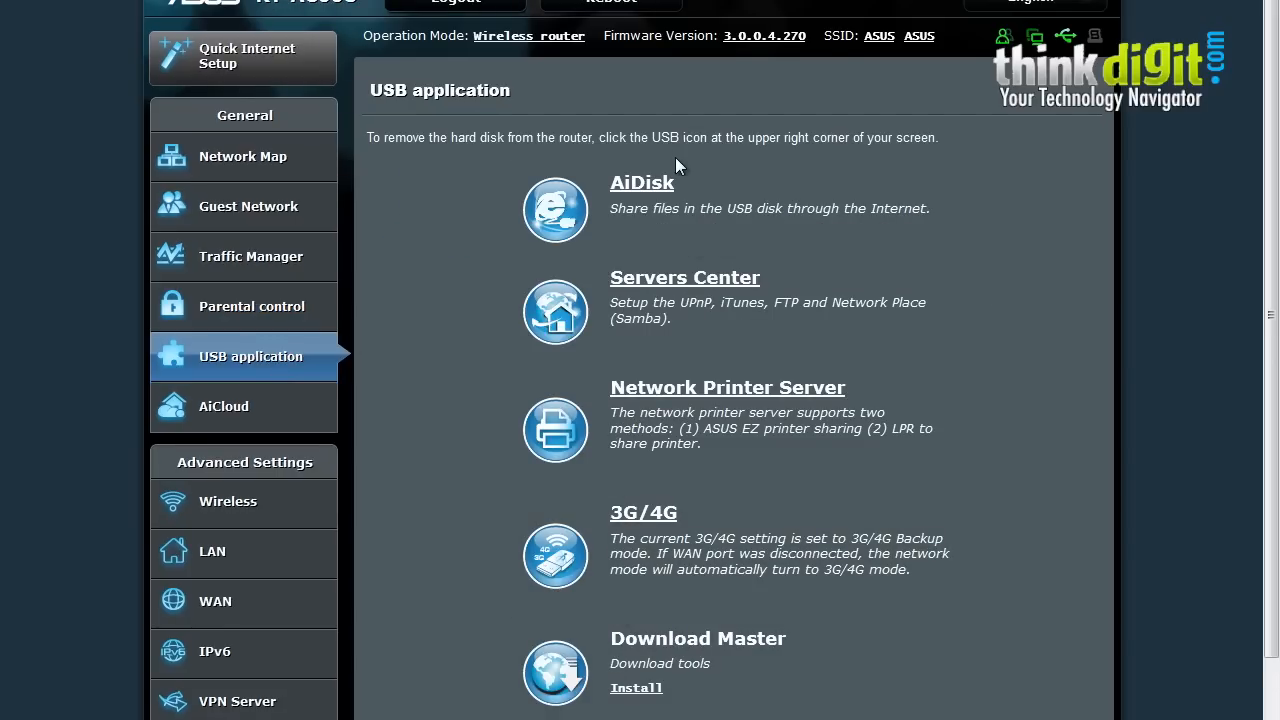
mouse_move(665, 180)
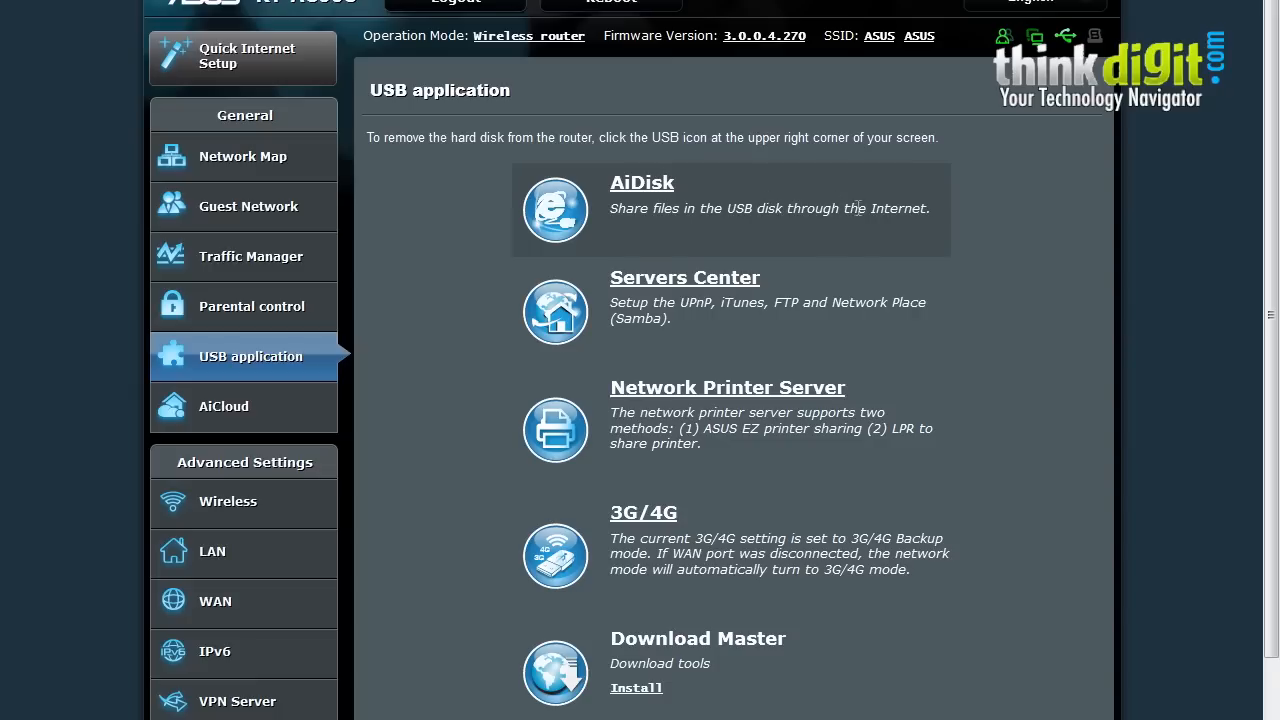
mouse_move(977, 223)
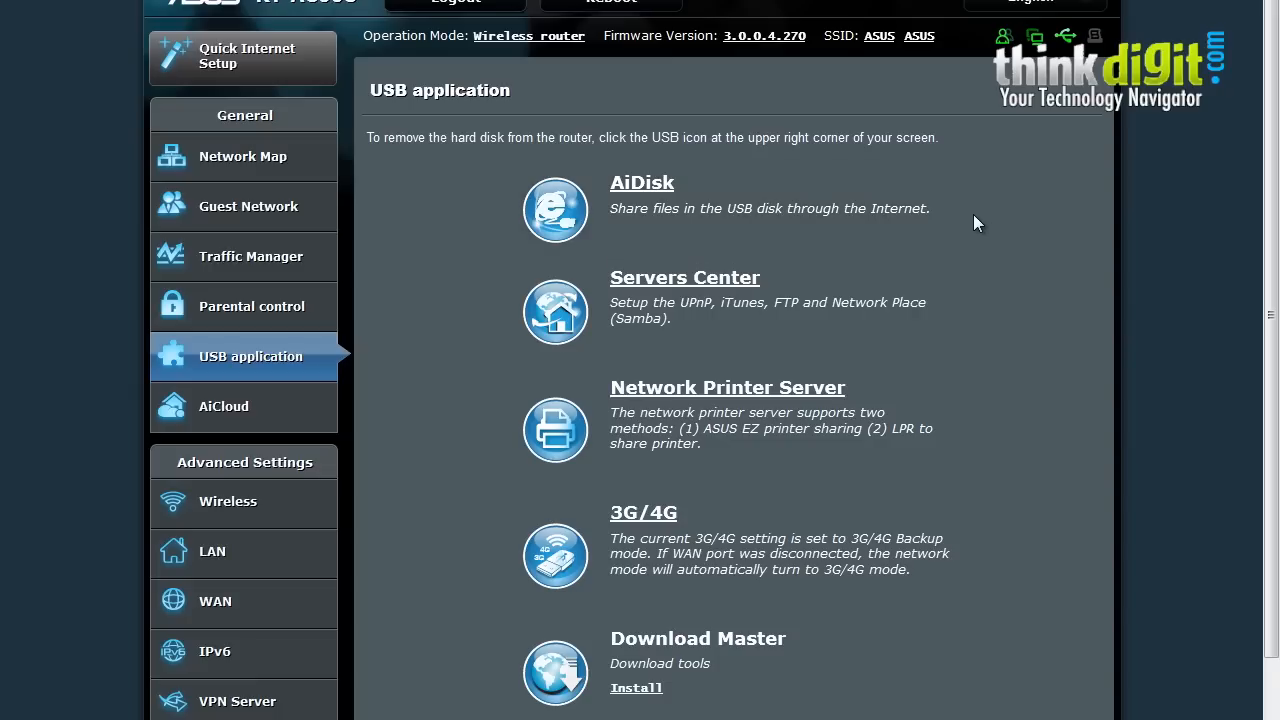
mouse_move(745, 300)
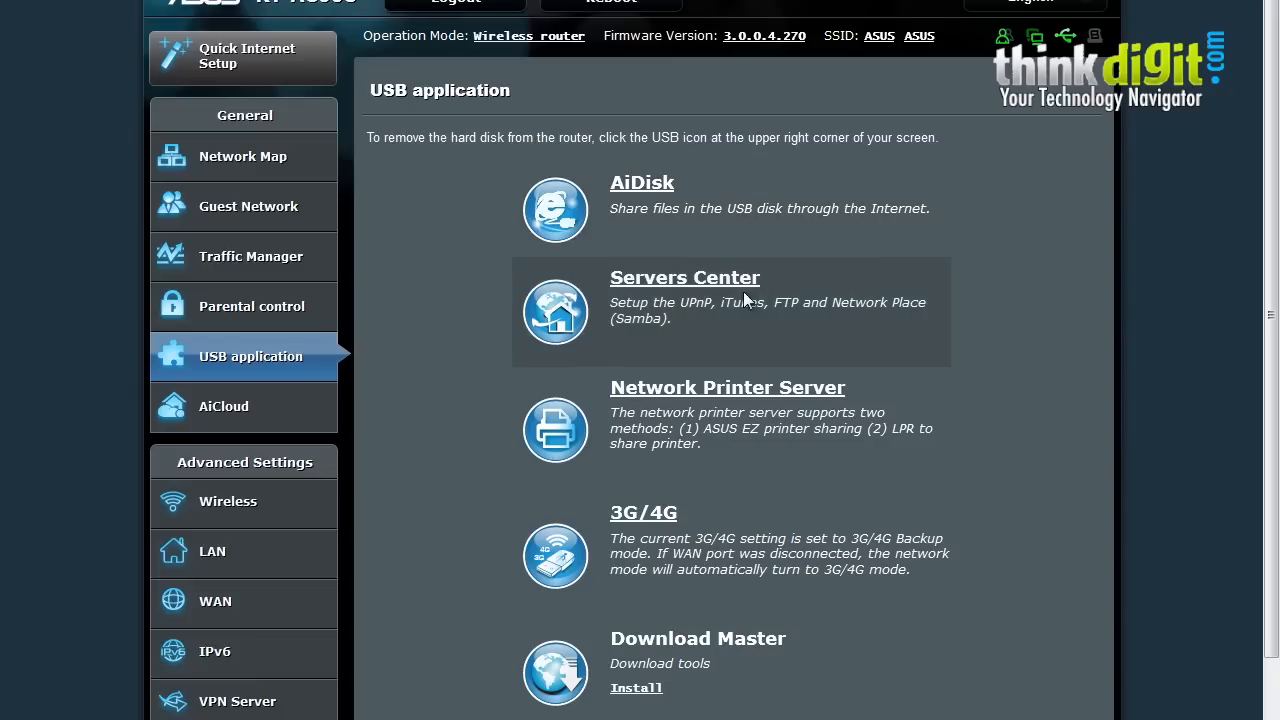
mouse_move(797, 403)
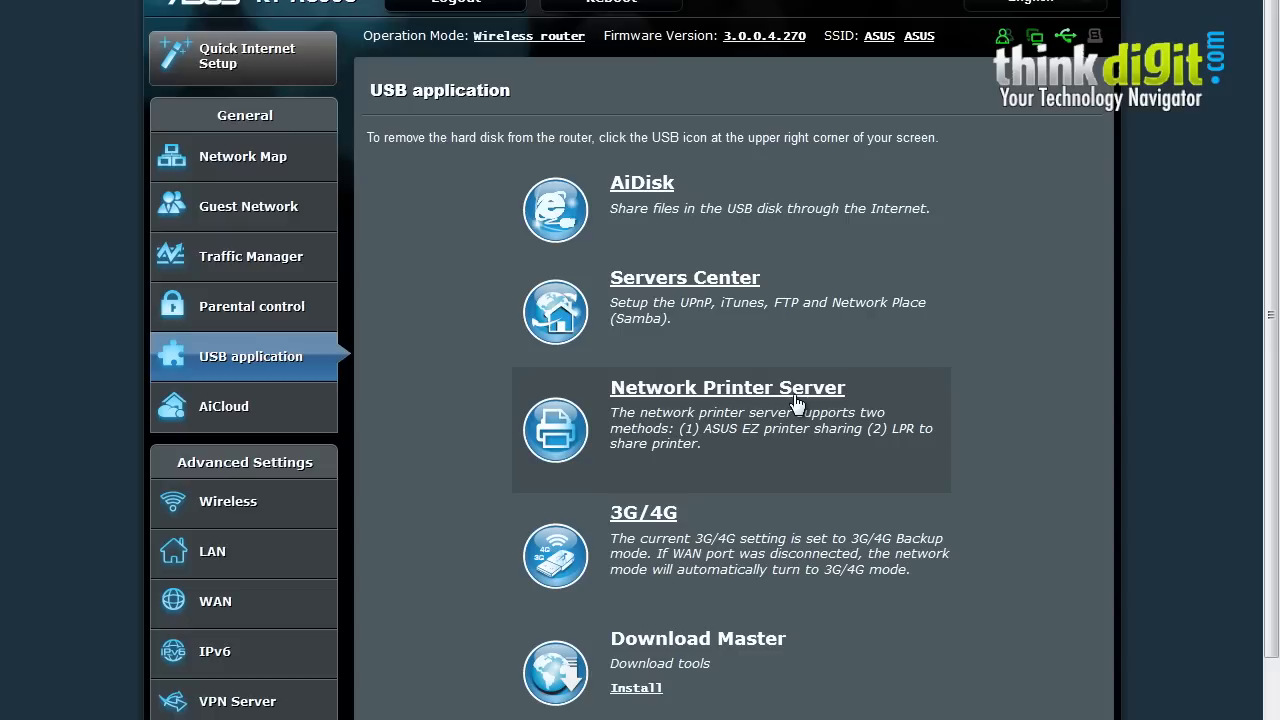
mouse_move(707, 630)
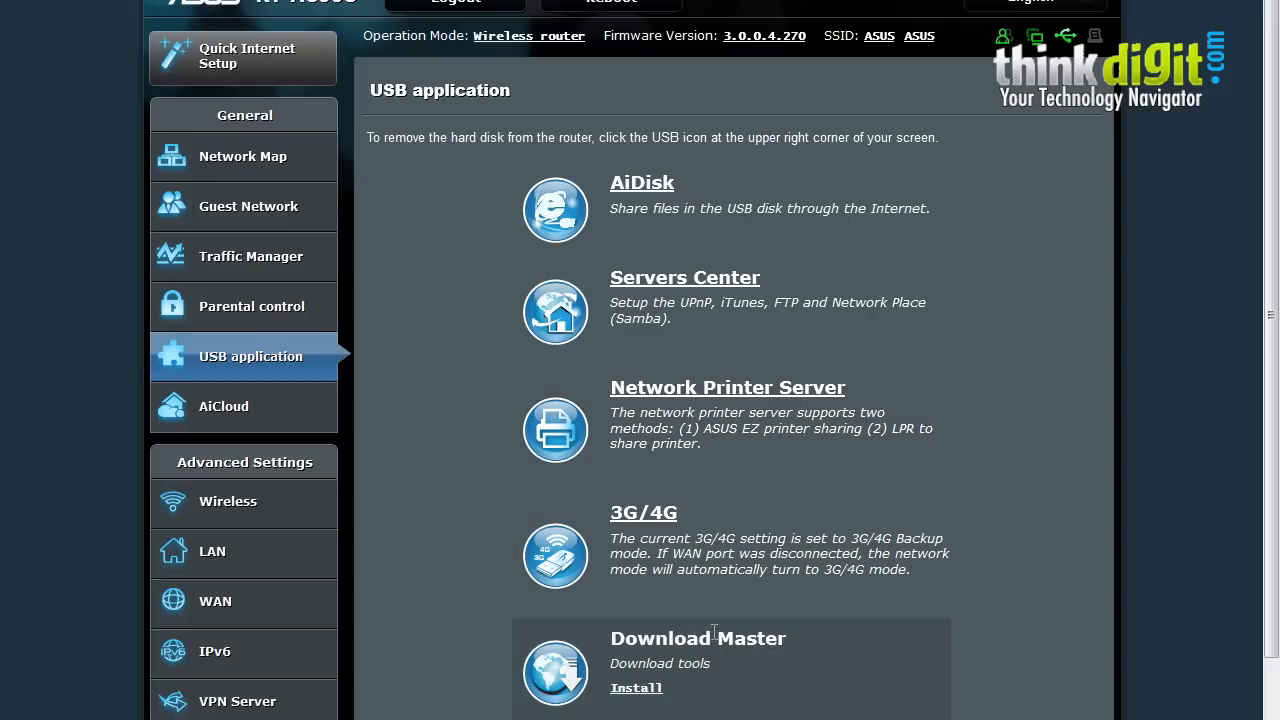
mouse_move(636, 688)
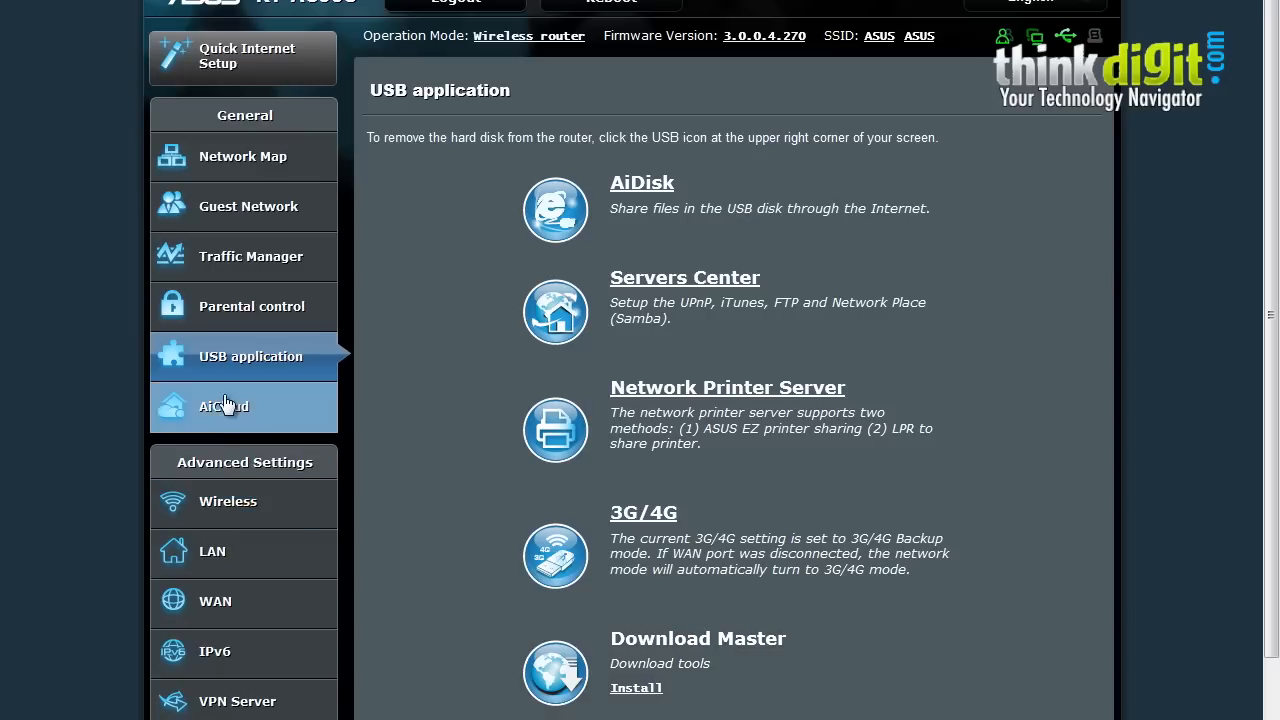
mouse_move(252, 420)
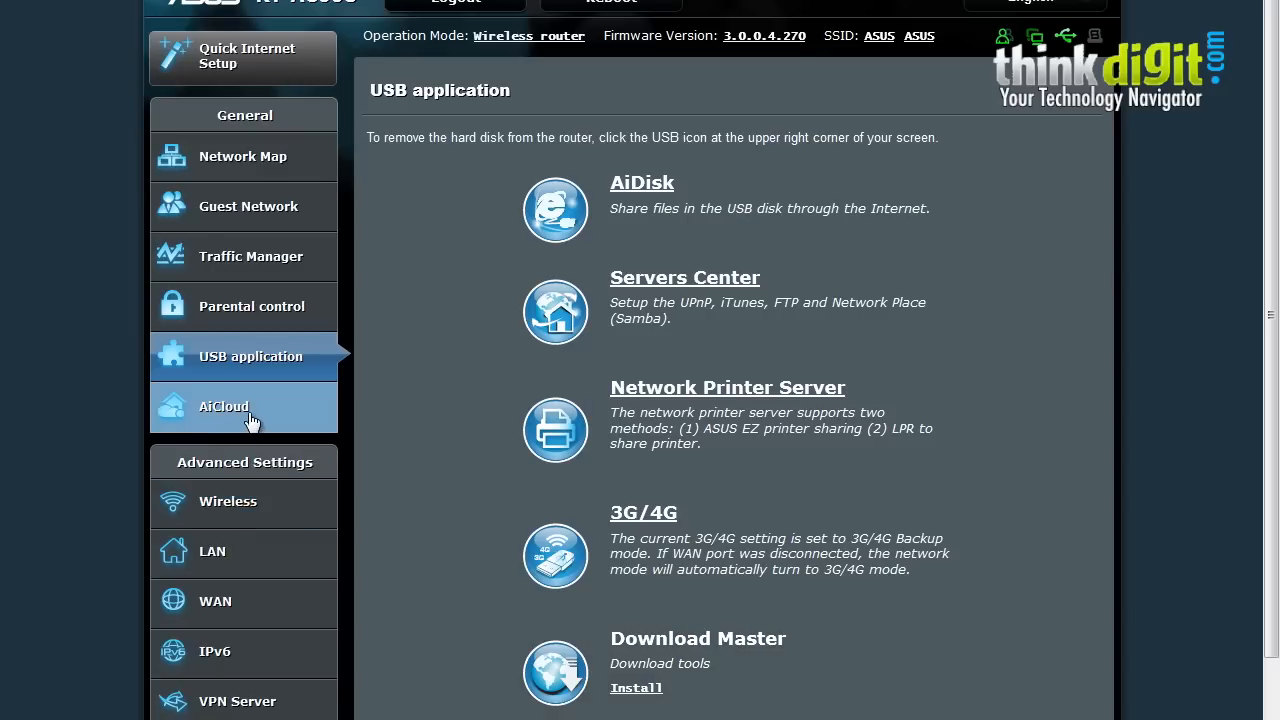
mouse_move(290, 430)
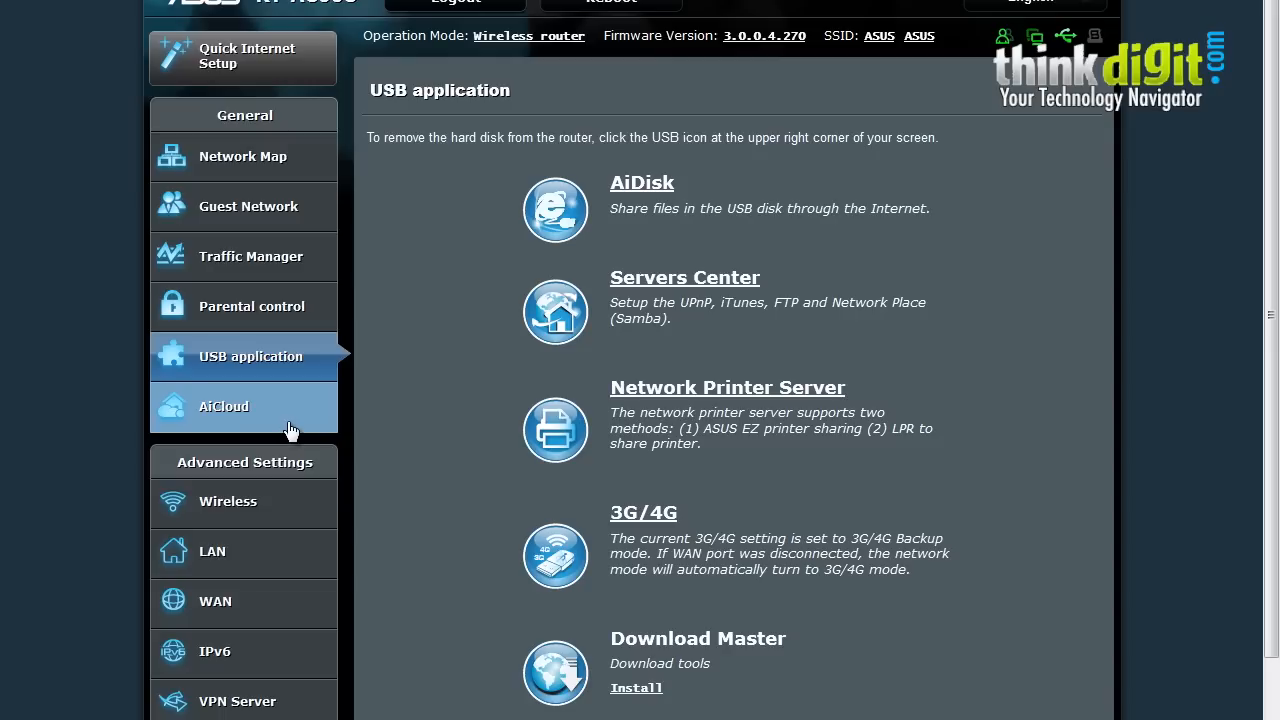
scroll(down, 3)
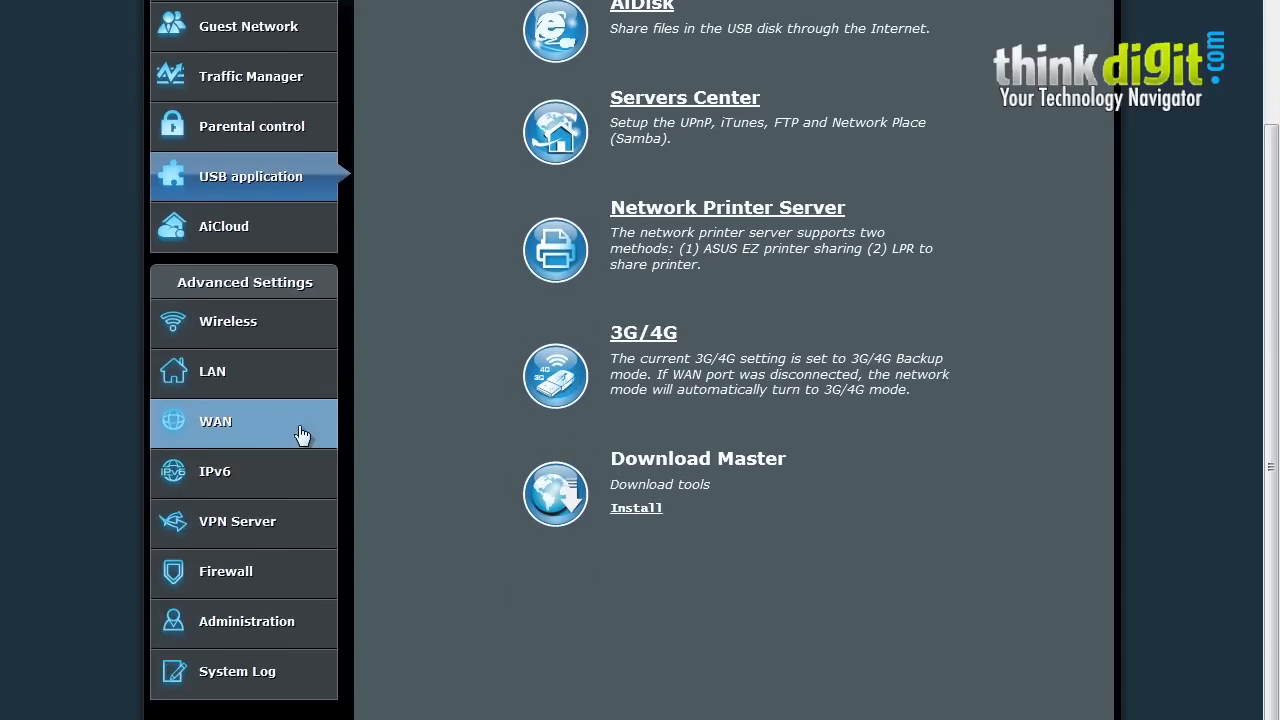
mouse_move(348, 323)
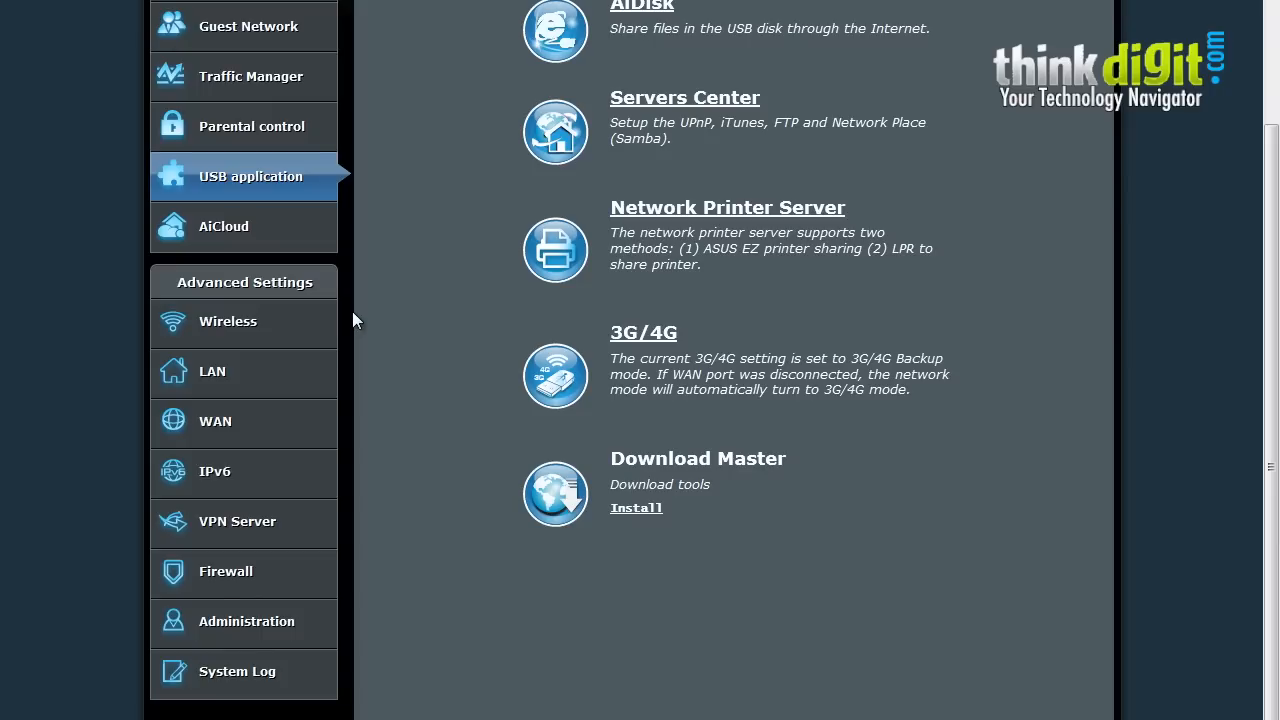
mouse_move(360, 325)
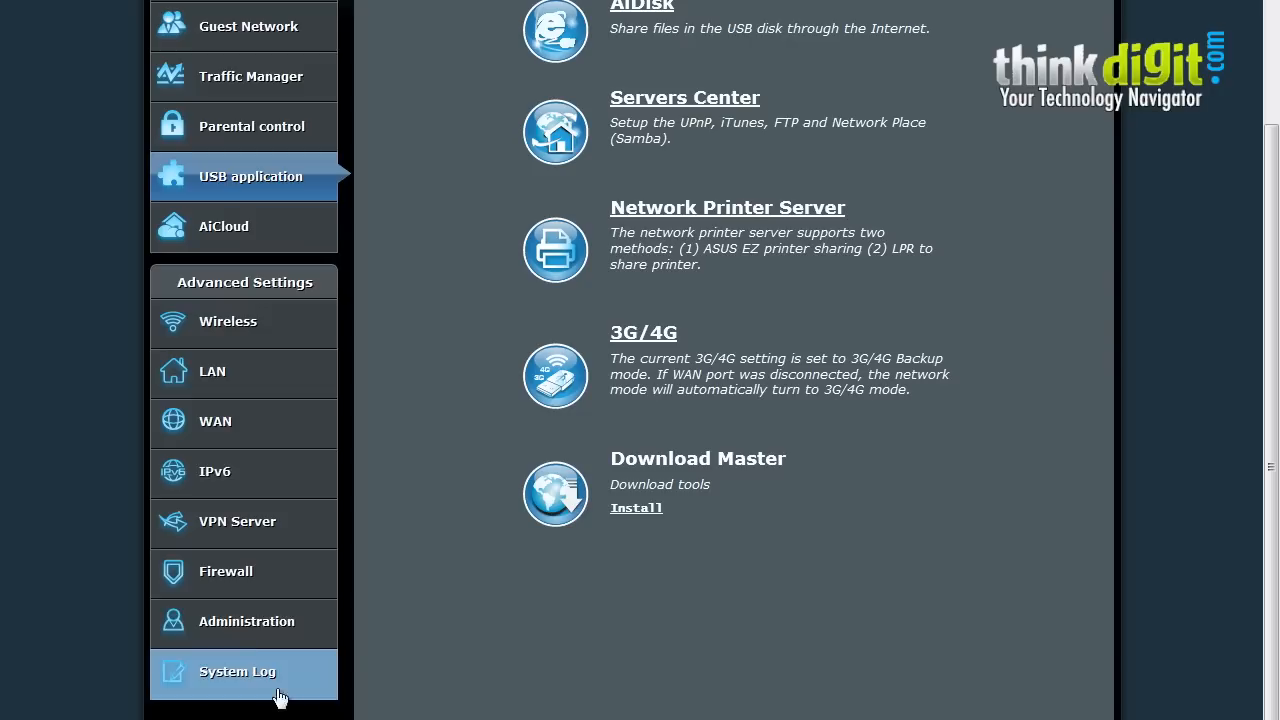
mouse_move(247, 621)
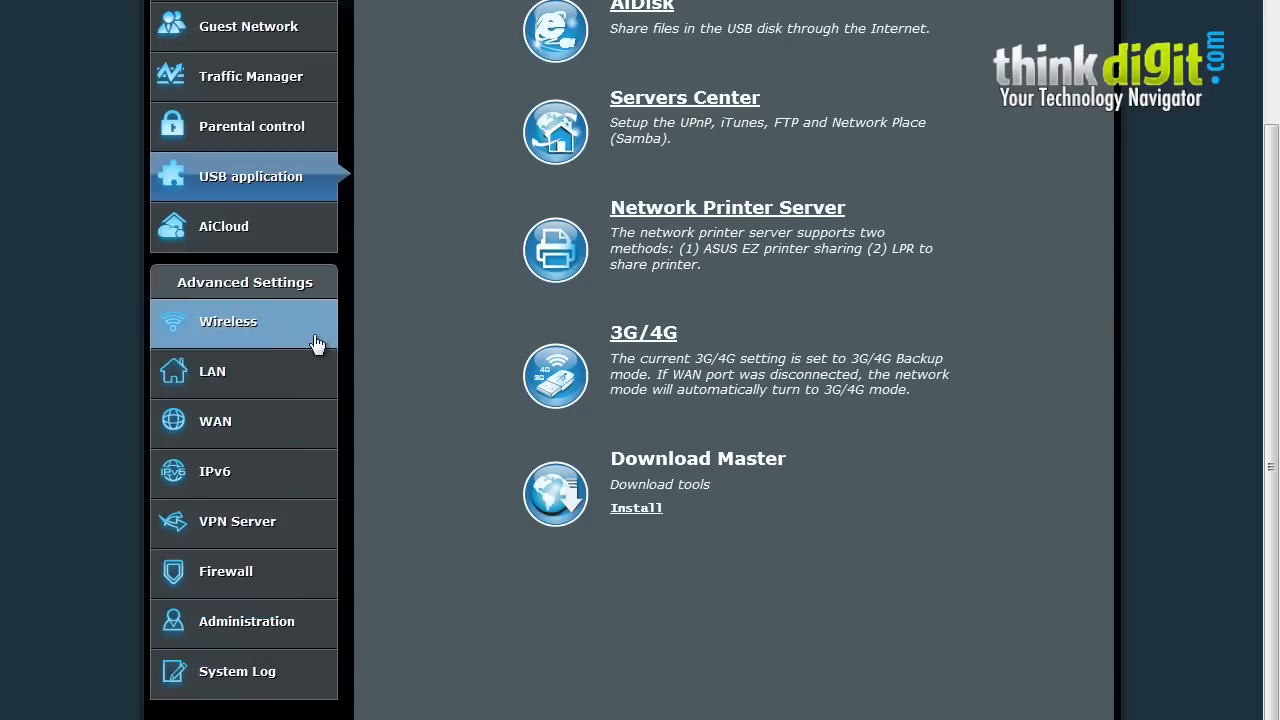
Show Wireless General settings: 2.4GHz SSID ASUS with WPA2-Personal AES authentication.
click(228, 321)
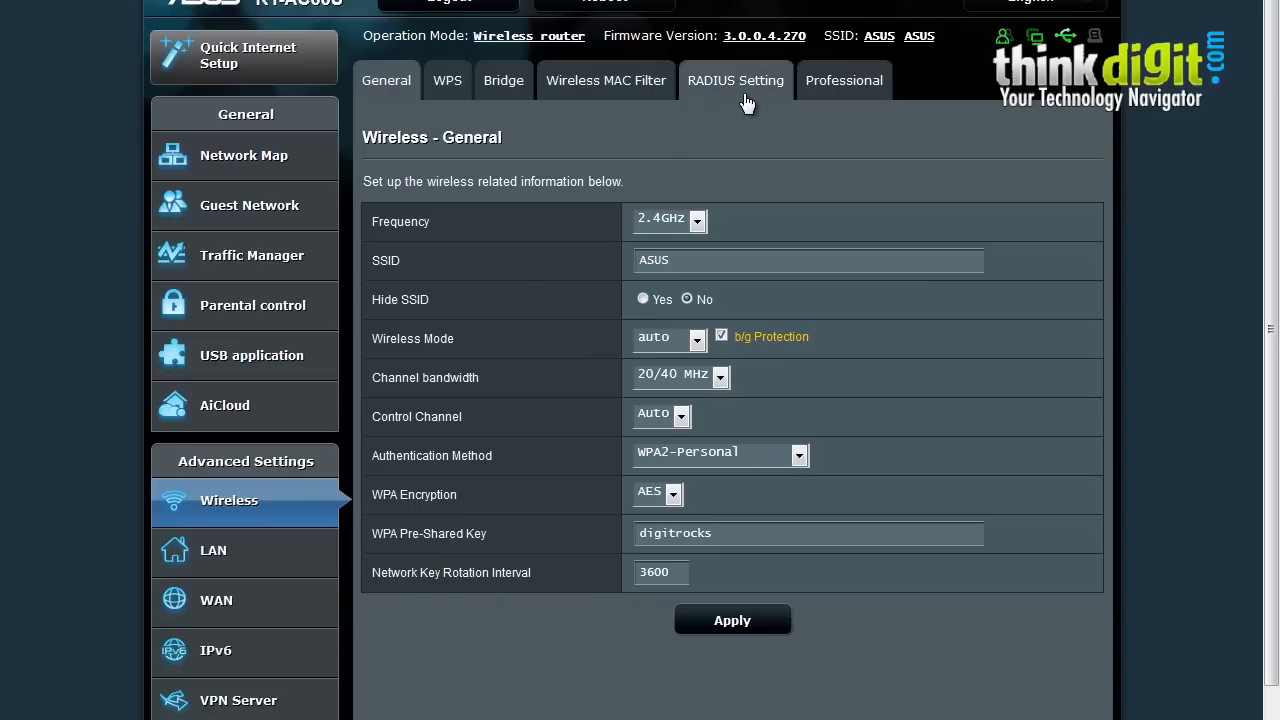
scroll(down, 3)
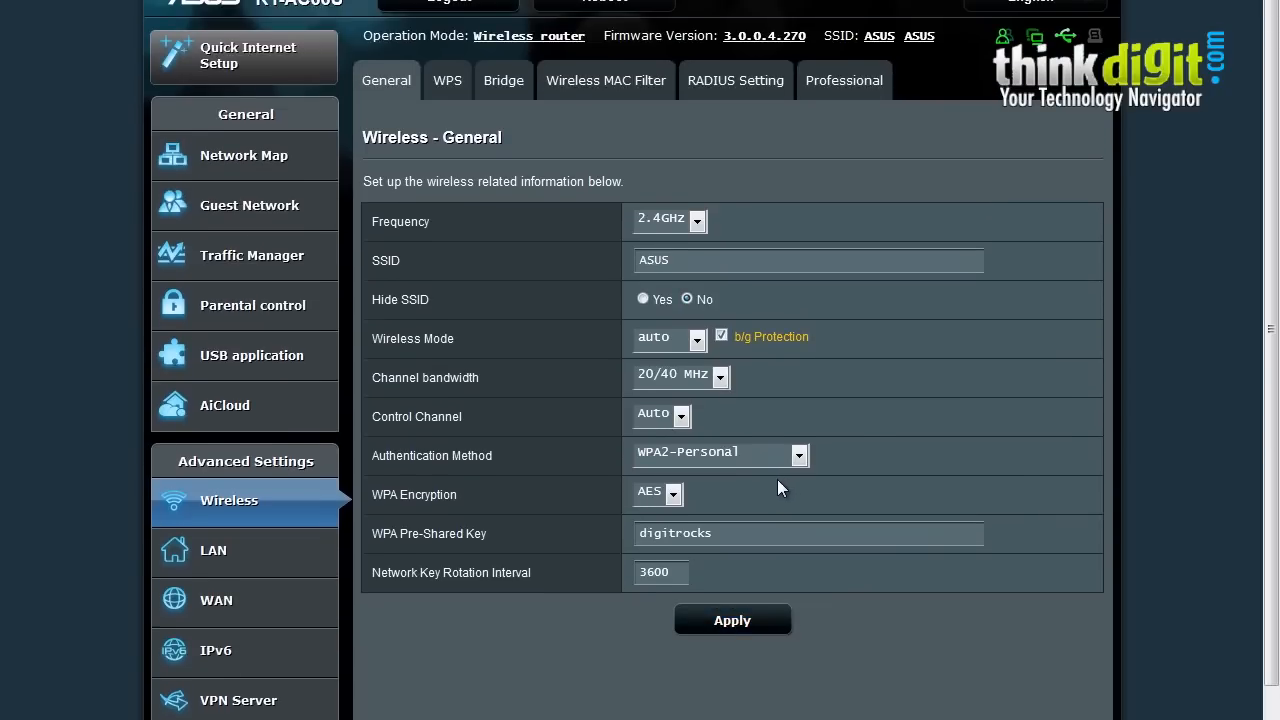
mouse_move(460, 424)
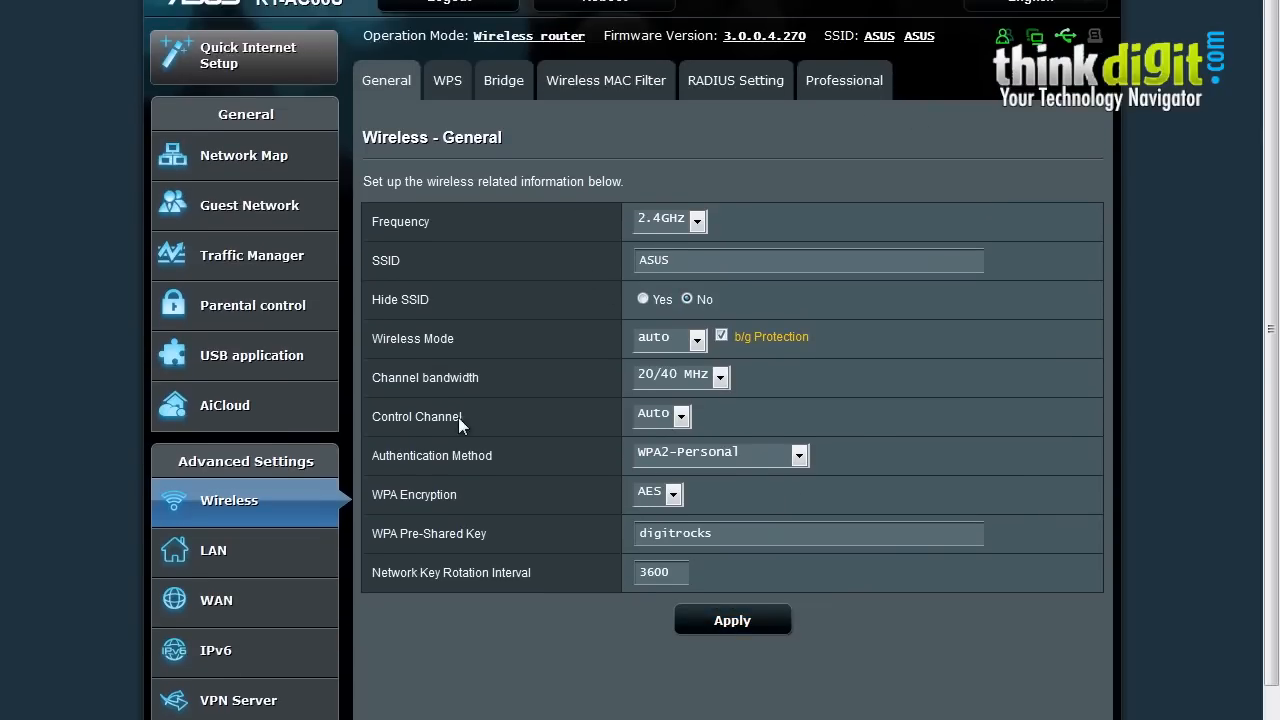
mouse_move(730, 305)
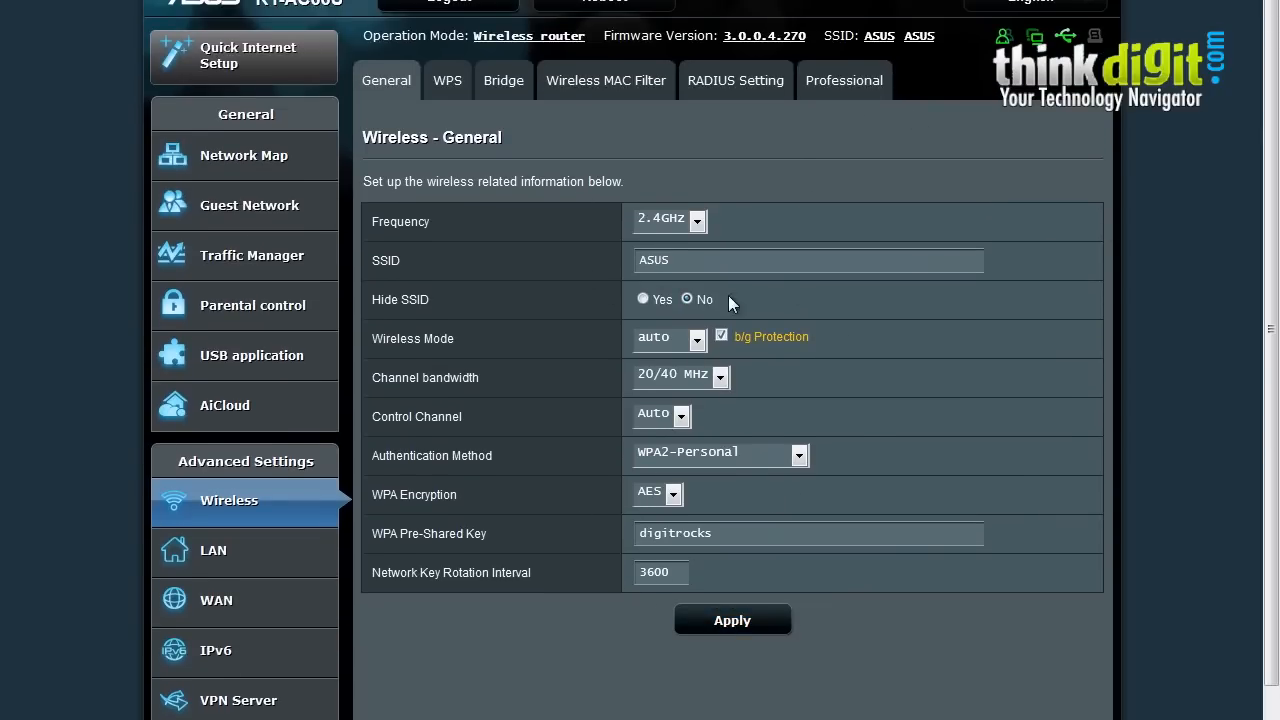
mouse_move(614, 533)
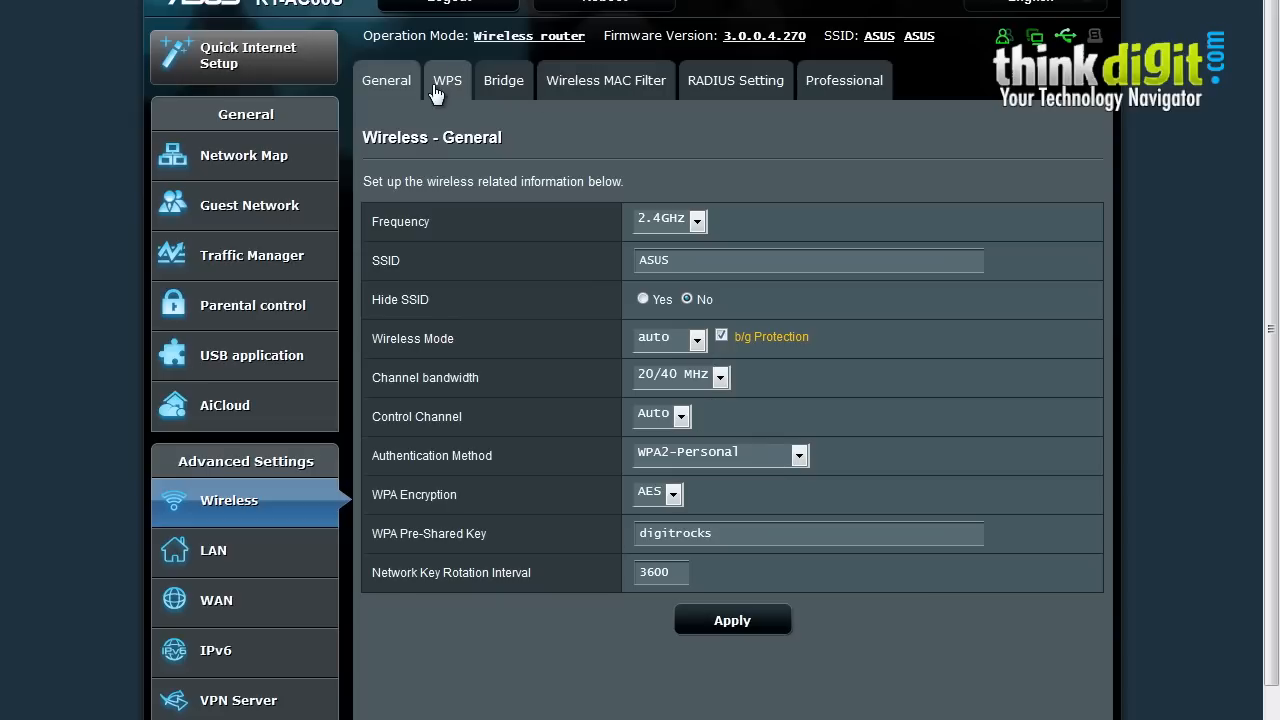
Show the WPS settings with WPS enabled on 2.4GHz and its AP PIN code.
click(447, 80)
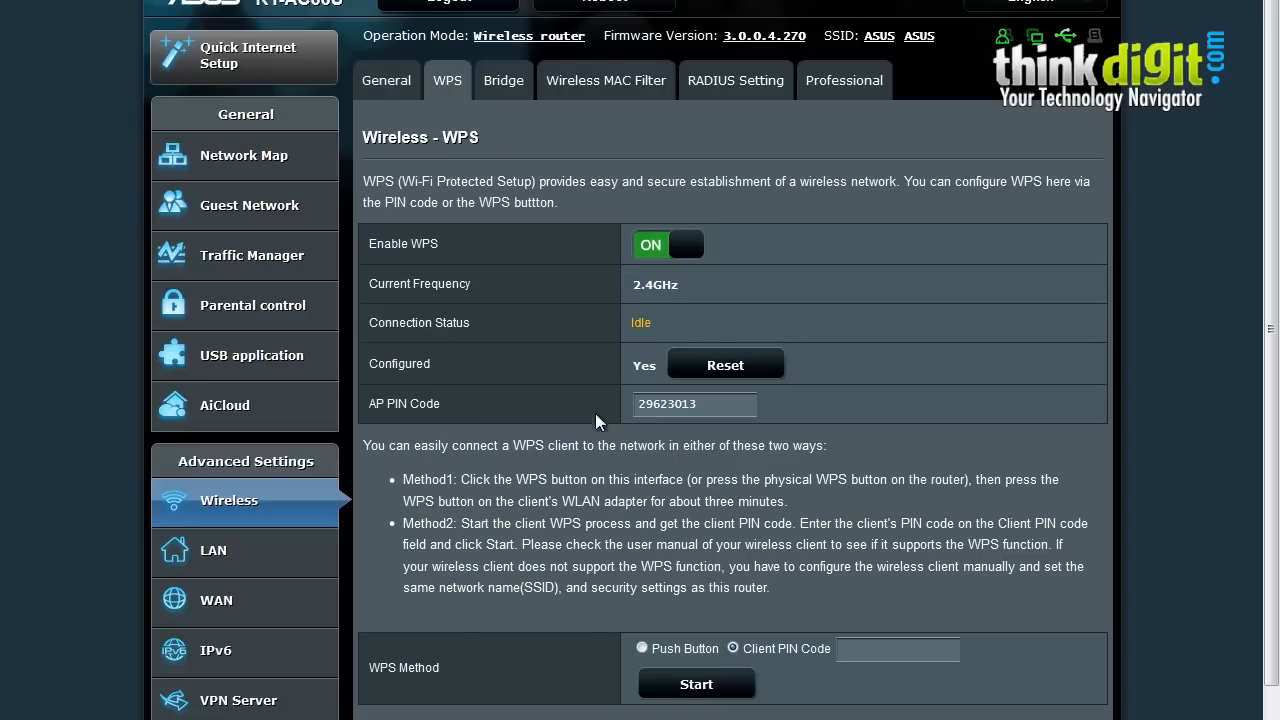
mouse_move(613, 212)
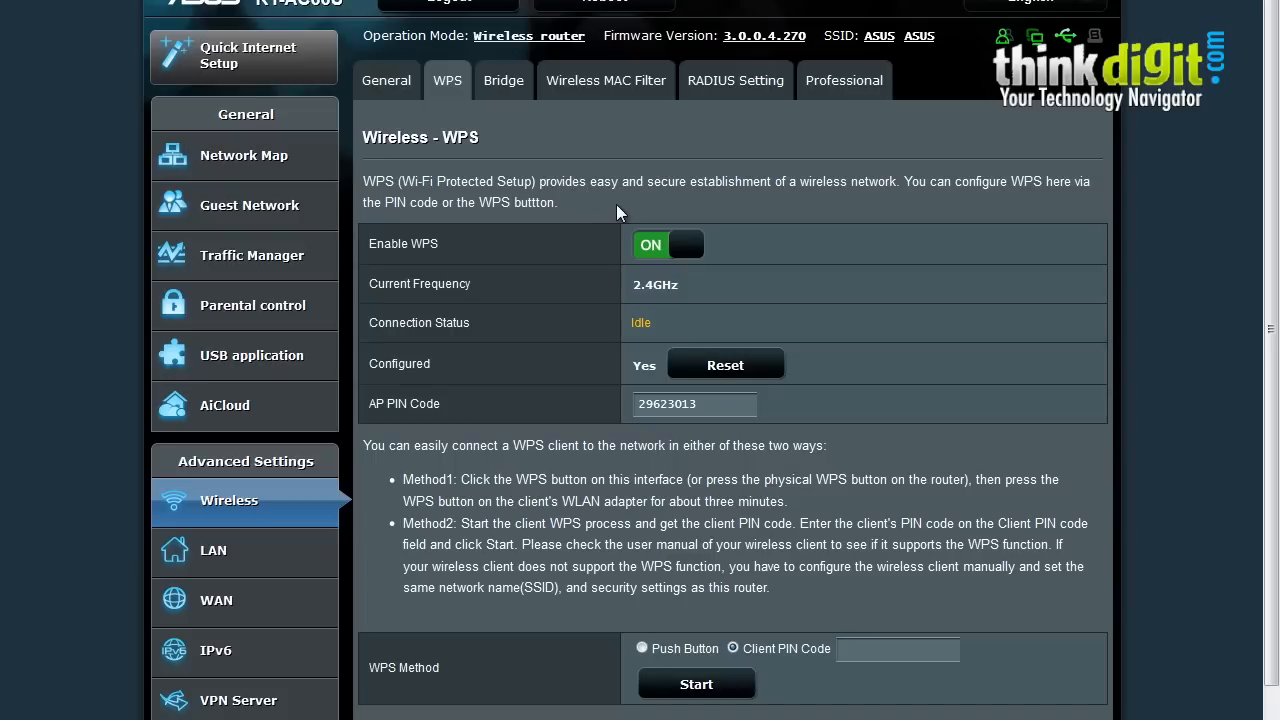
scroll(down, 3)
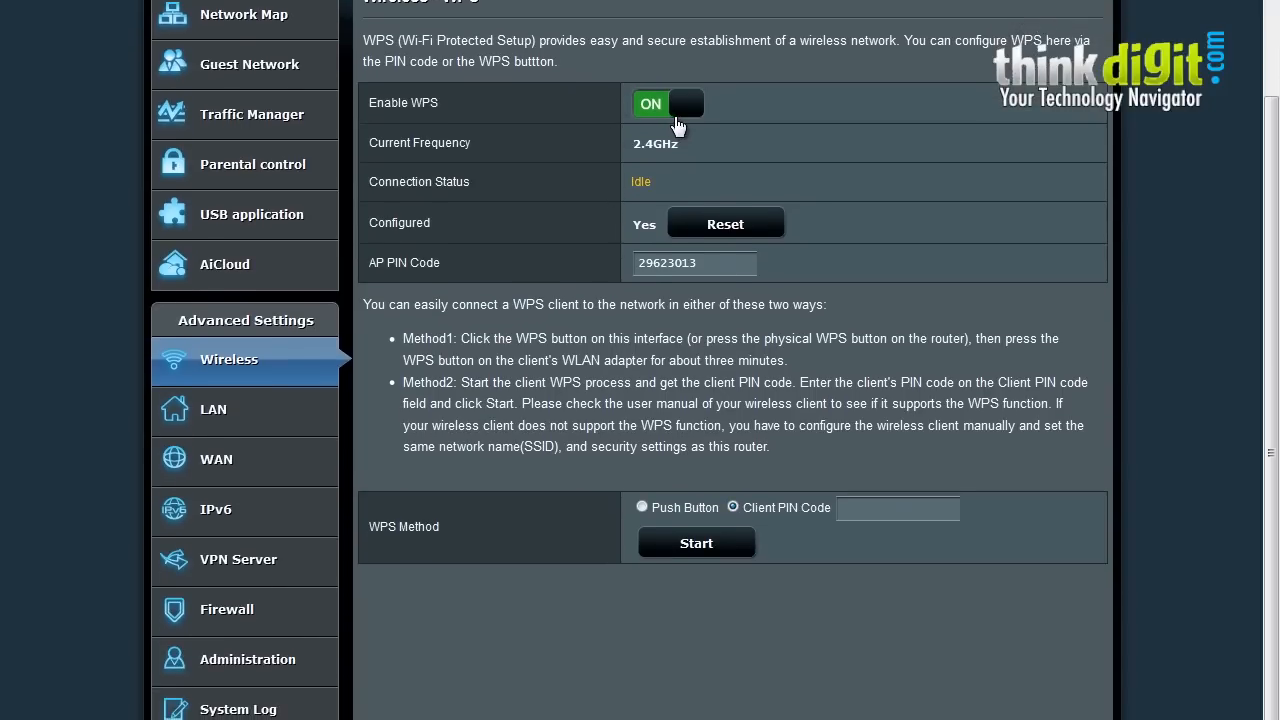
mouse_move(628, 190)
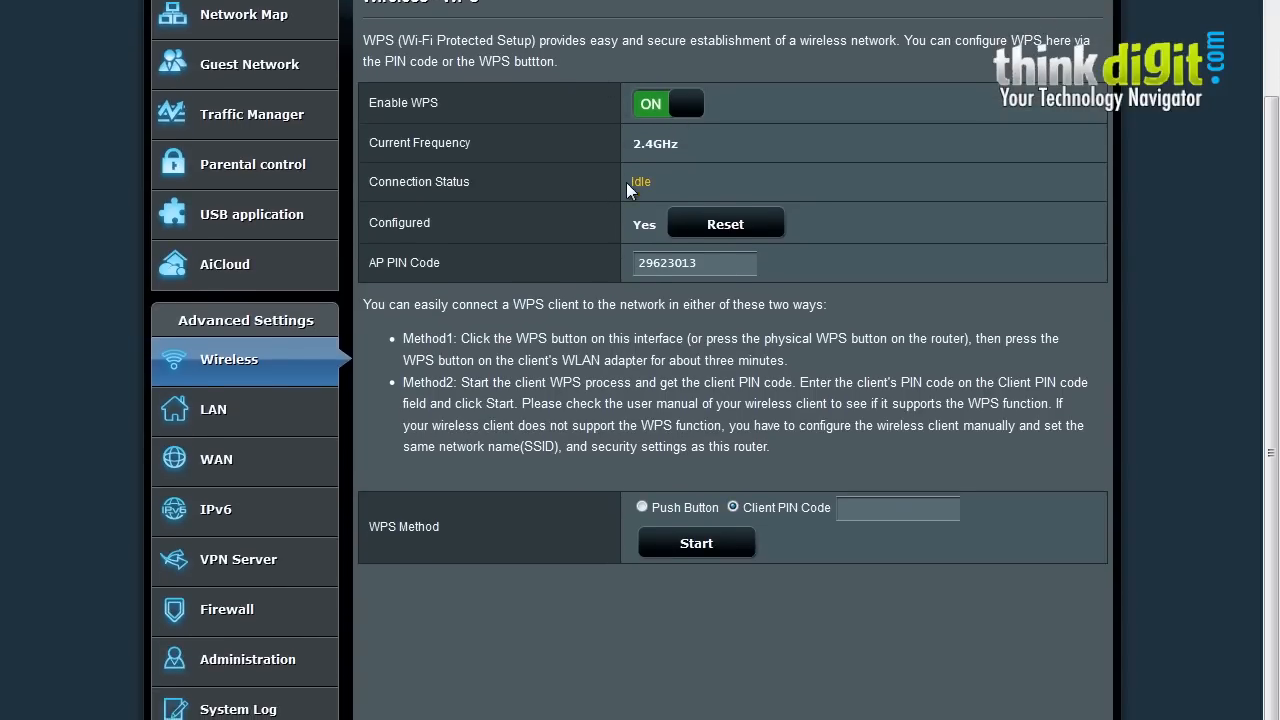
Review the Bridge (WDS) settings and Remote AP List, then move to the Professional settings.
click(504, 80)
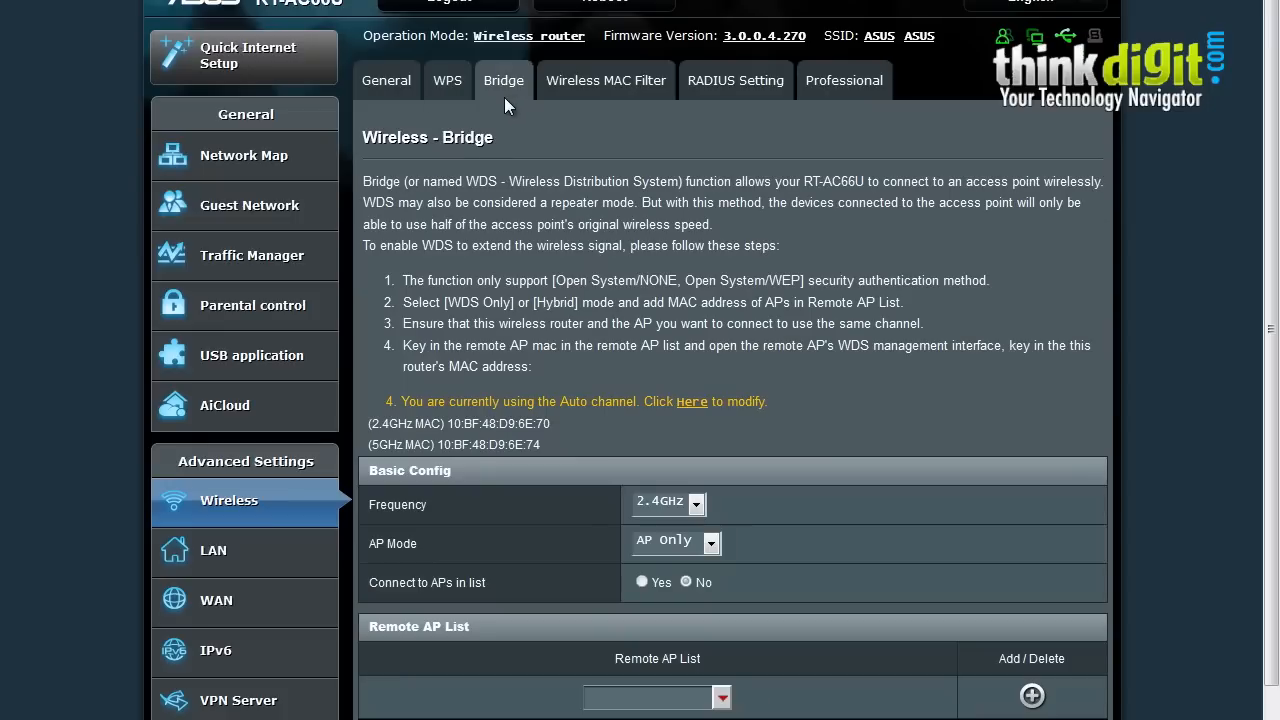
mouse_move(717, 199)
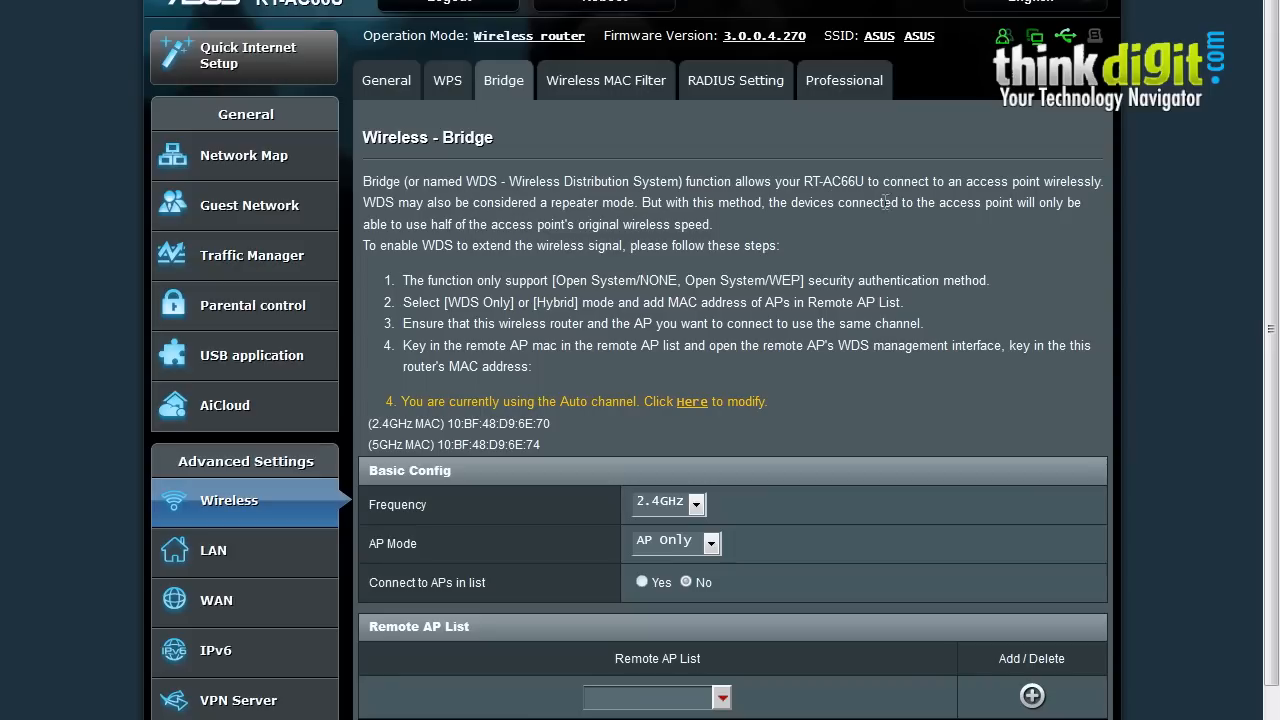
mouse_move(841, 244)
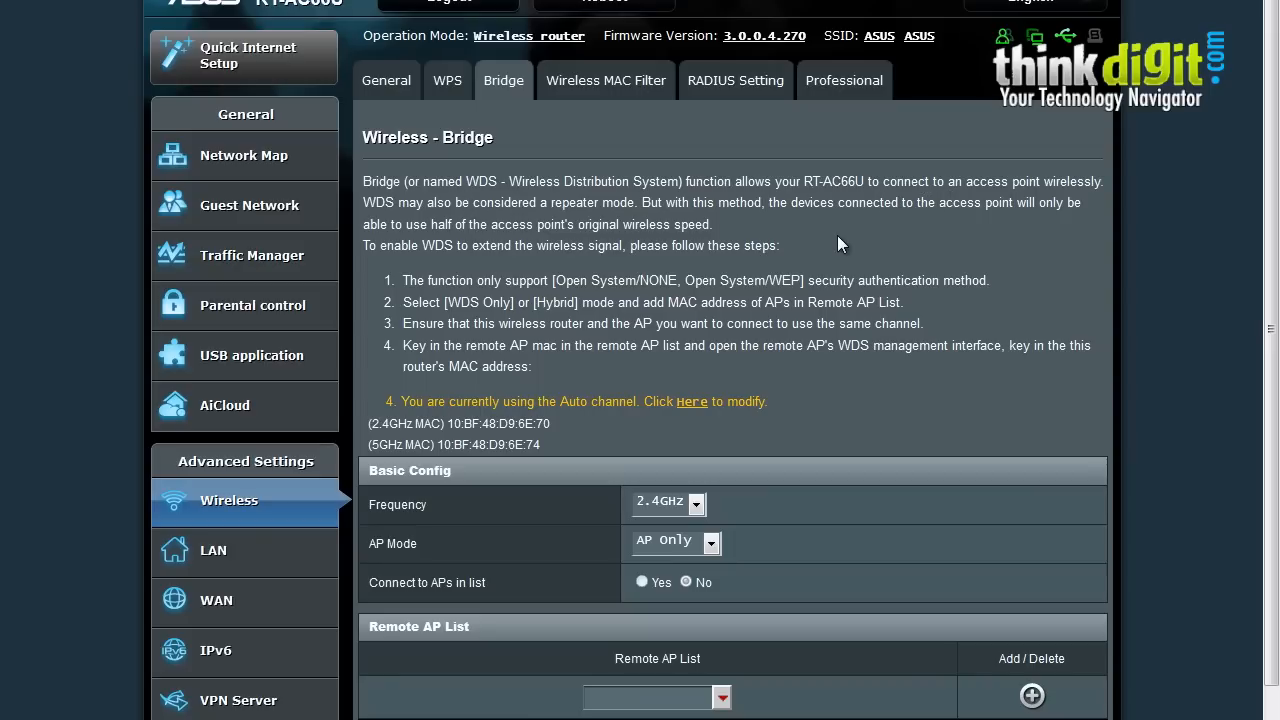
scroll(down, 3)
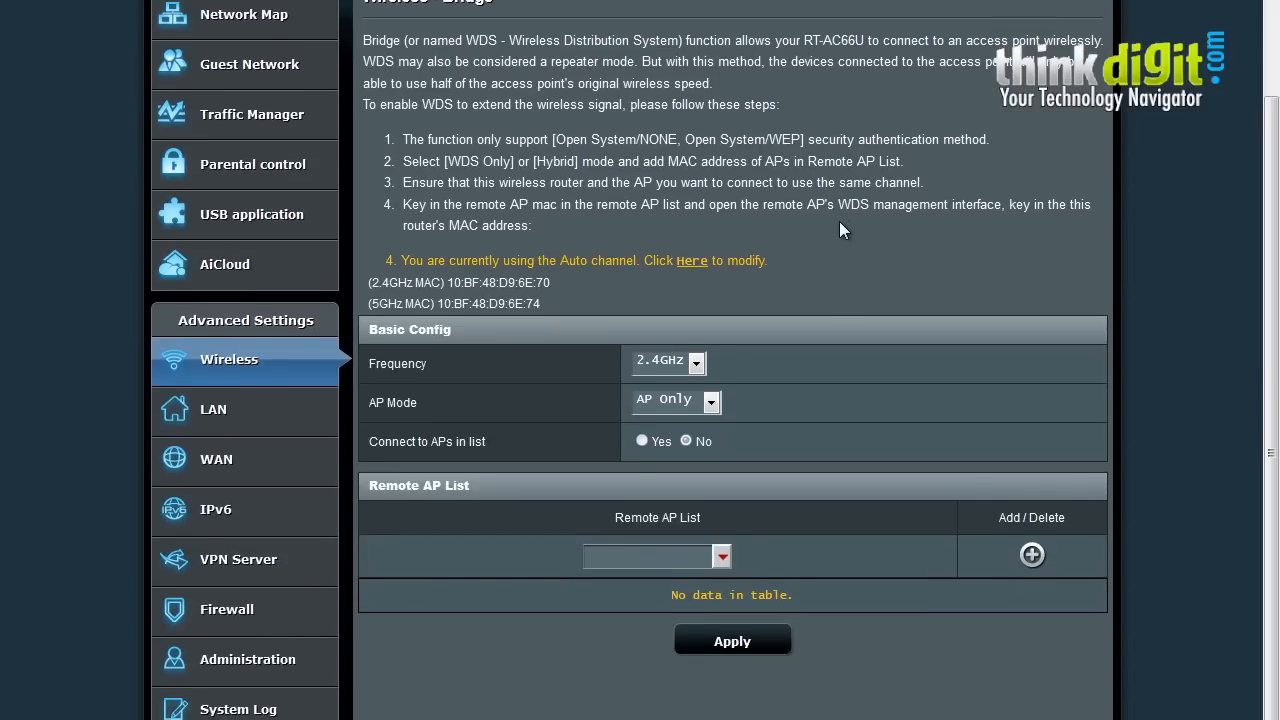
mouse_move(630, 460)
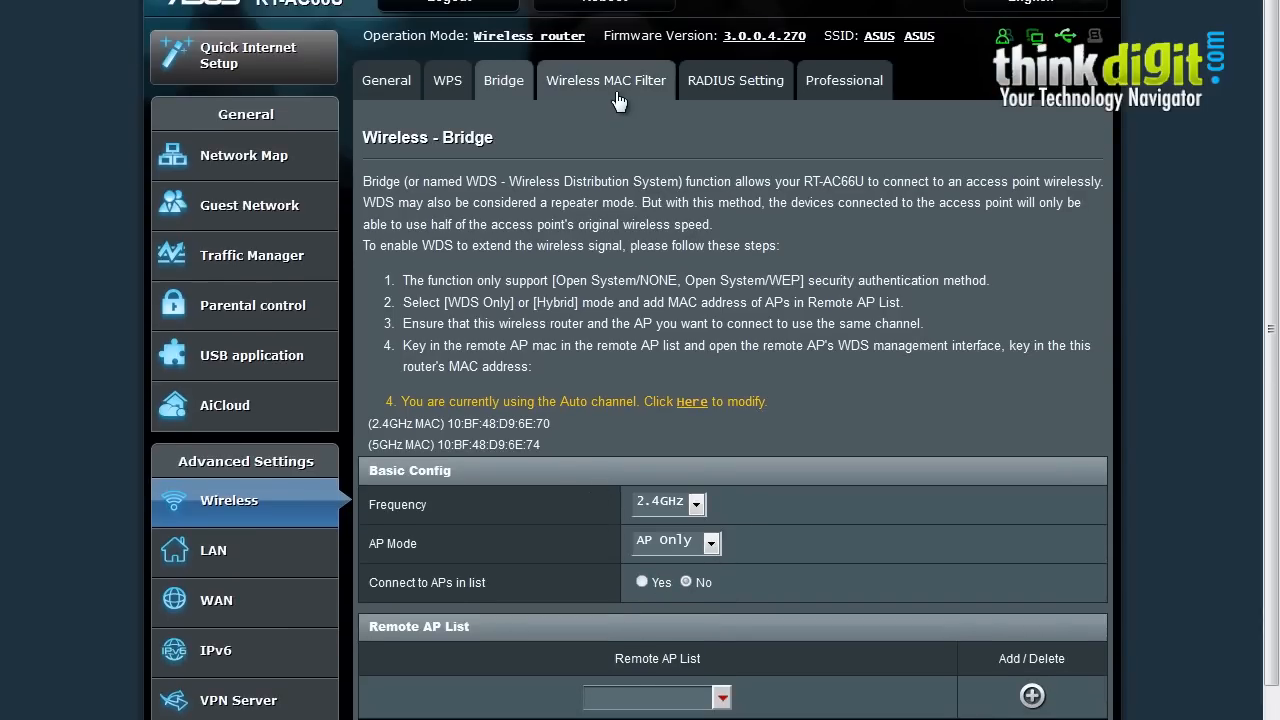
click(735, 80)
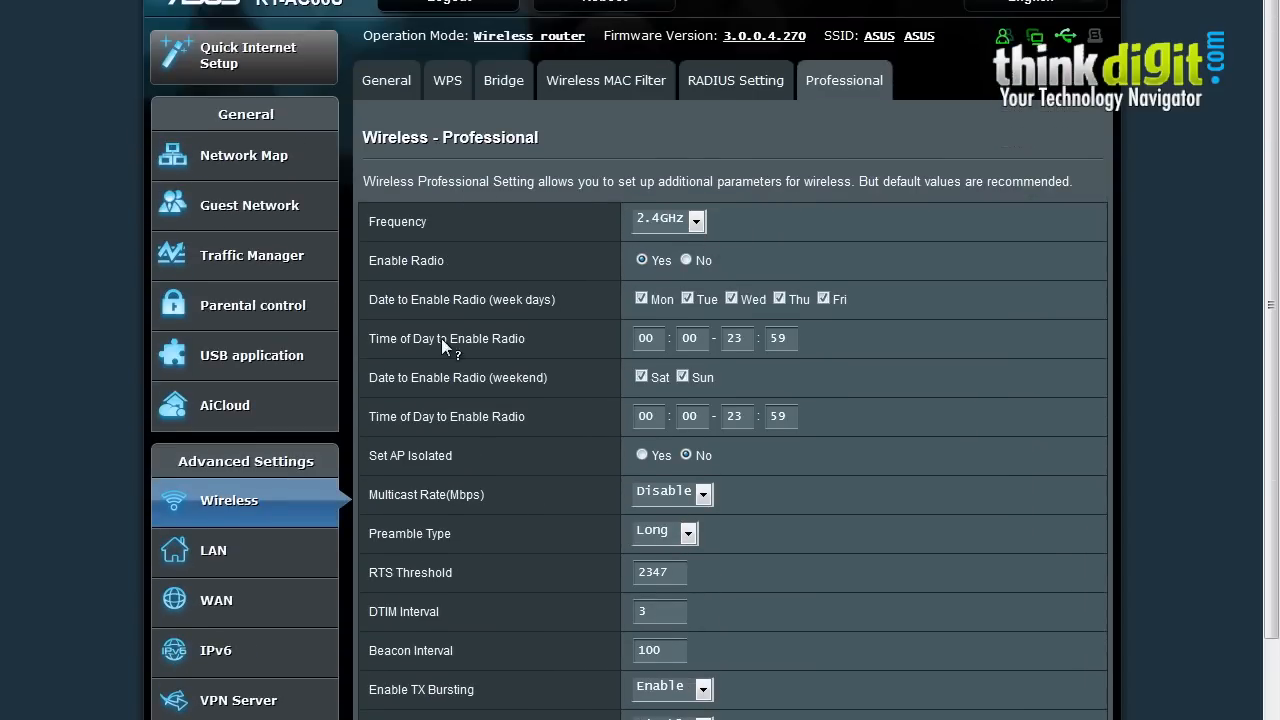
Scroll through Professional parameters down to RTS threshold 2347 and 80 mW Tx power.
scroll(down, 3)
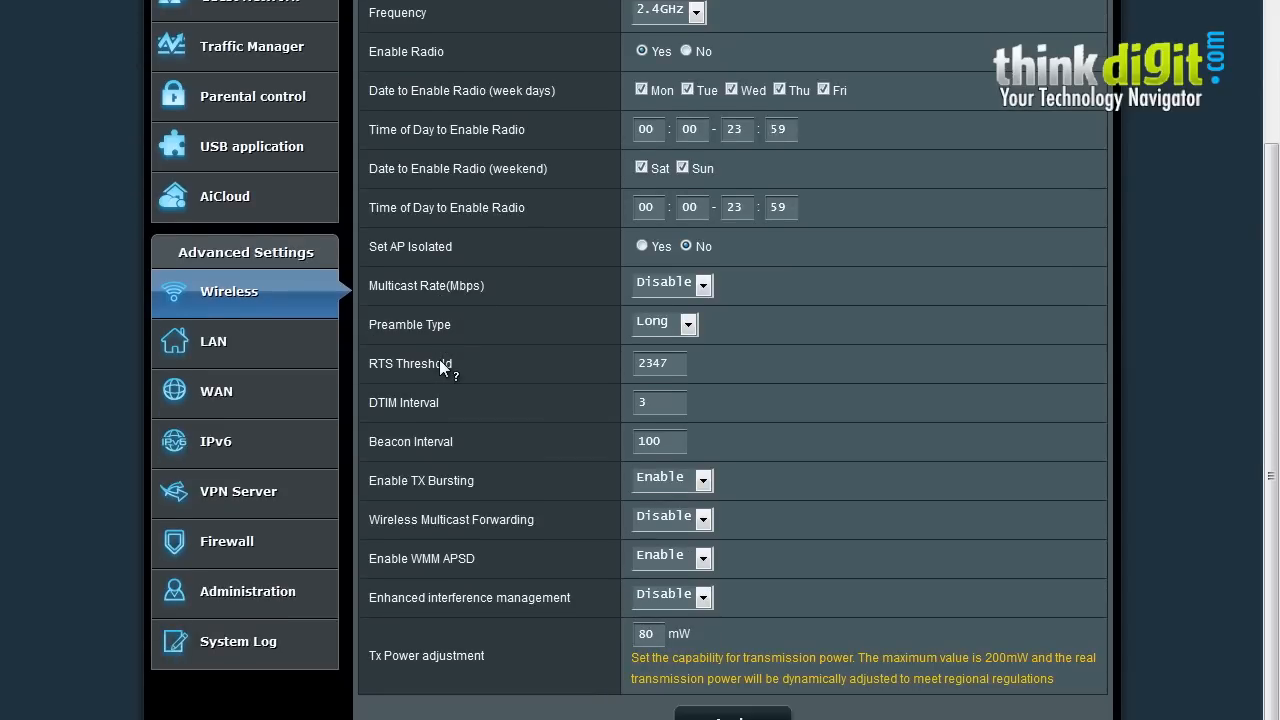
mouse_move(446, 369)
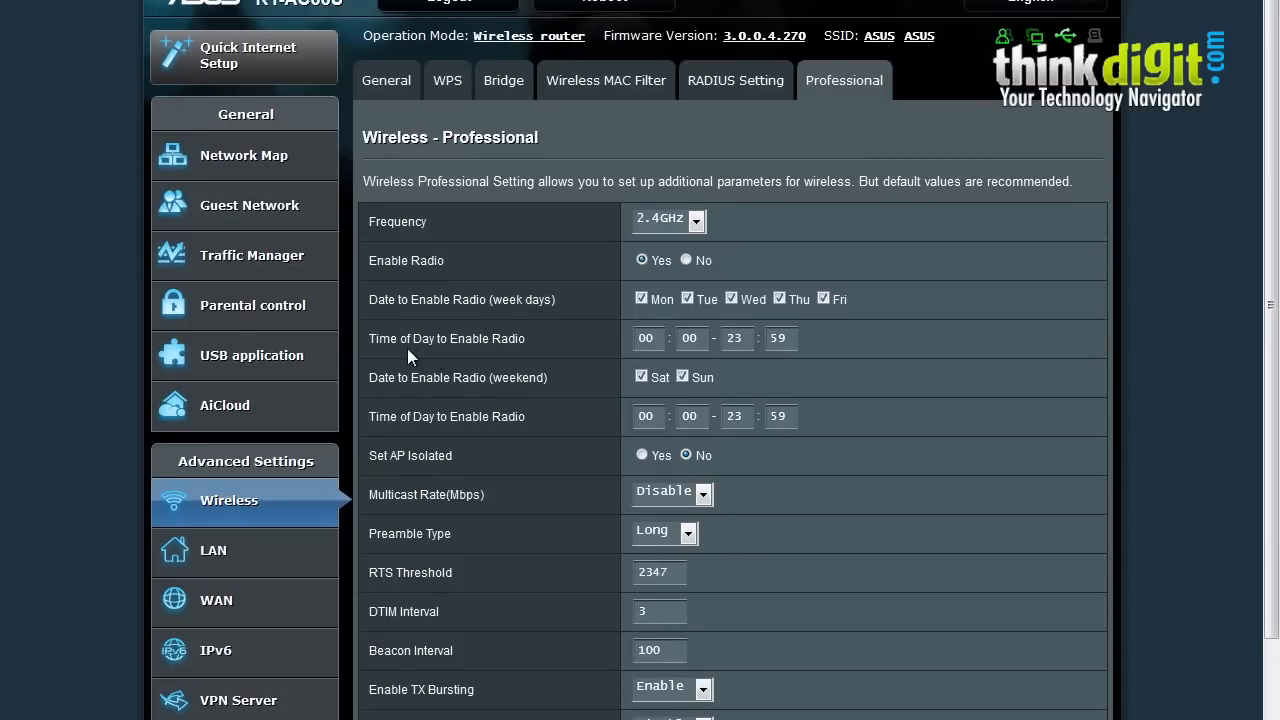
mouse_move(462, 361)
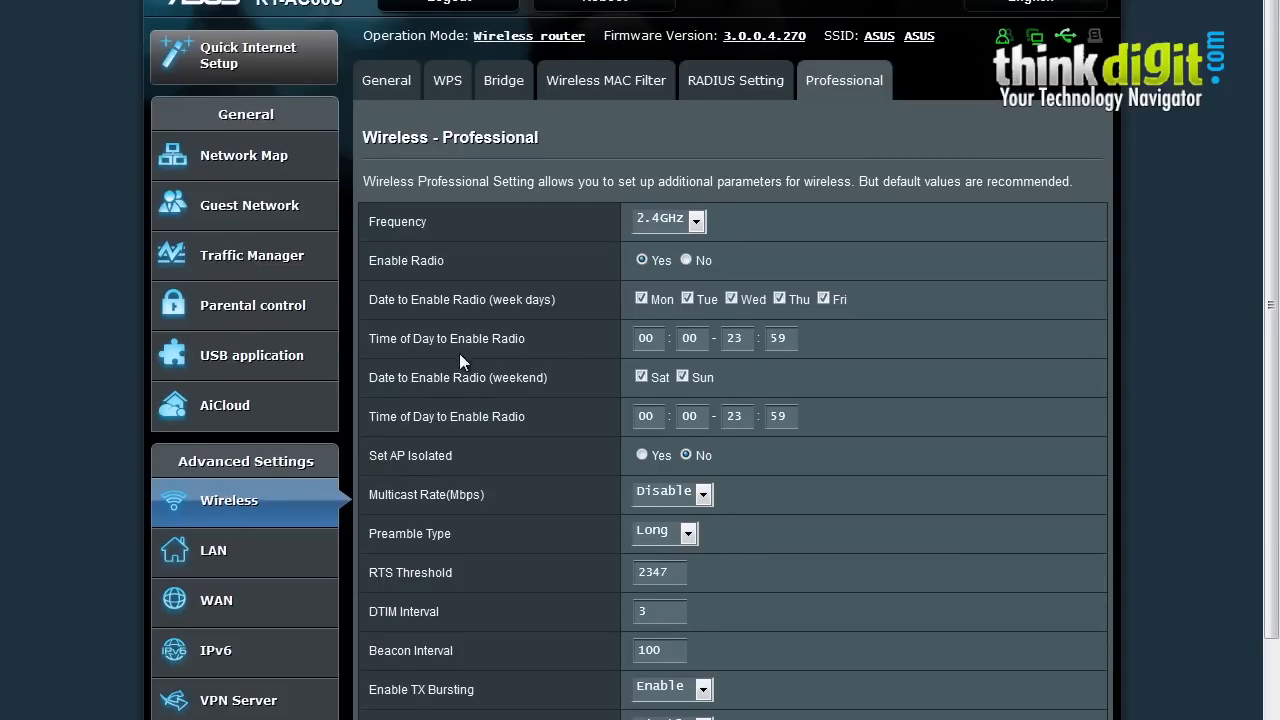
mouse_move(456, 394)
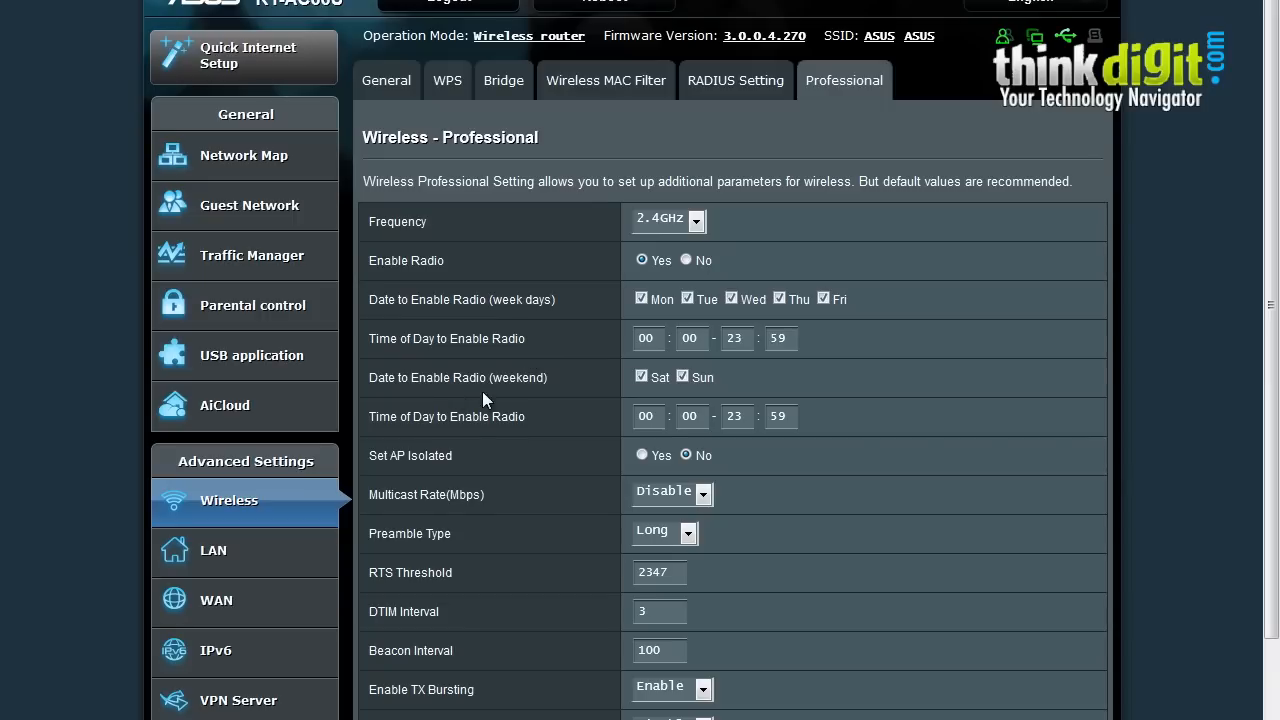
mouse_move(445, 465)
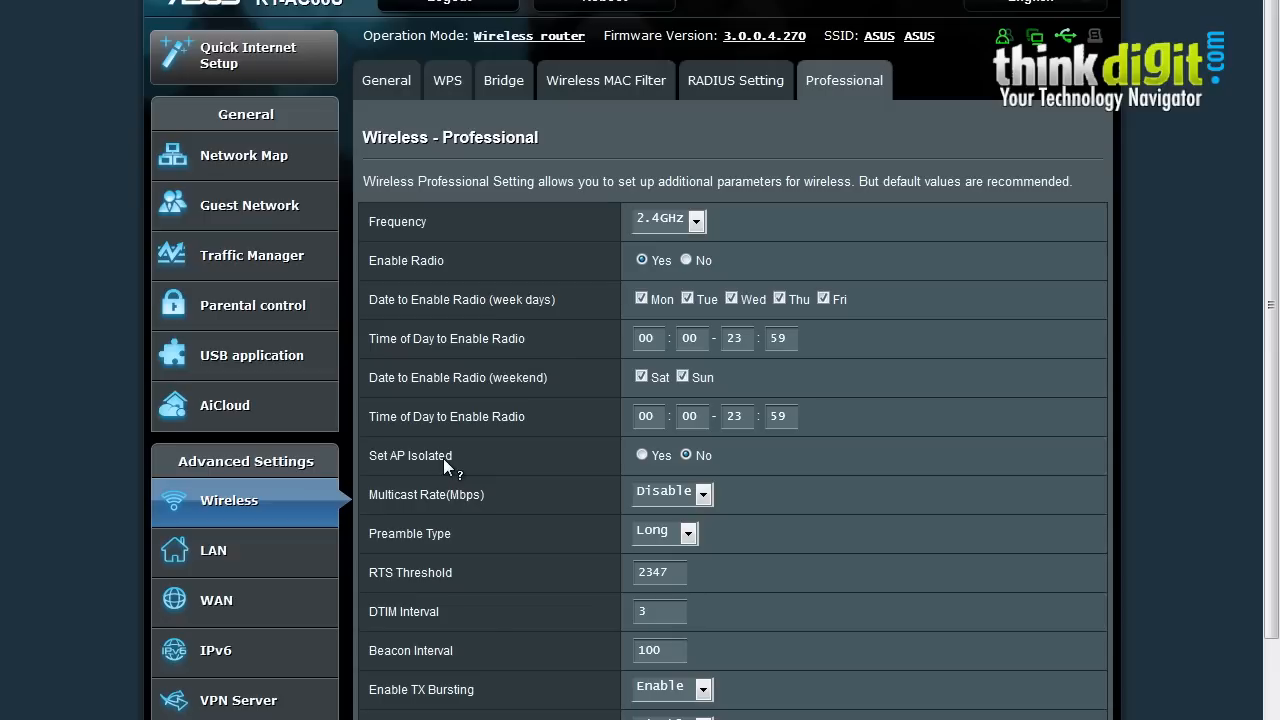
mouse_move(437, 505)
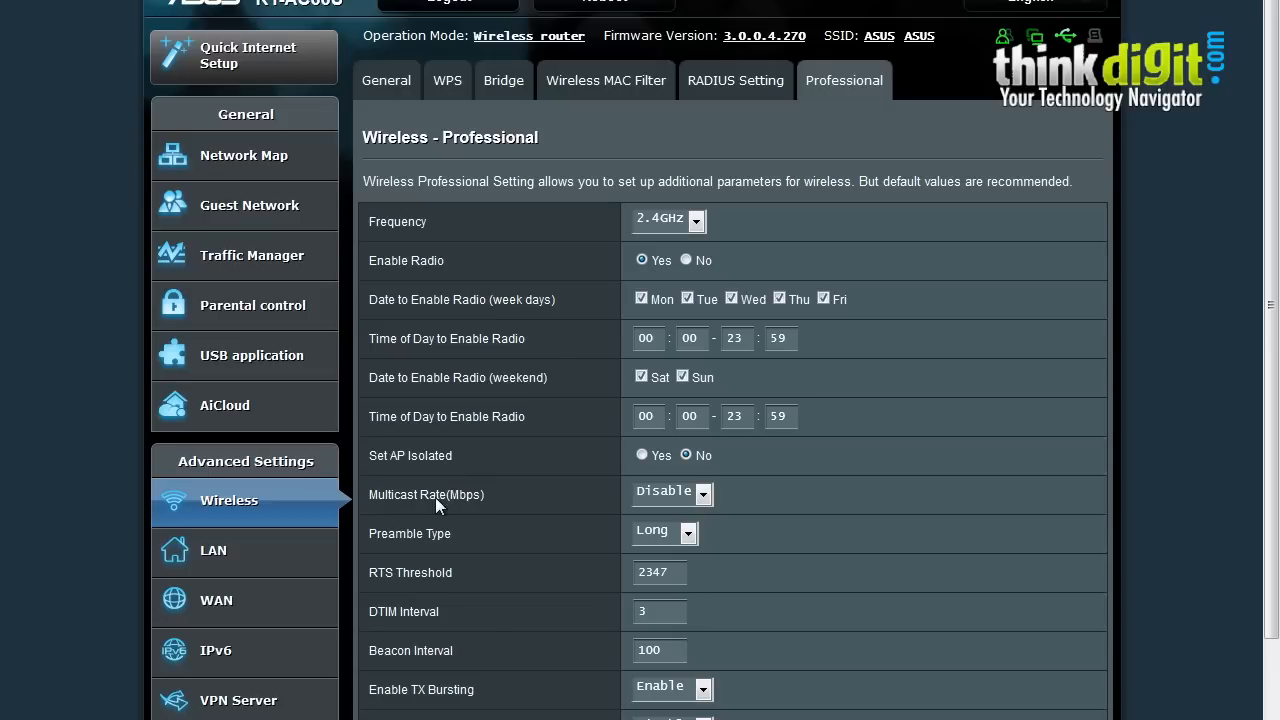
scroll(down, 3)
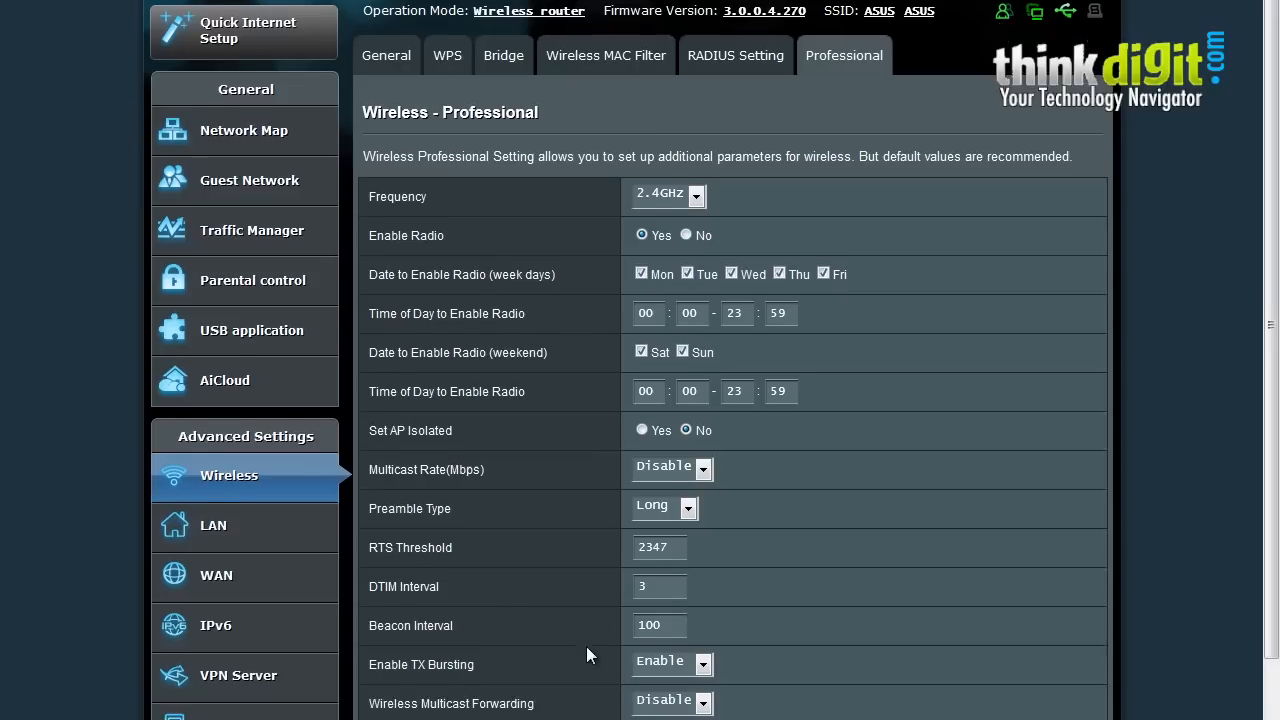
scroll(down, 3)
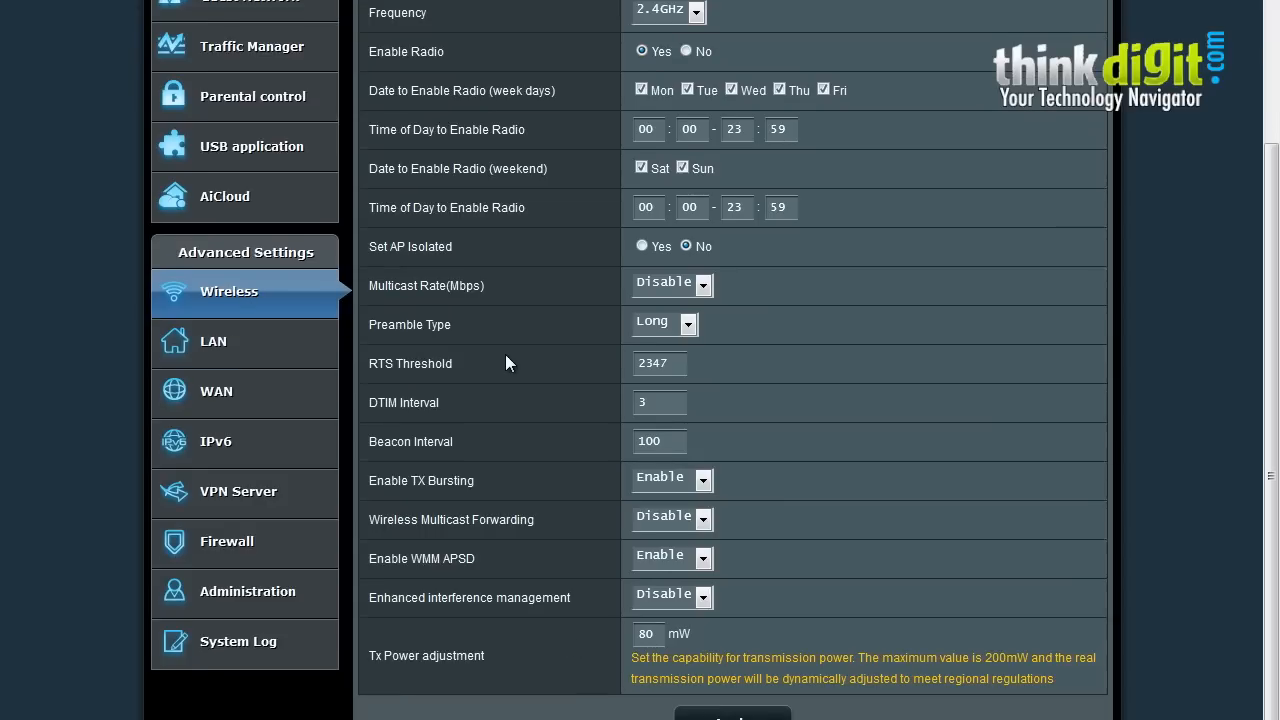
mouse_move(213, 341)
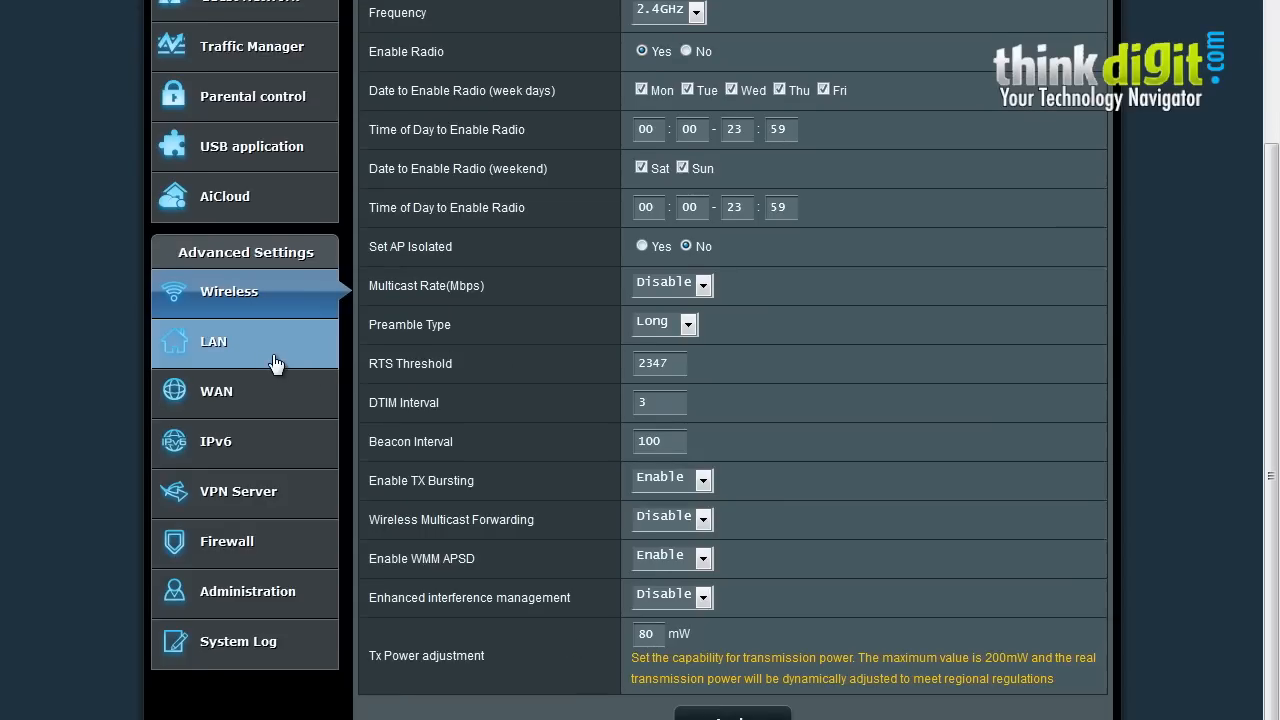
Browse the LAN IP, DHCP Server, Route and Switch Control settings in turn.
click(213, 342)
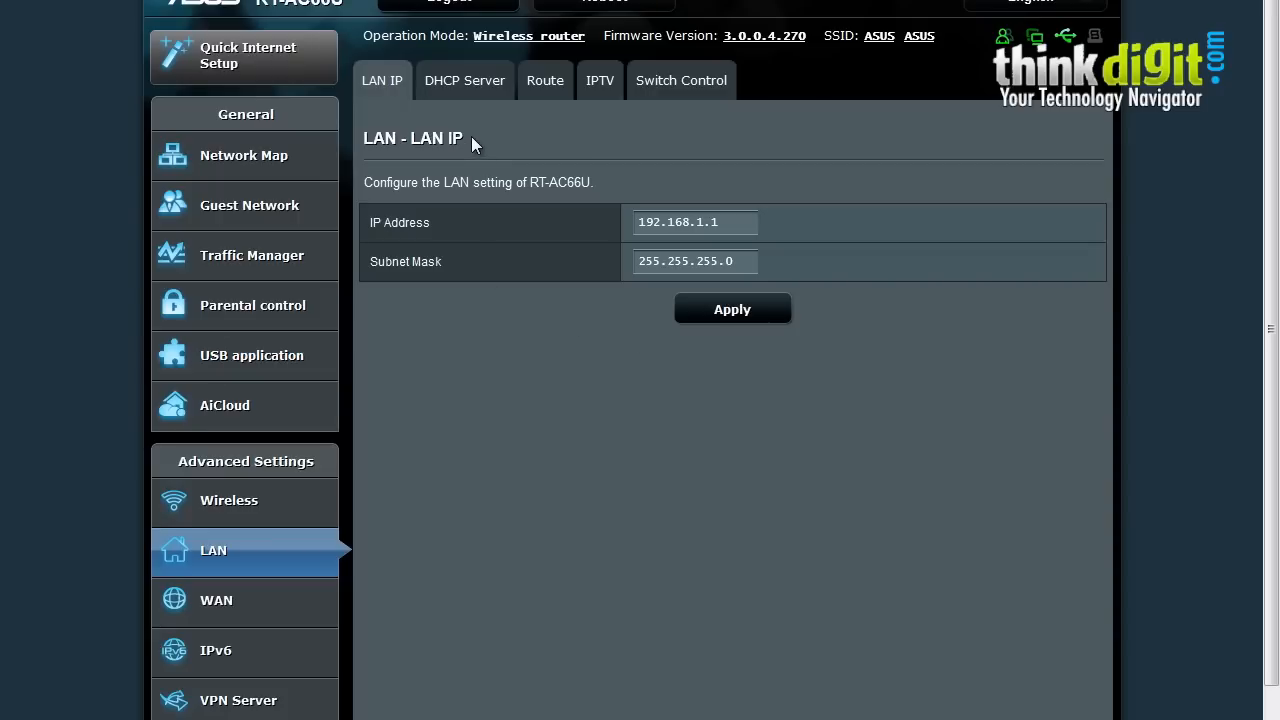
mouse_move(452, 133)
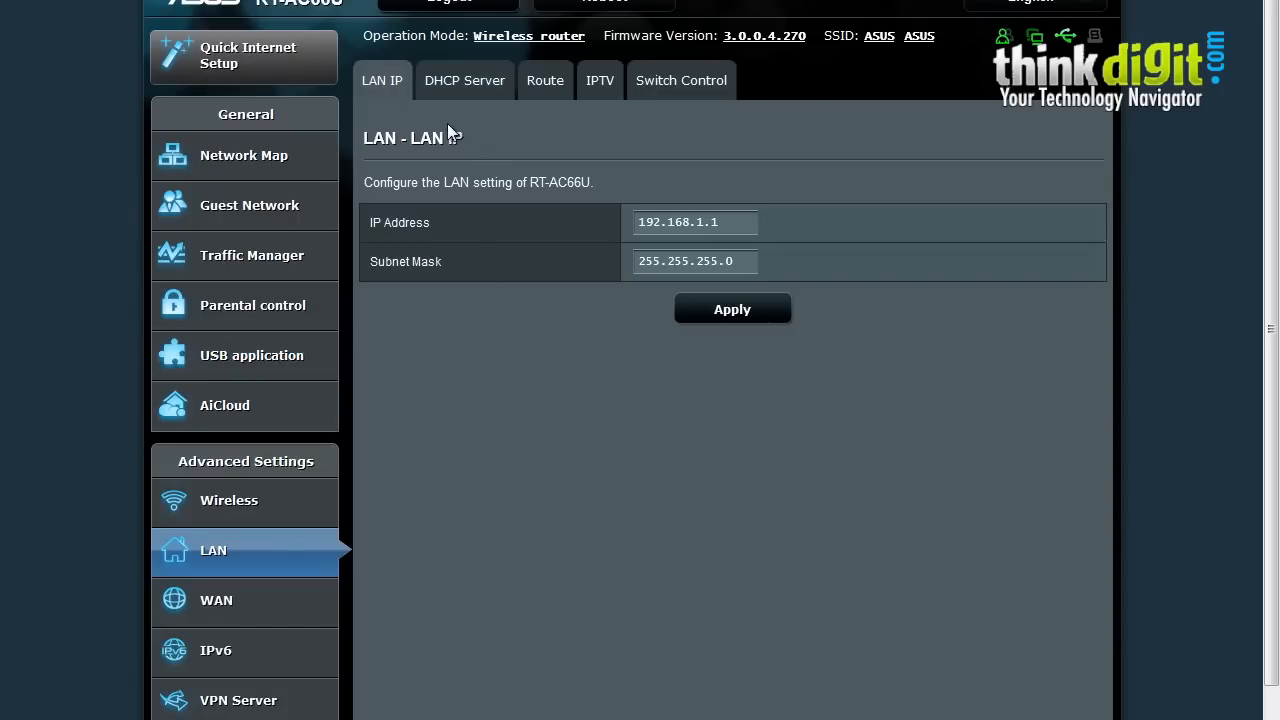
mouse_move(545, 80)
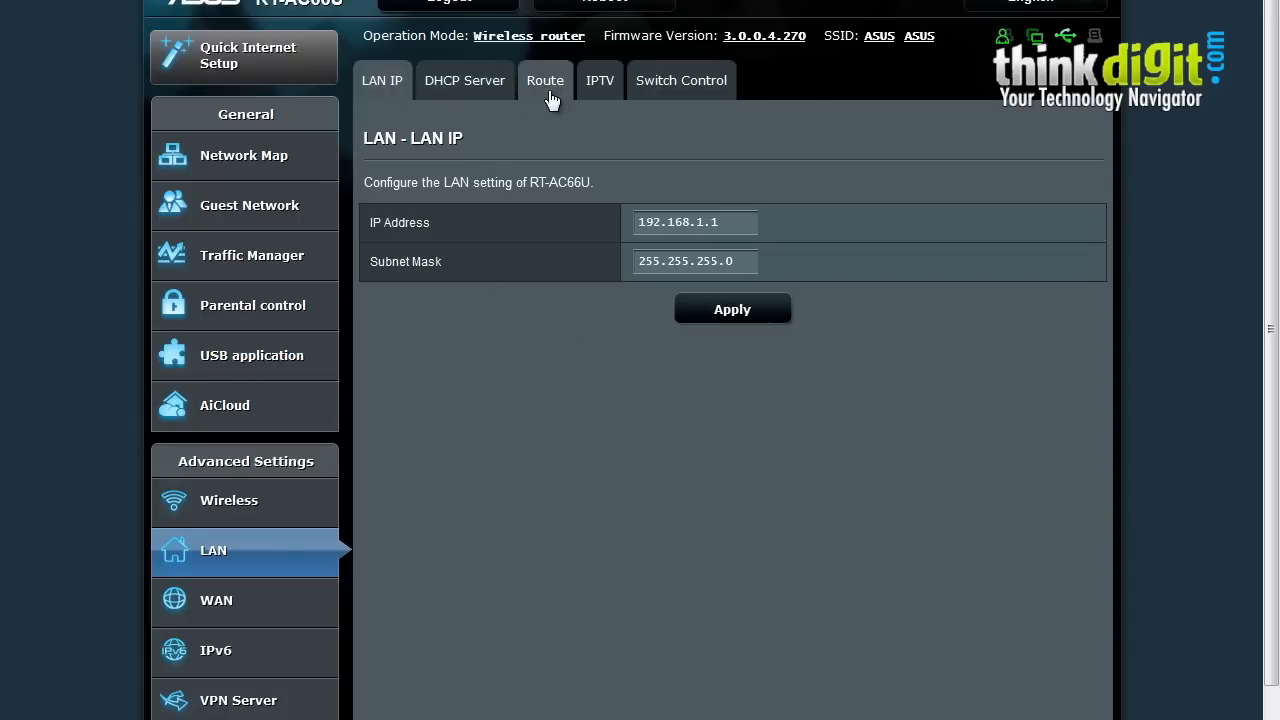
click(464, 80)
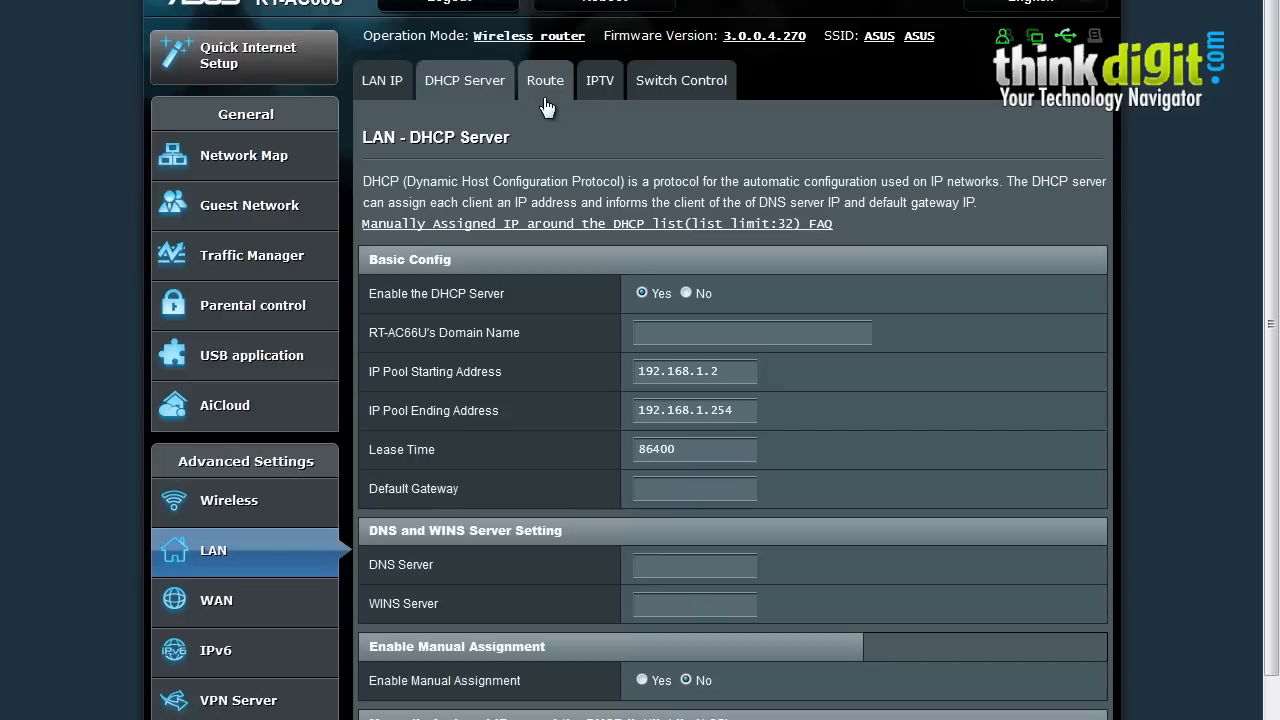
click(545, 80)
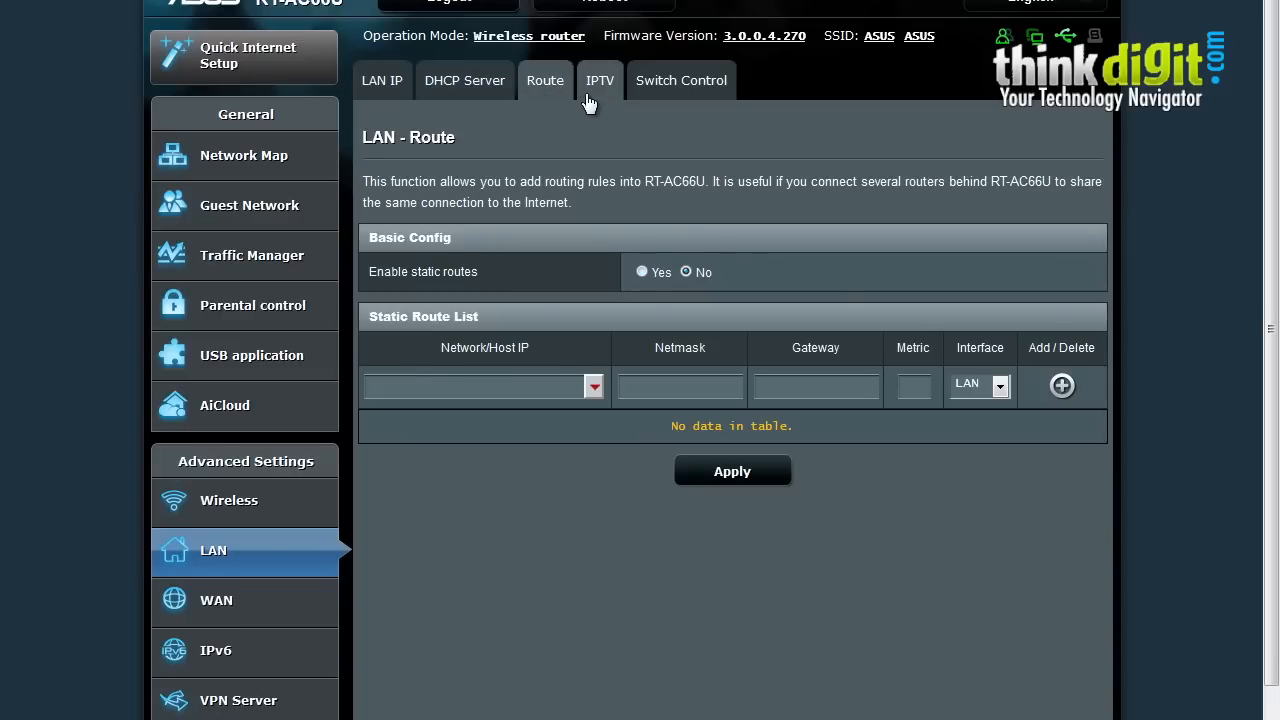
click(681, 80)
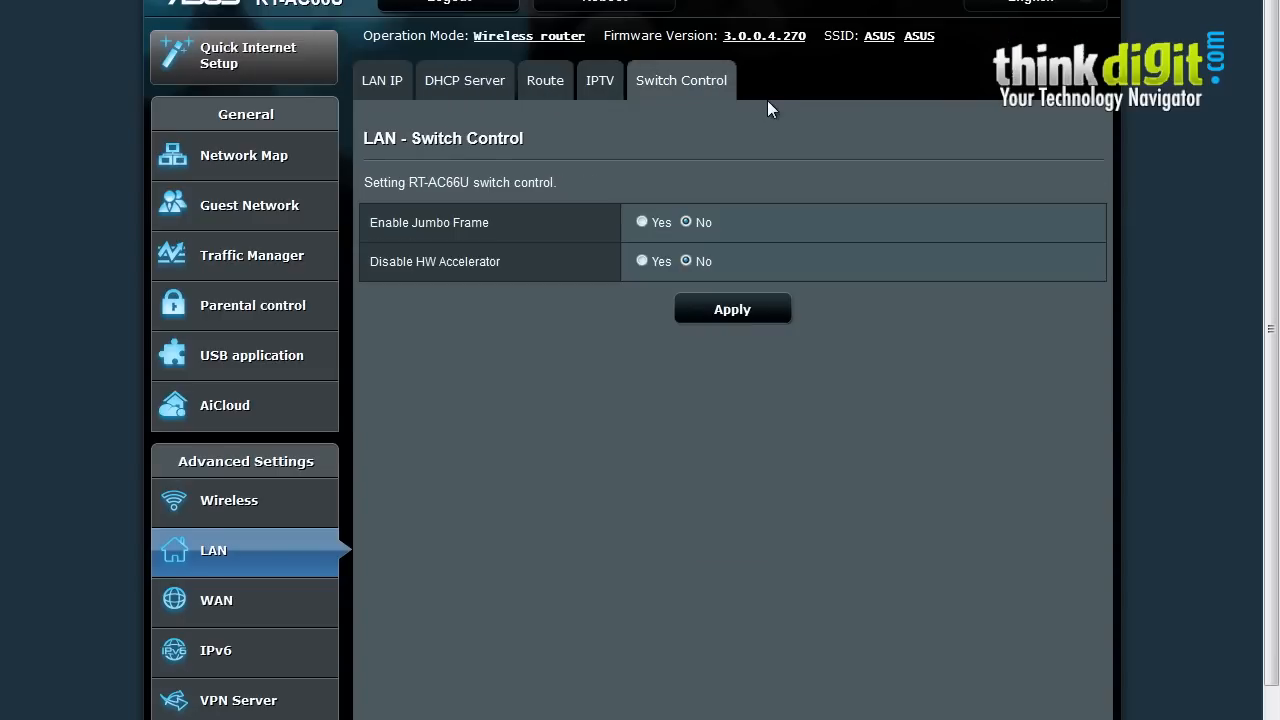
scroll(down, 3)
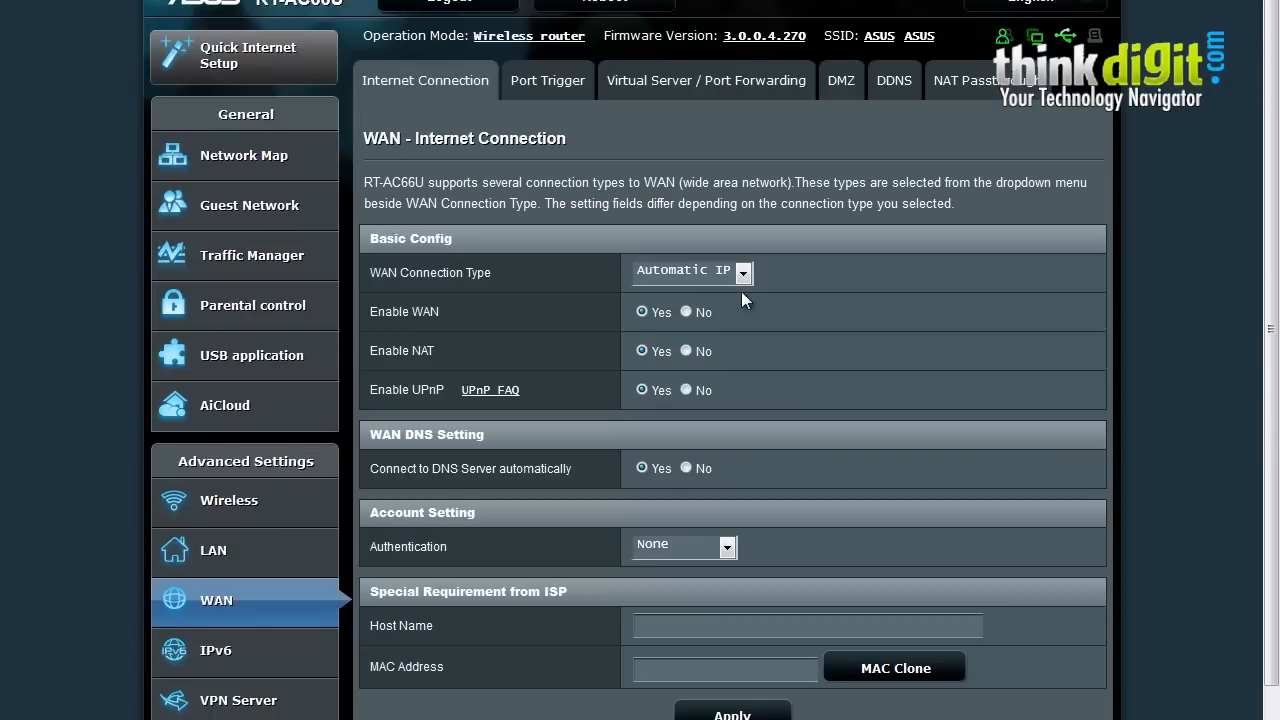
mouse_move(785, 205)
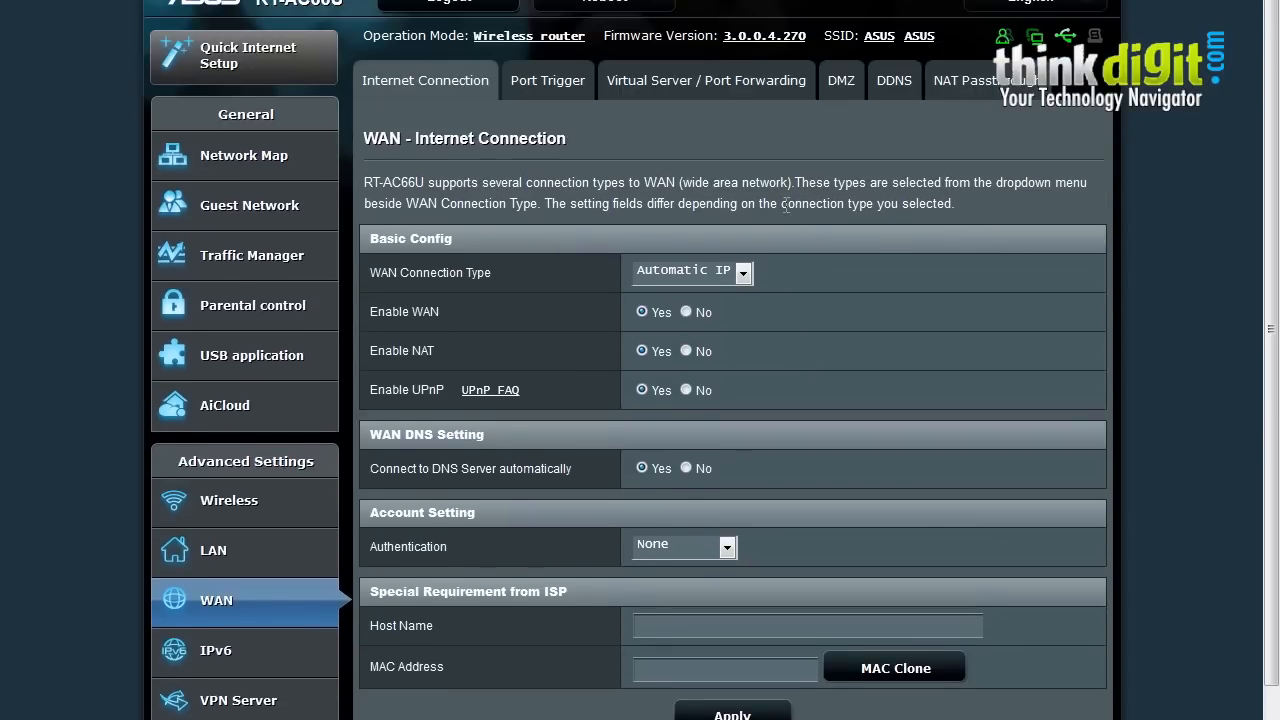
mouse_move(547, 80)
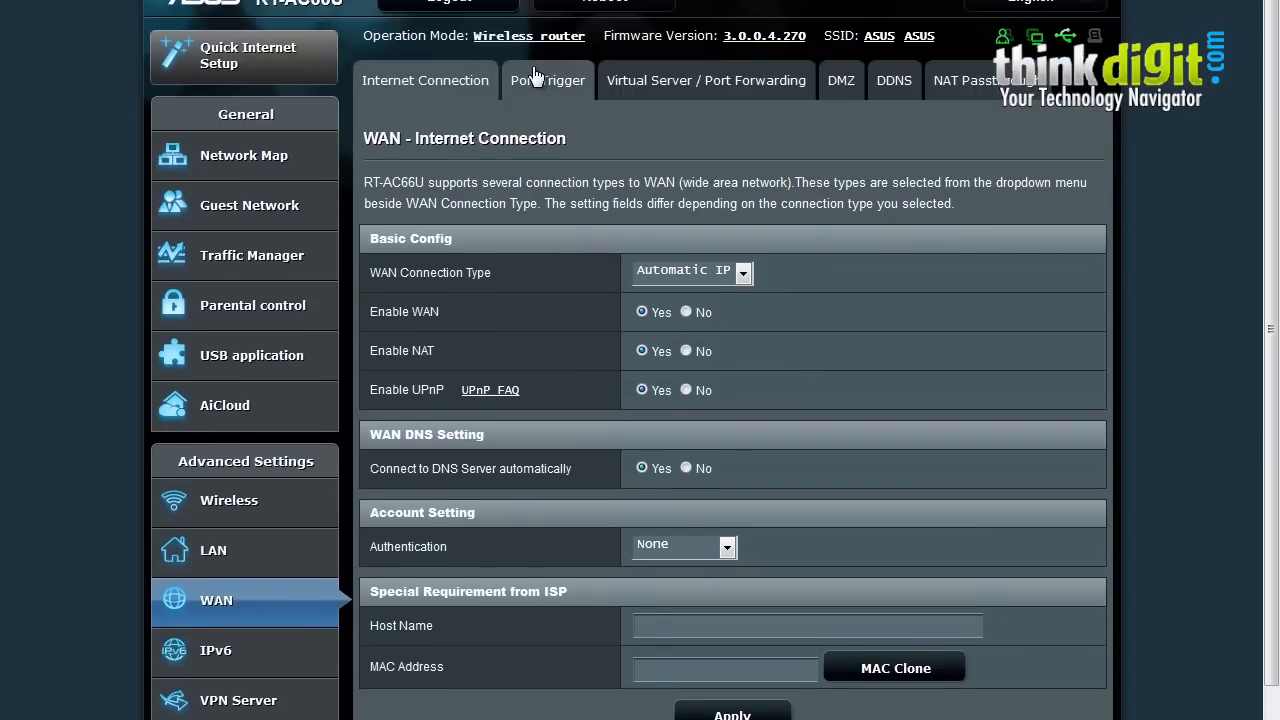
Review the WAN Port Trigger, Port Forwarding, DMZ, DDNS and NAT Passthrough pages in turn.
click(547, 80)
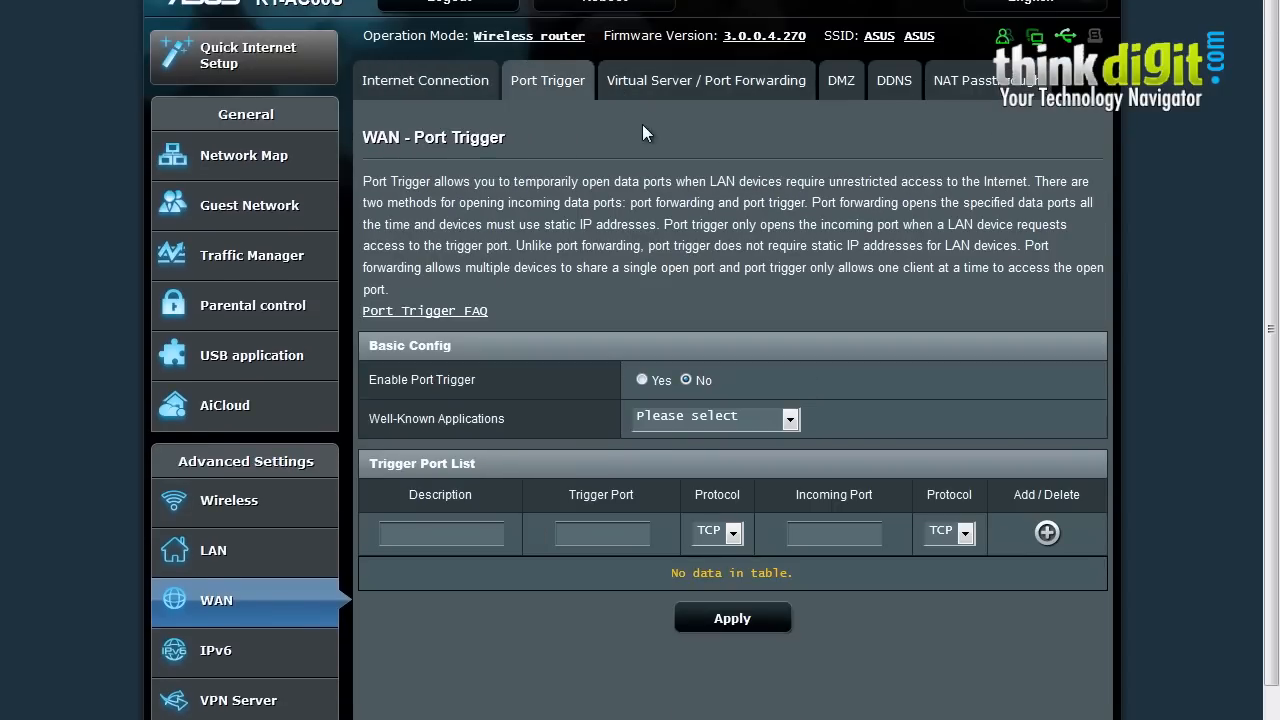
click(705, 80)
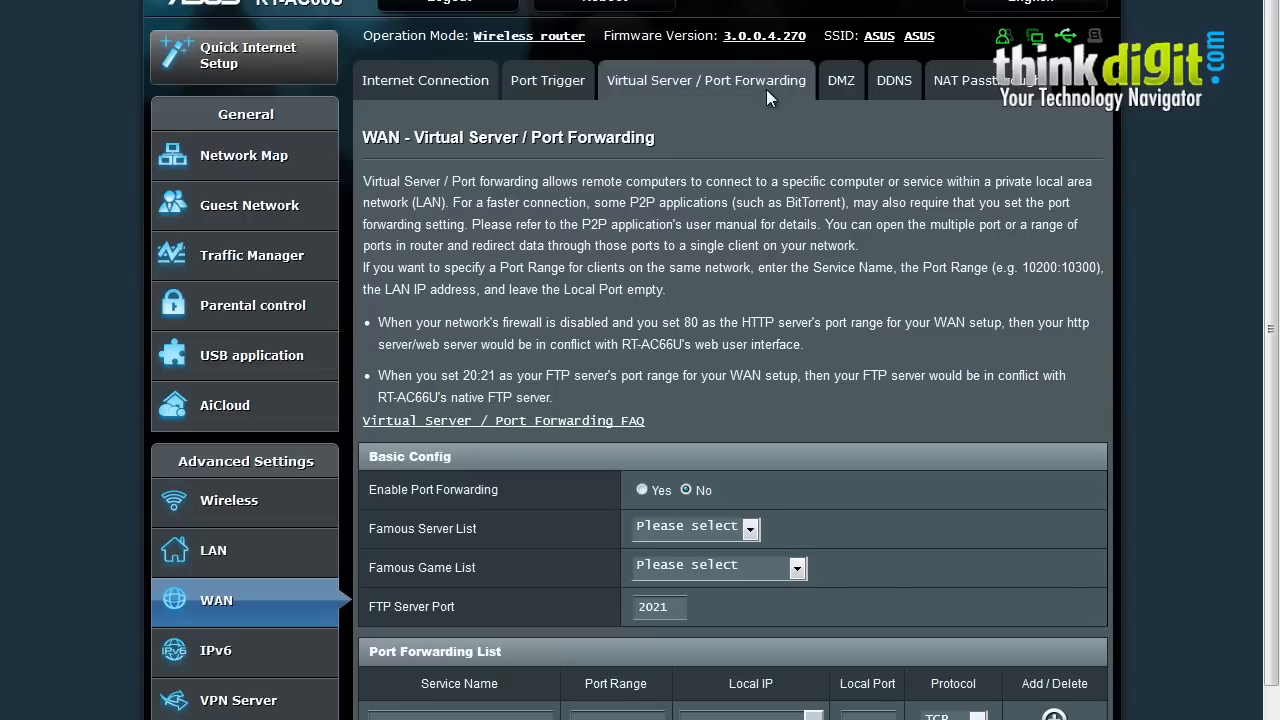
click(840, 80)
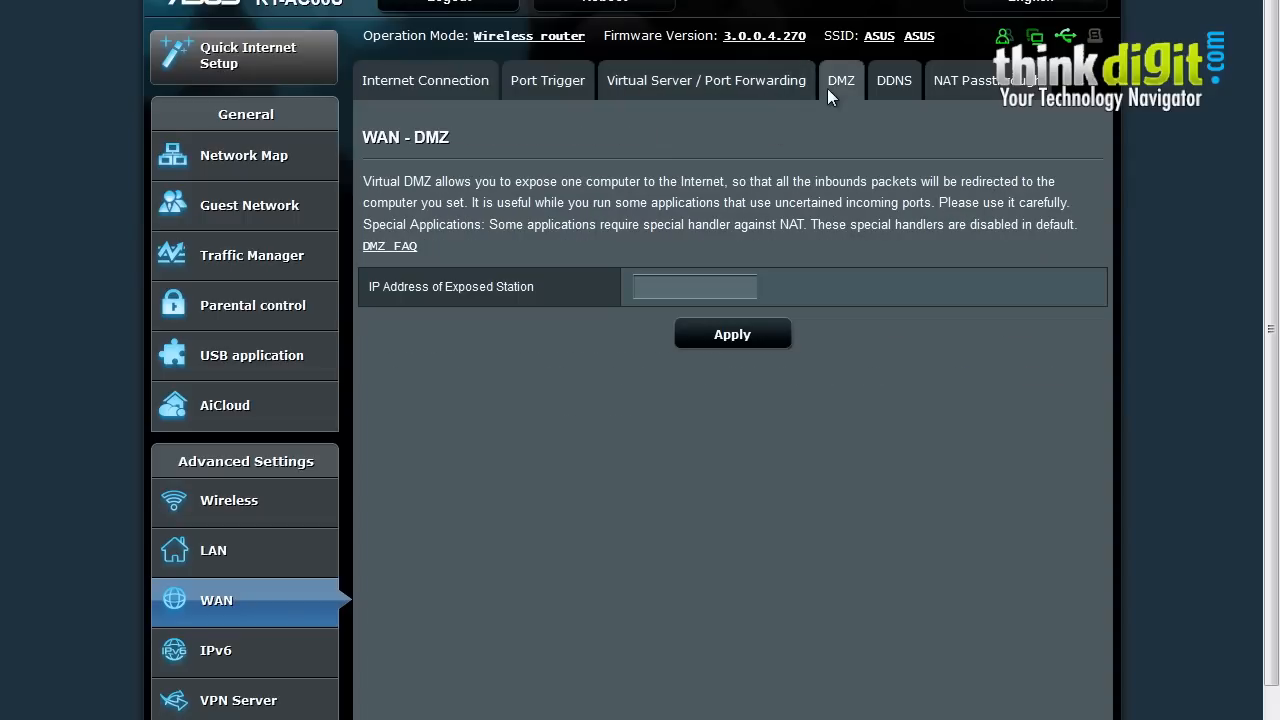
click(893, 80)
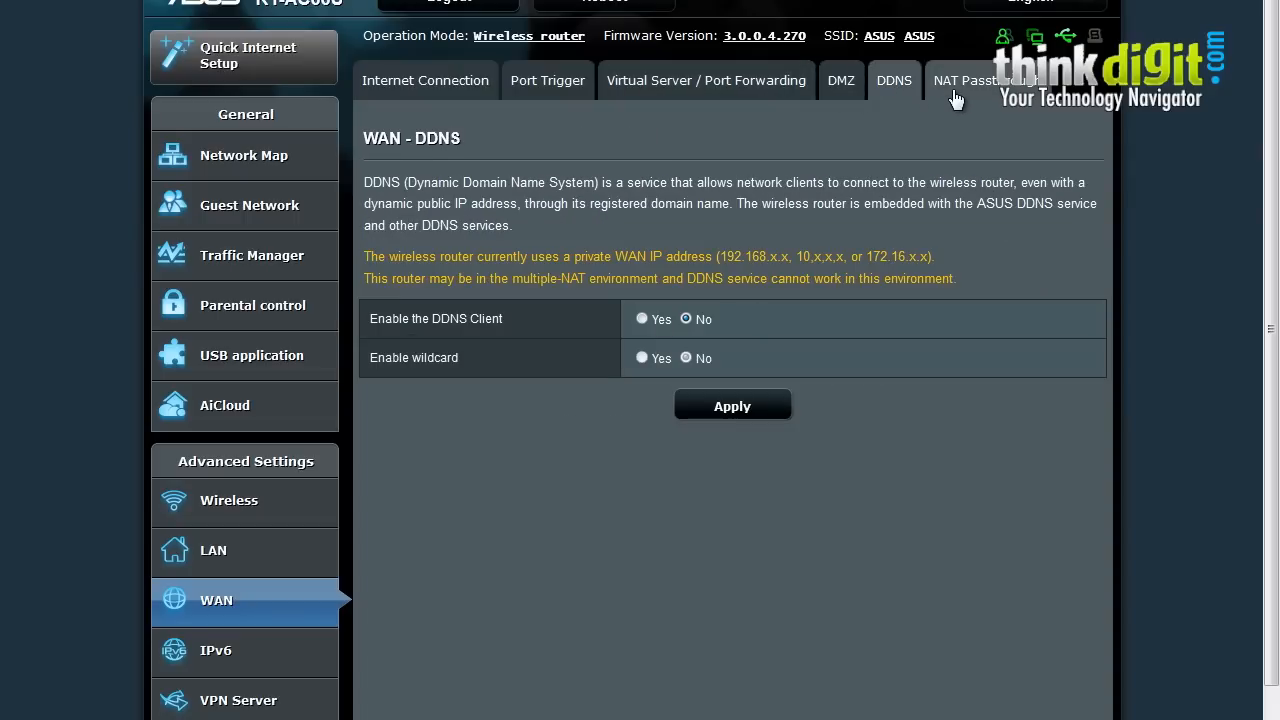
click(975, 80)
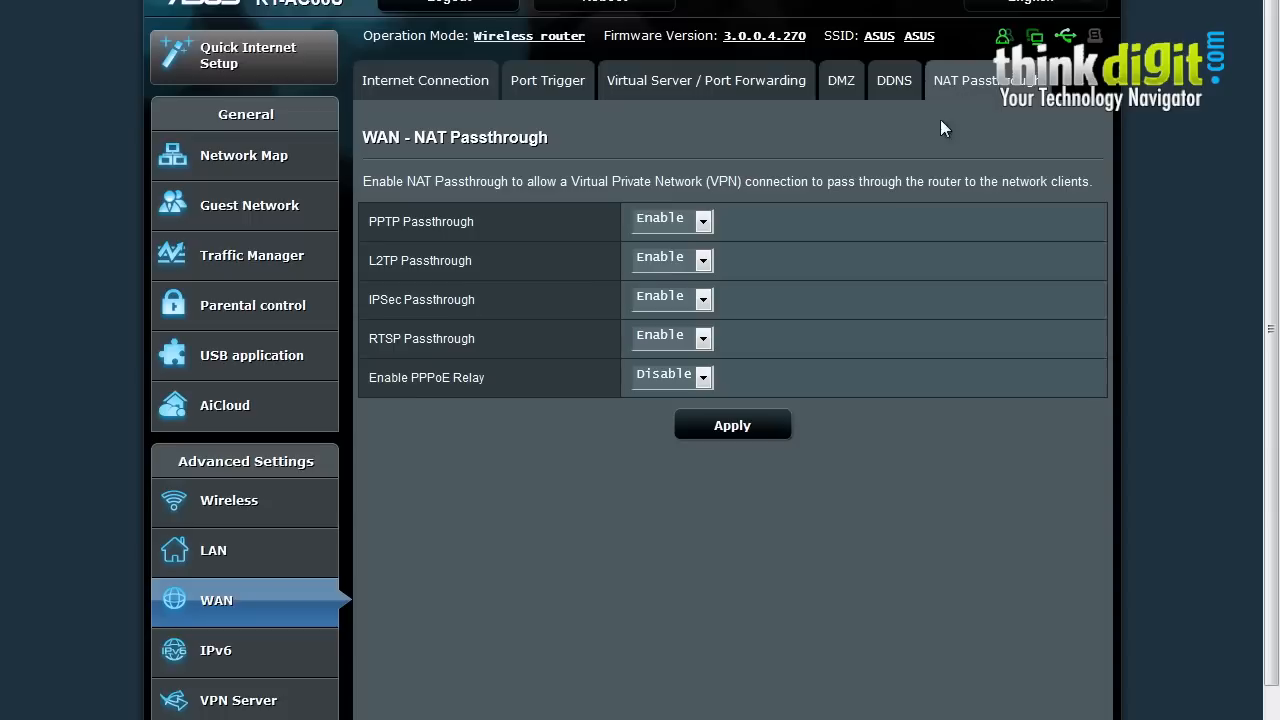
Review the IPv6 page, then the VPN Server Basic Config with PPTP off and no users.
click(216, 650)
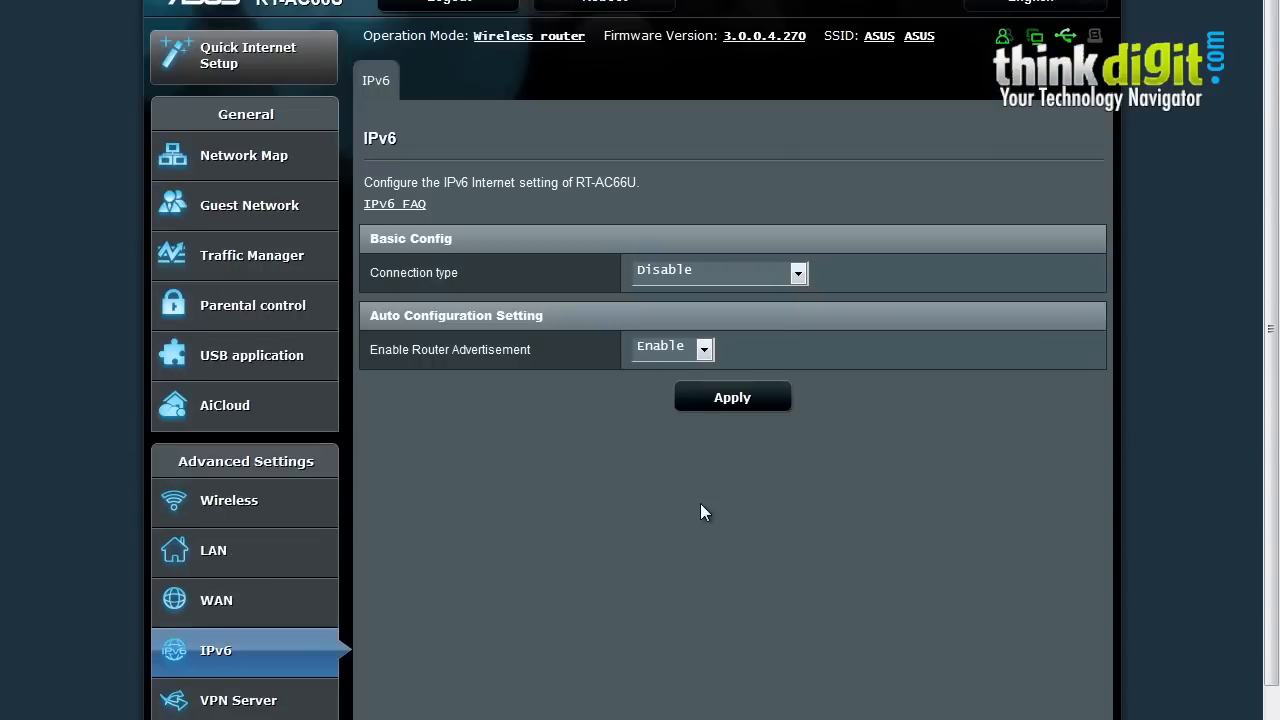
mouse_move(699, 499)
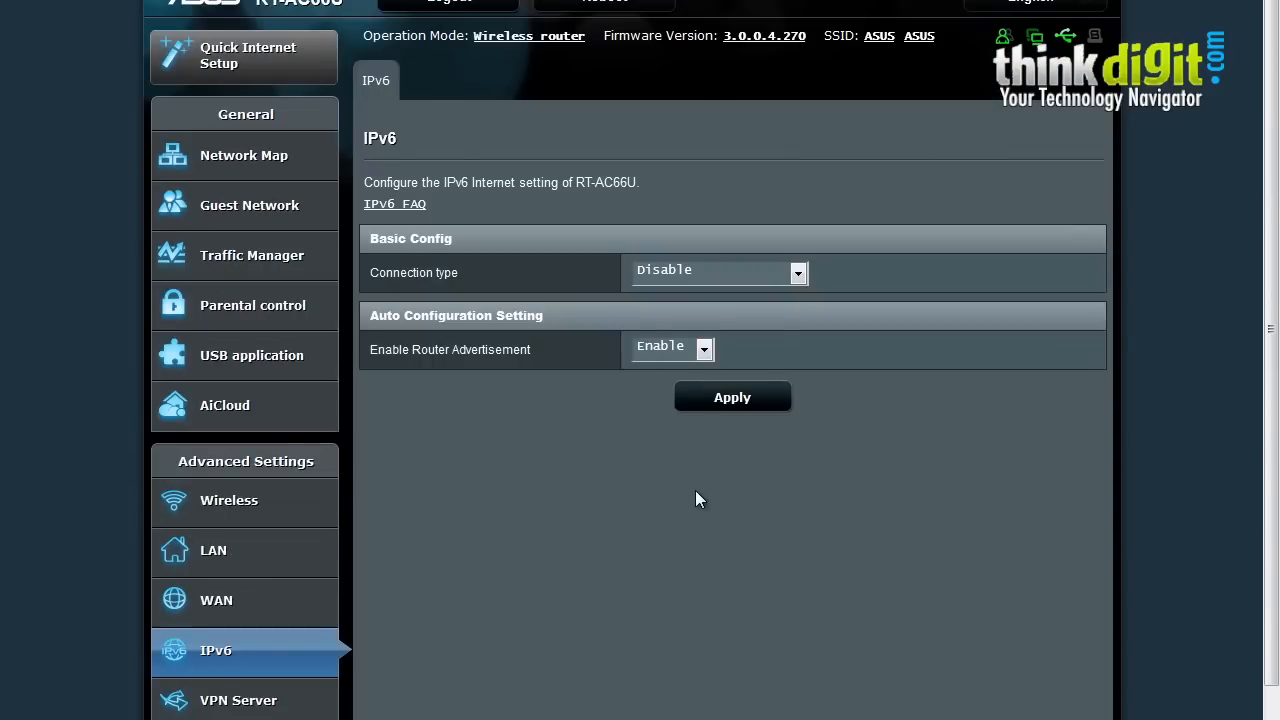
mouse_move(477, 223)
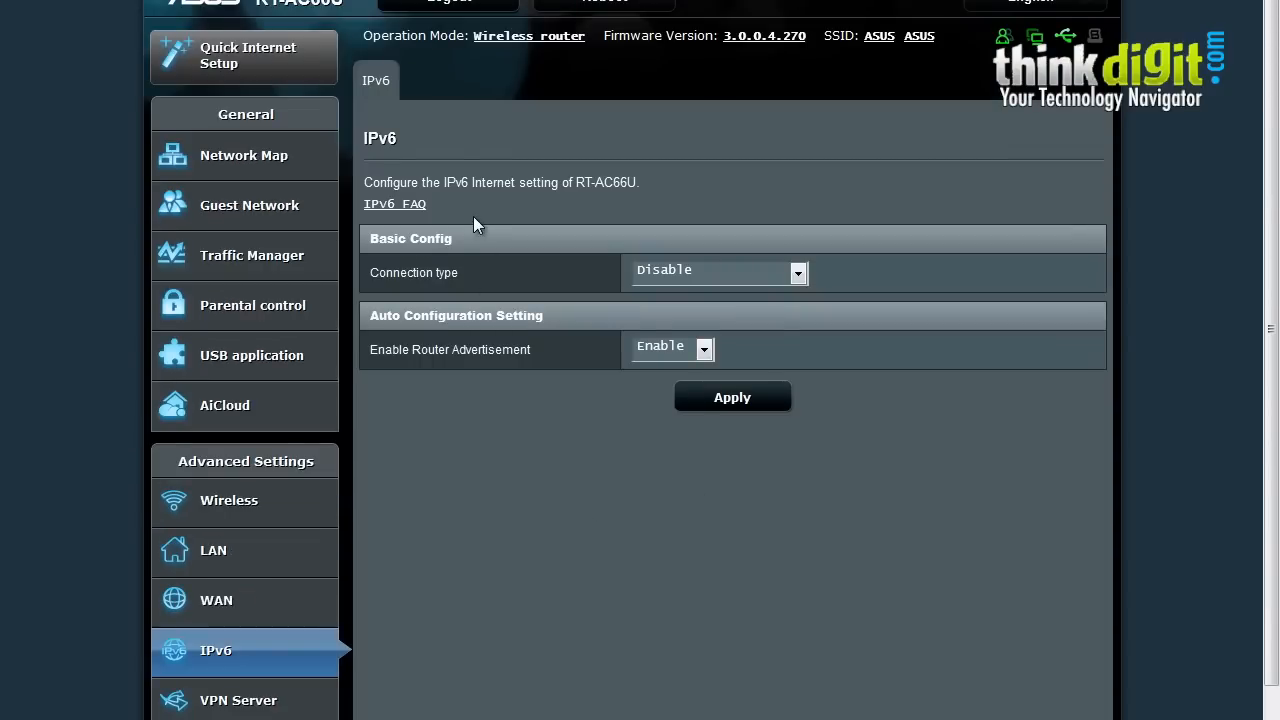
scroll(down, 3)
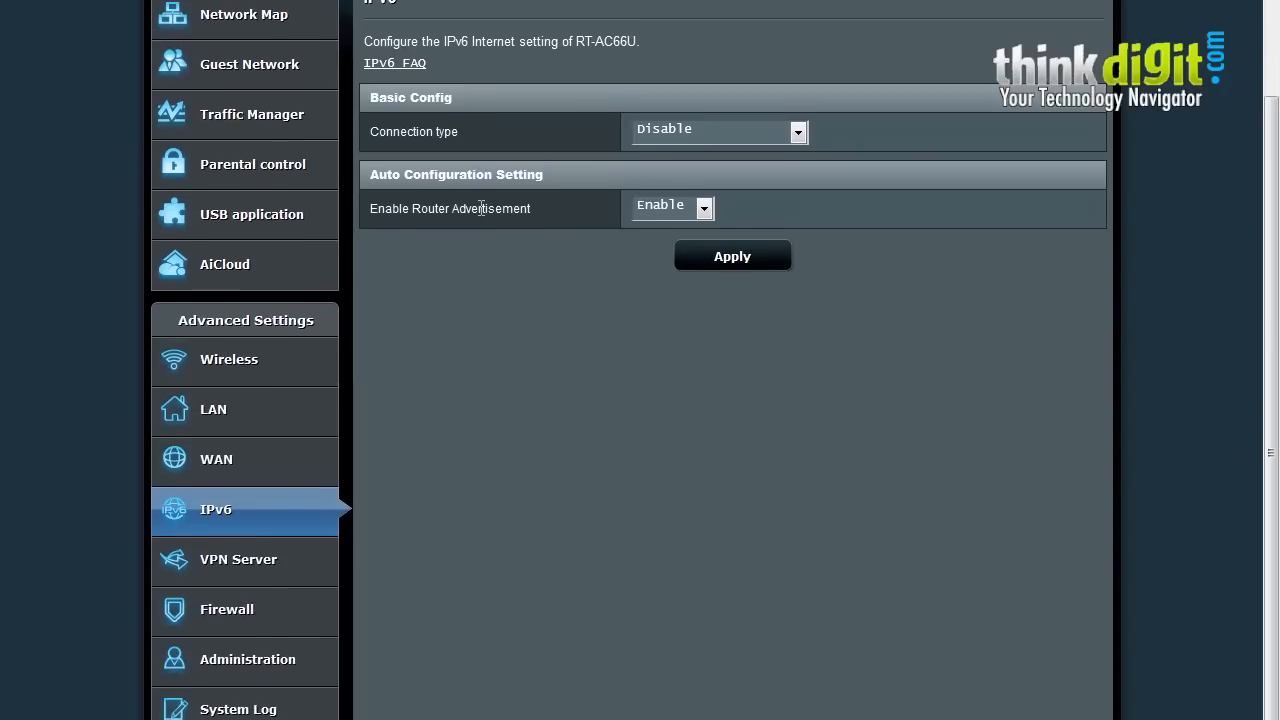
mouse_move(475, 130)
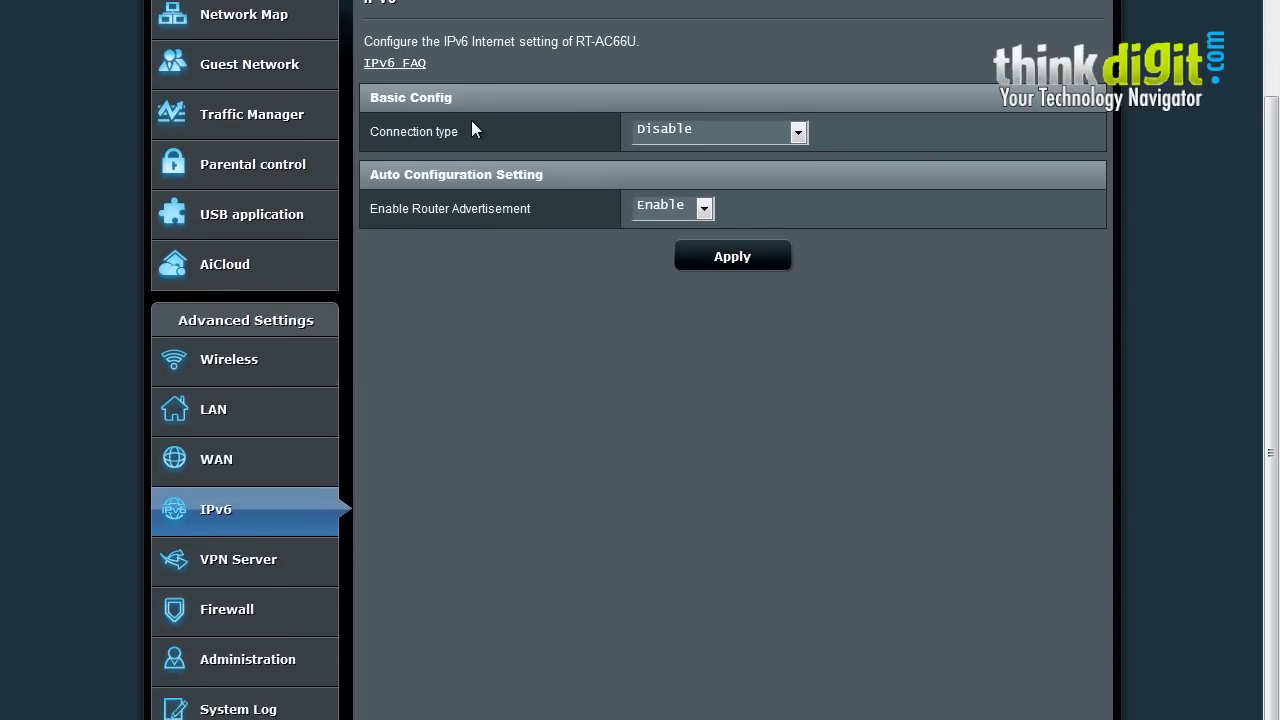
mouse_move(799, 150)
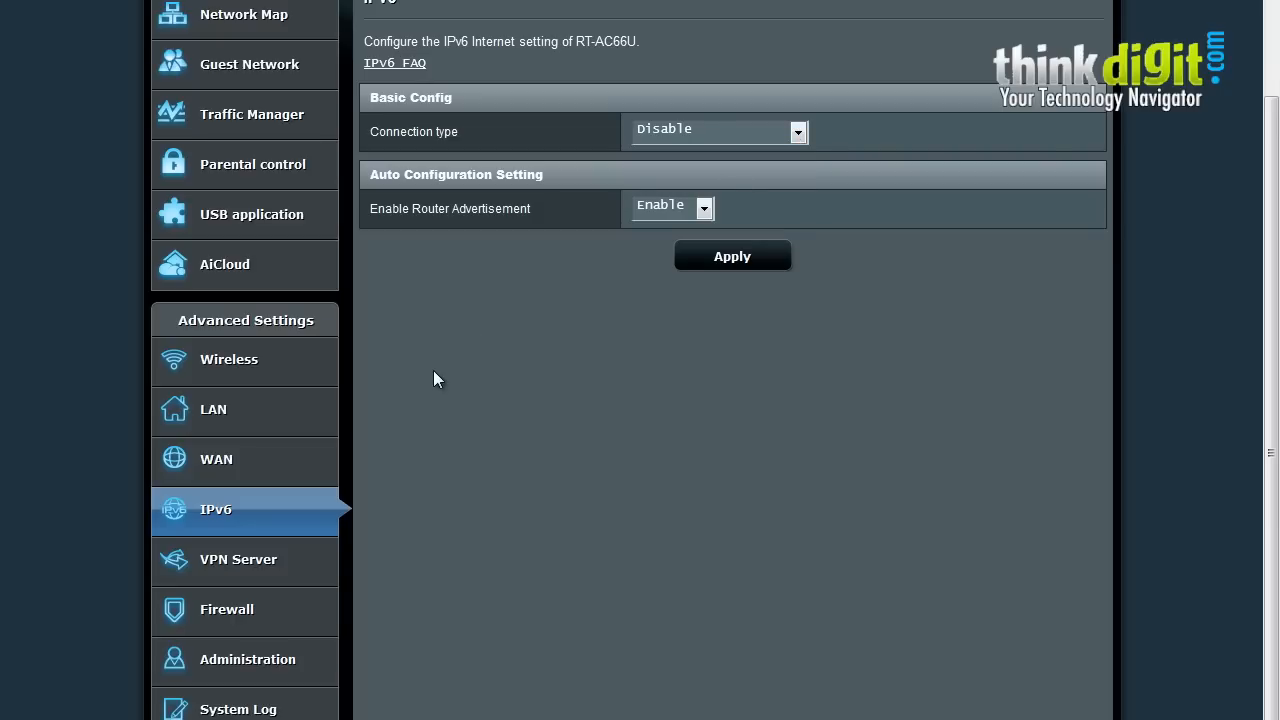
mouse_move(253, 558)
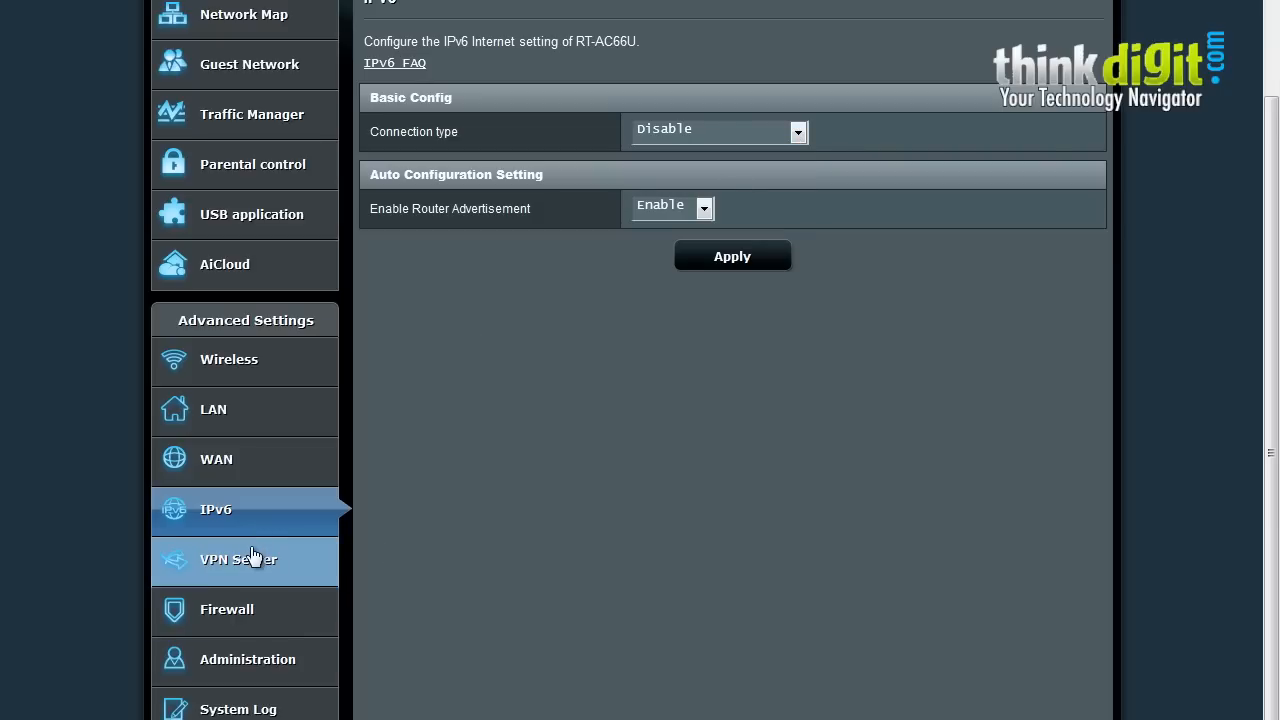
click(239, 559)
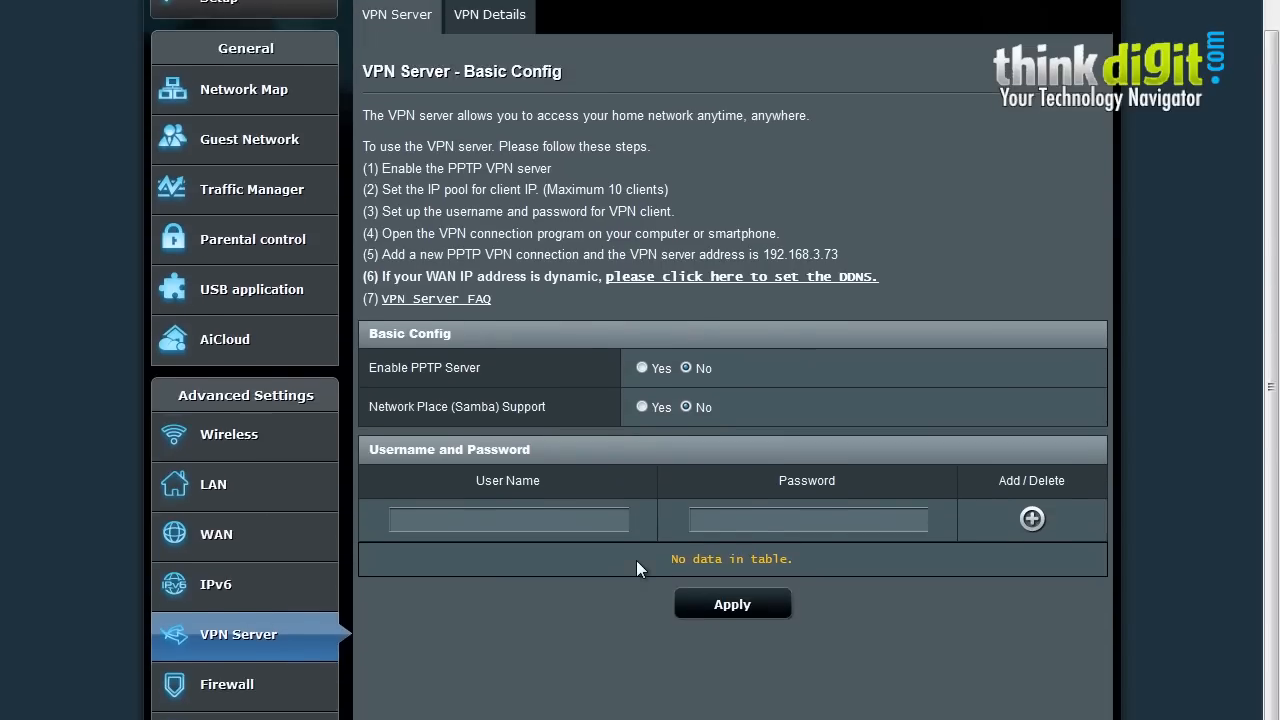
scroll(down, 3)
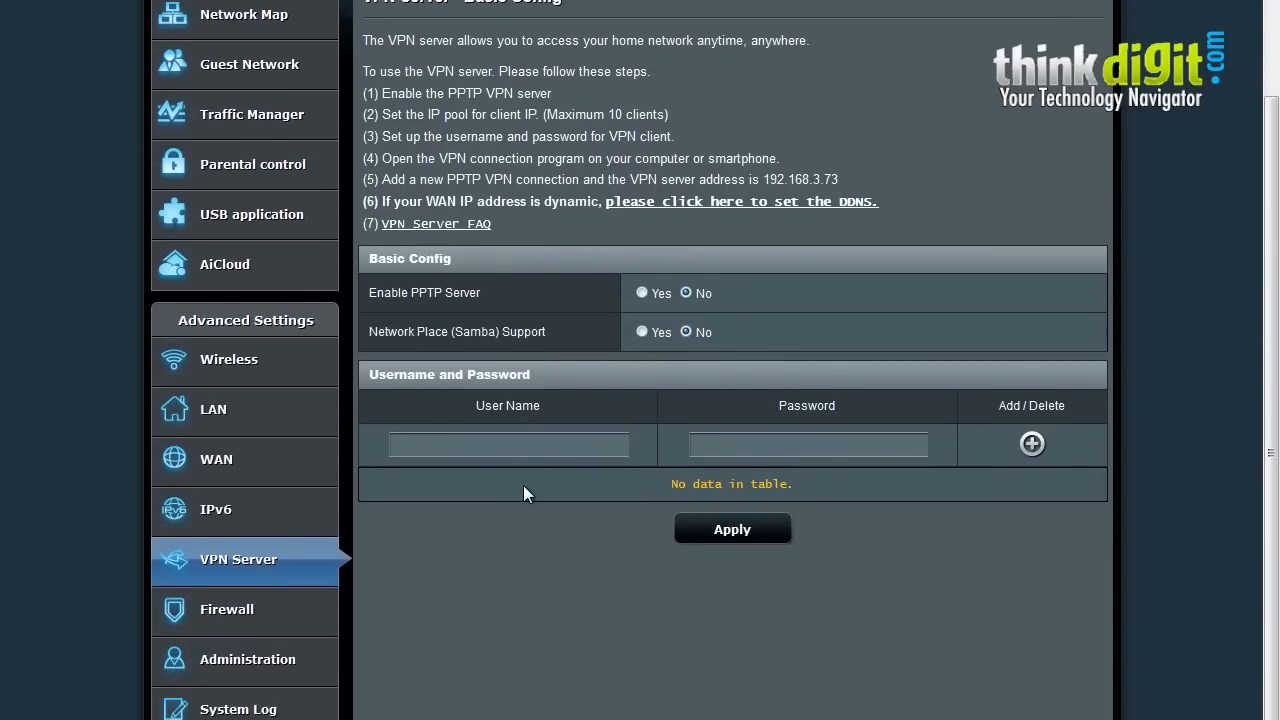
mouse_move(287, 610)
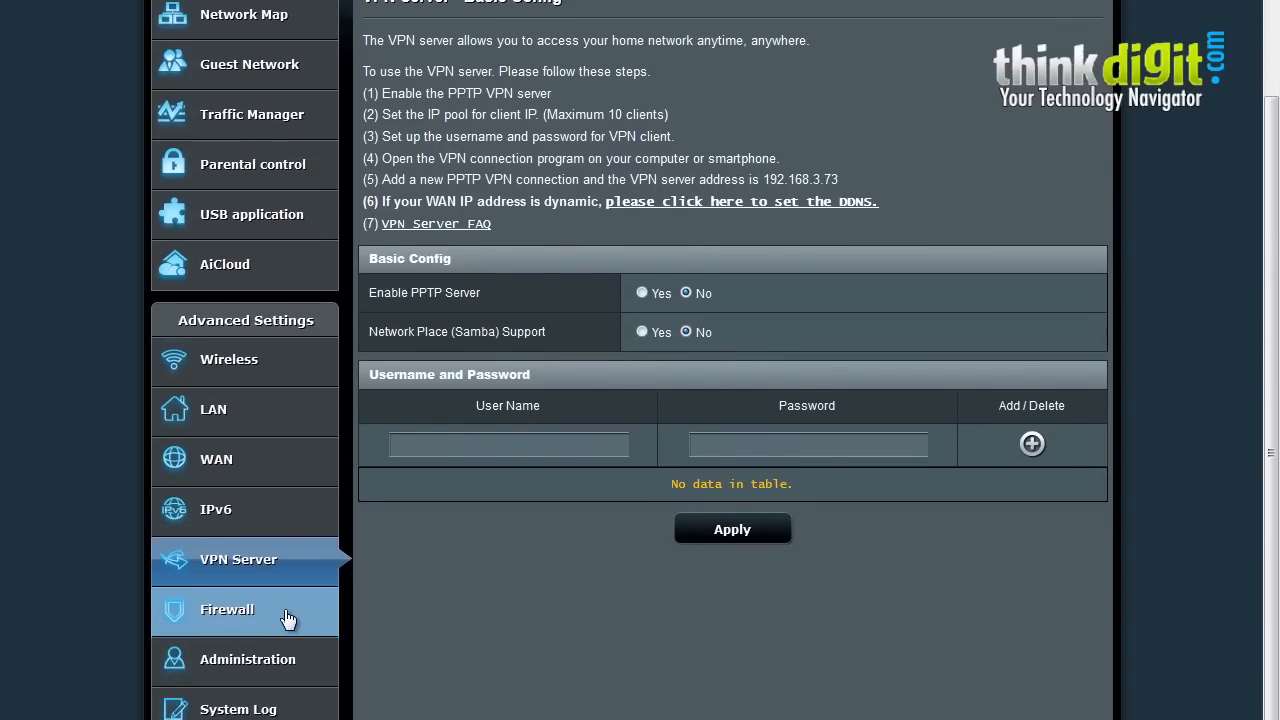
Review the firewall's URL, network services and keyword filter pages, ending on URL Filter.
click(227, 609)
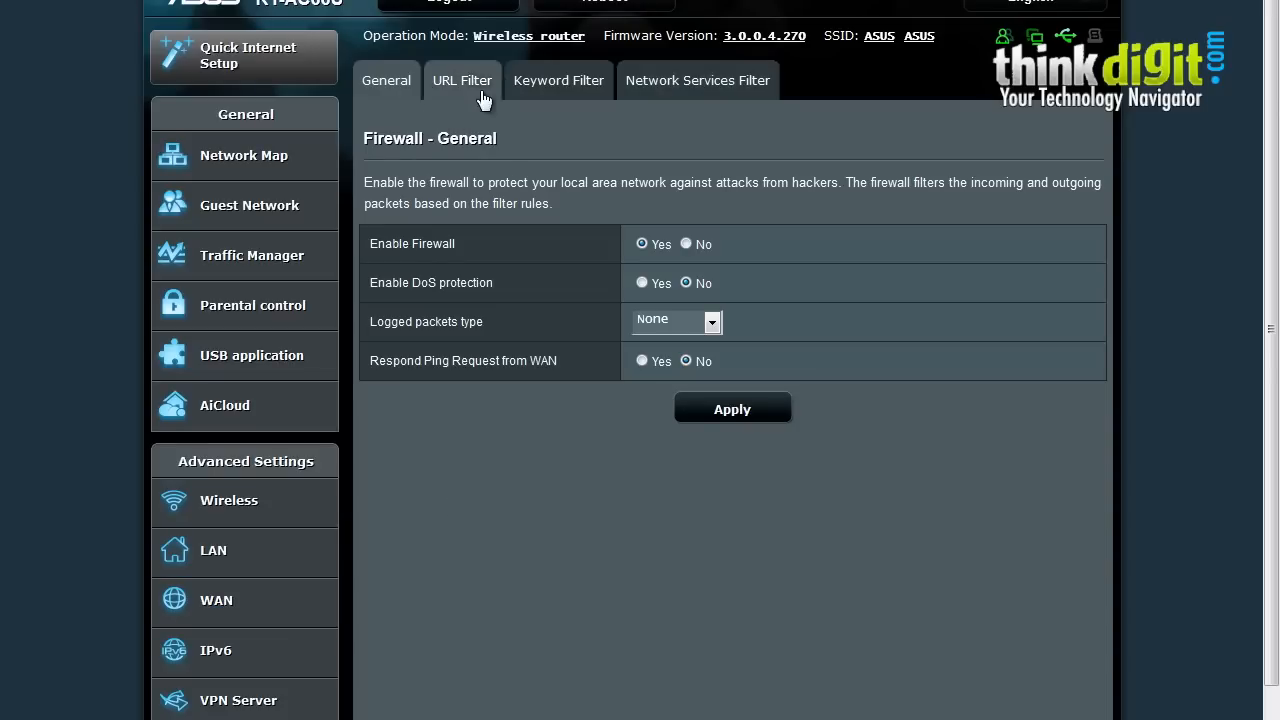
click(462, 80)
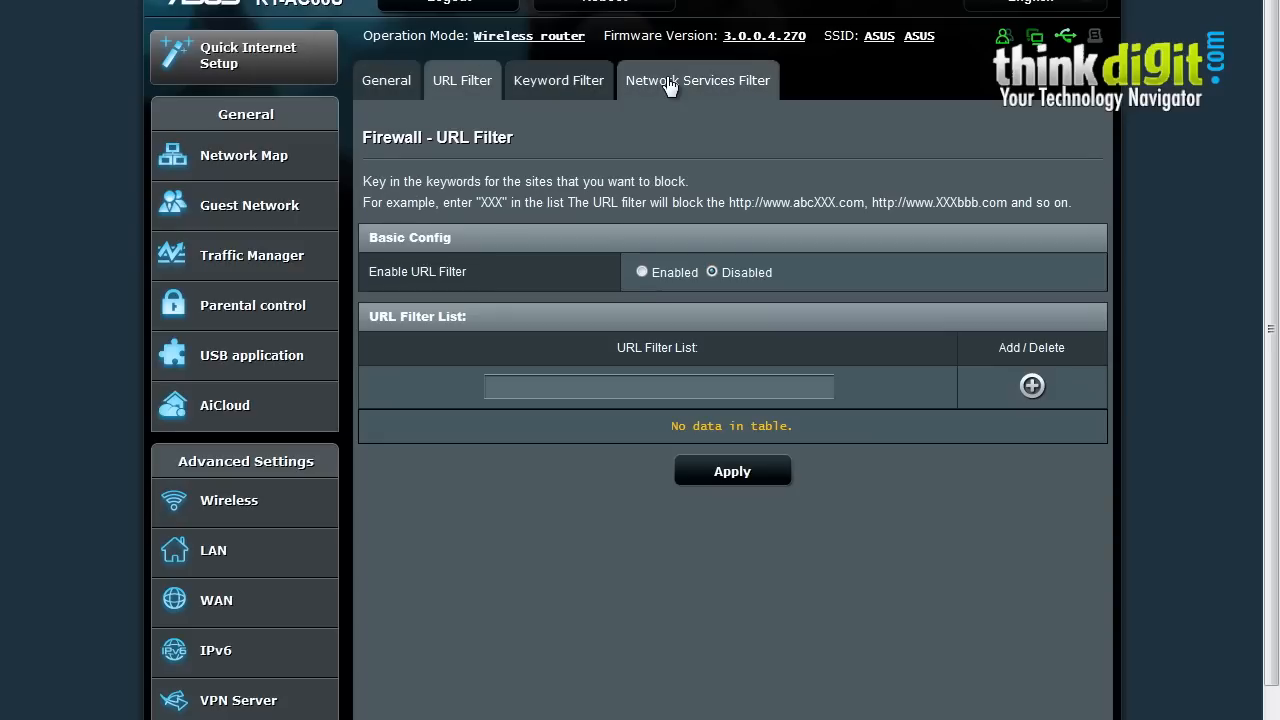
click(697, 80)
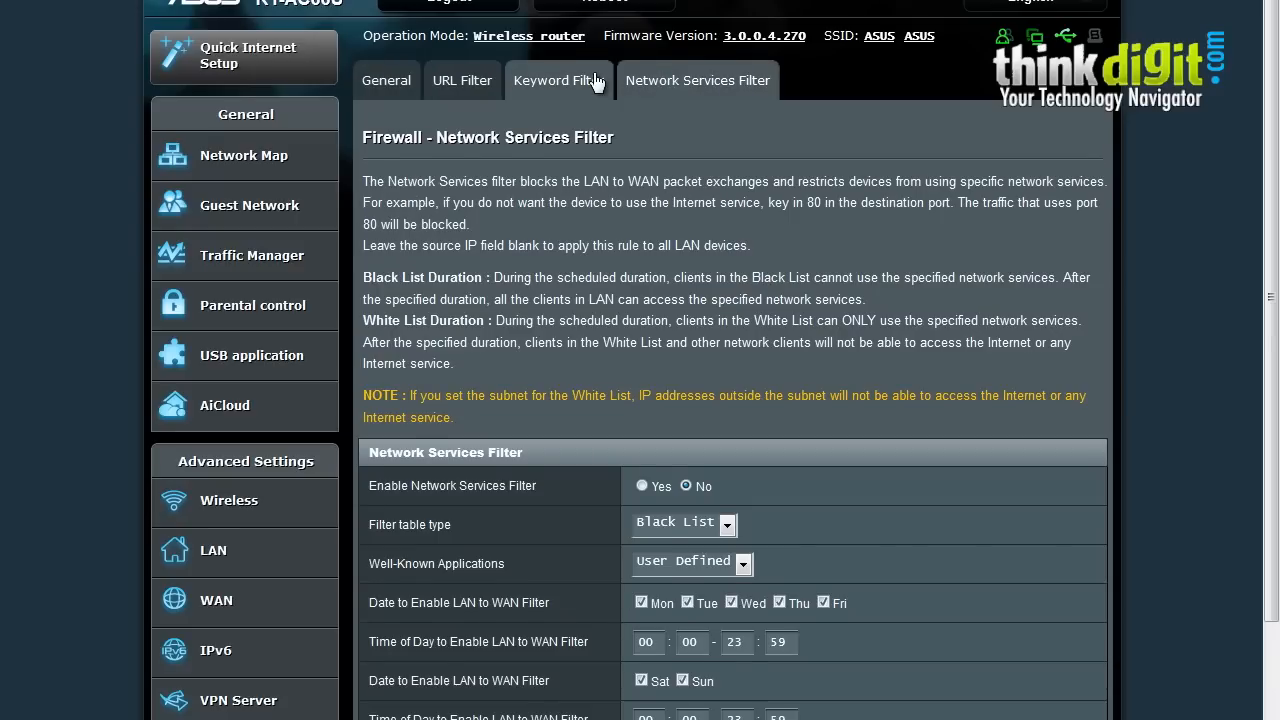
mouse_move(695, 319)
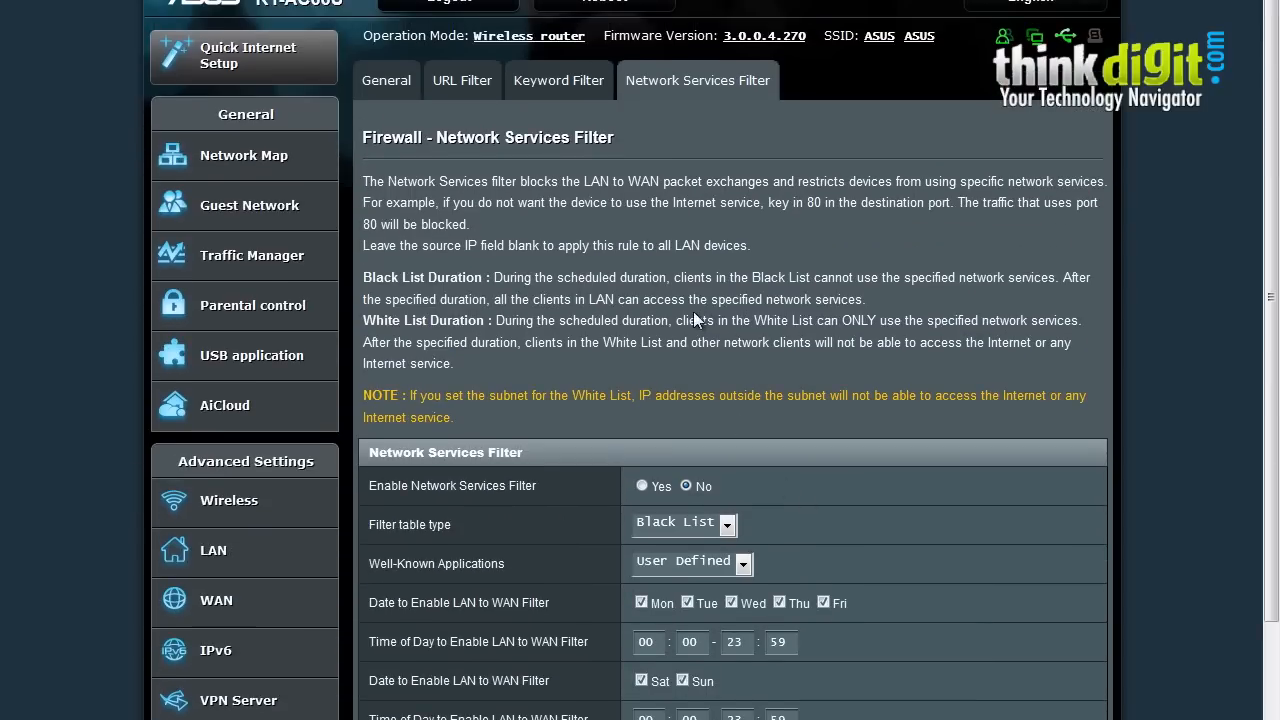
click(559, 80)
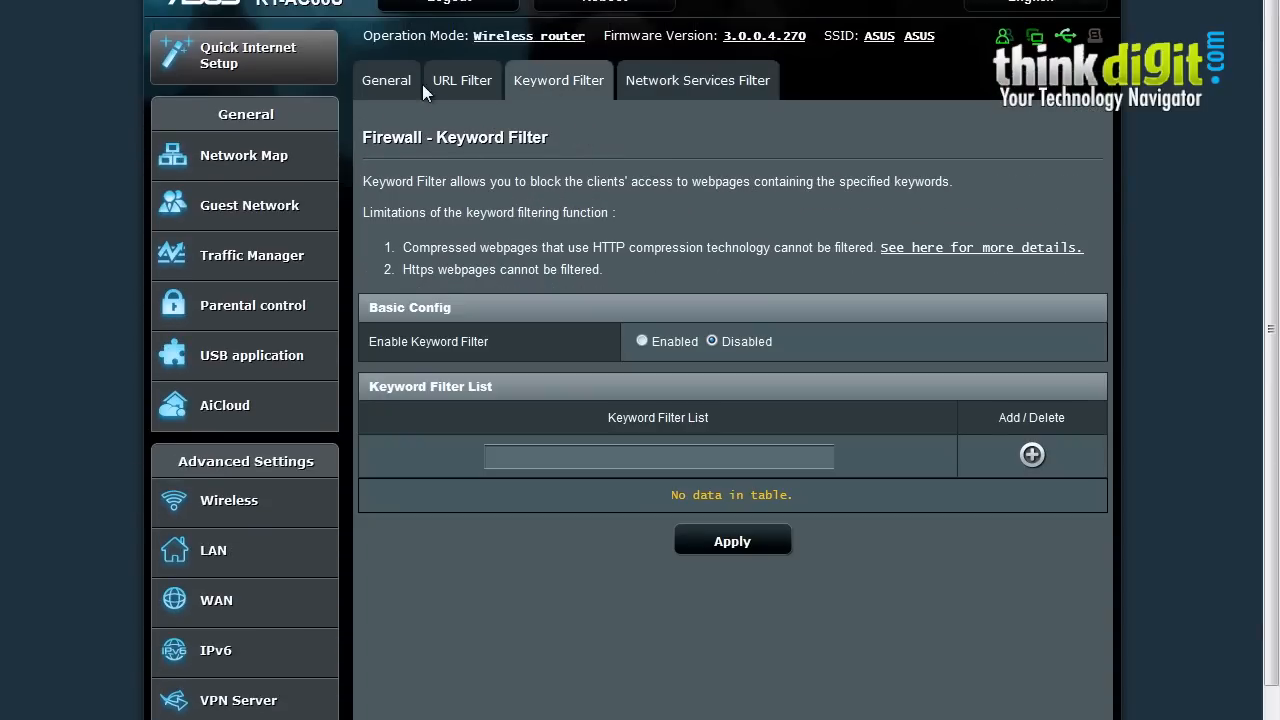
click(462, 80)
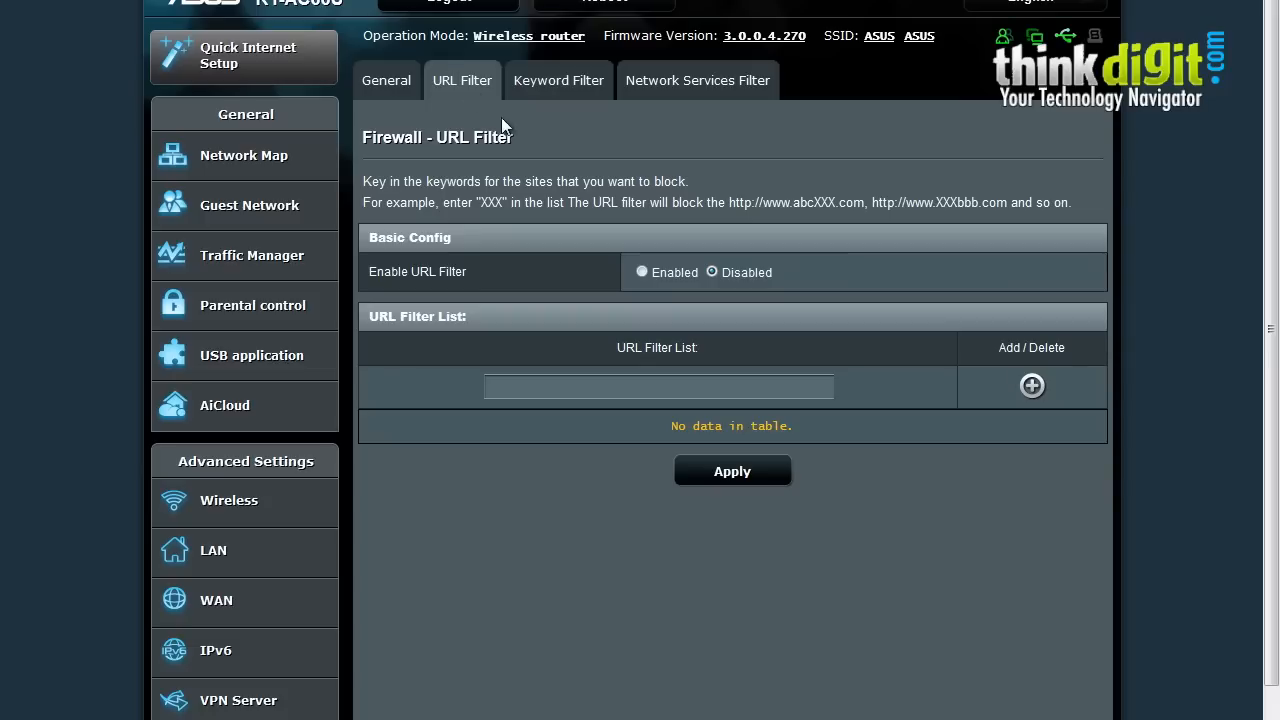
mouse_move(558, 80)
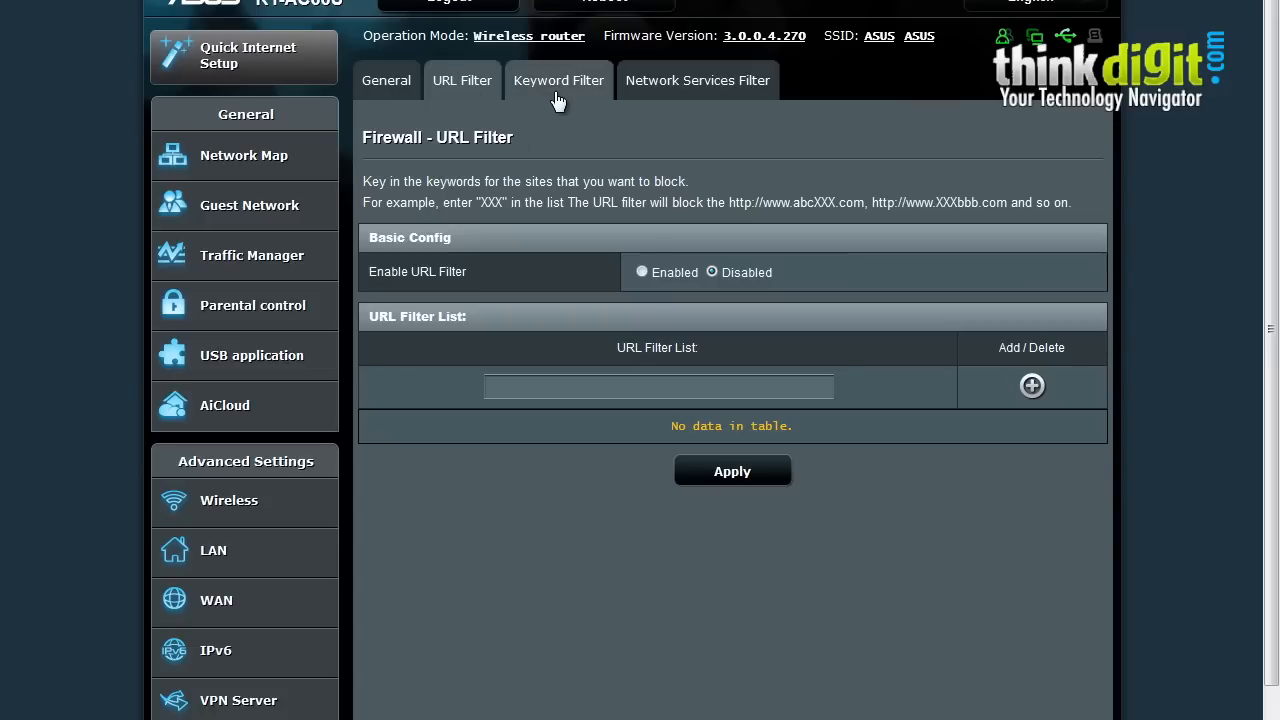
mouse_move(558, 80)
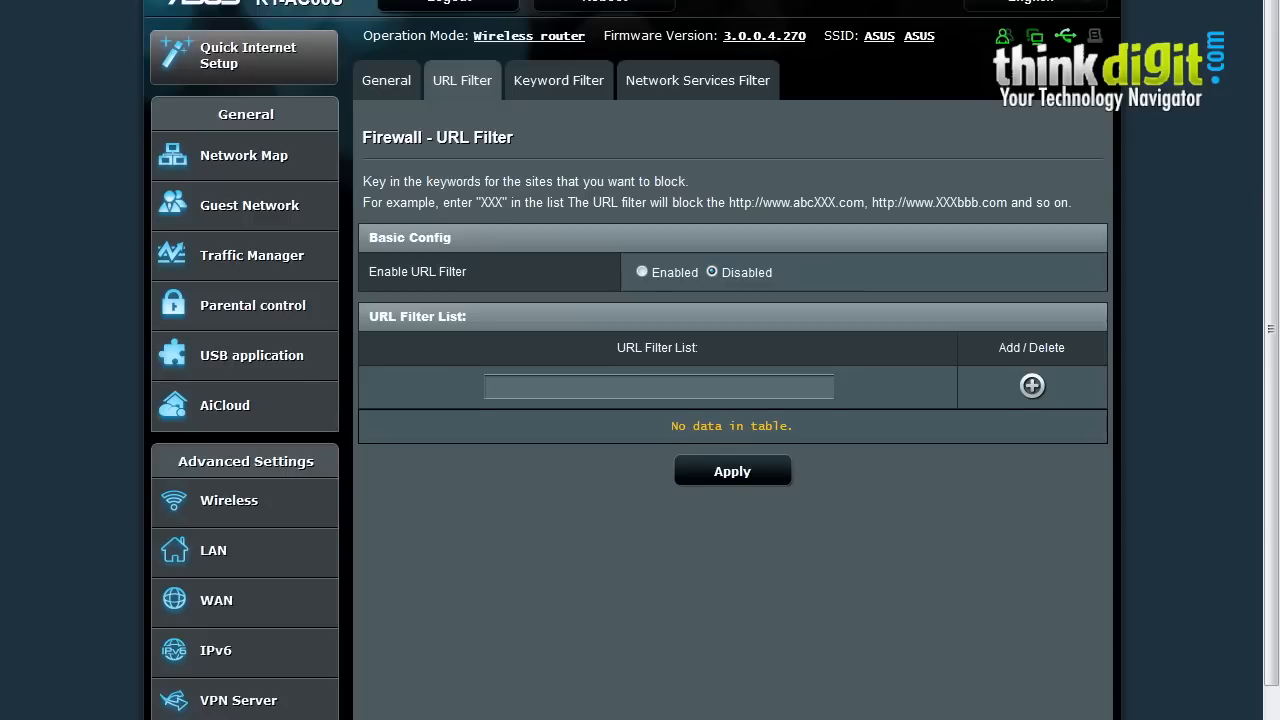
scroll(down, 3)
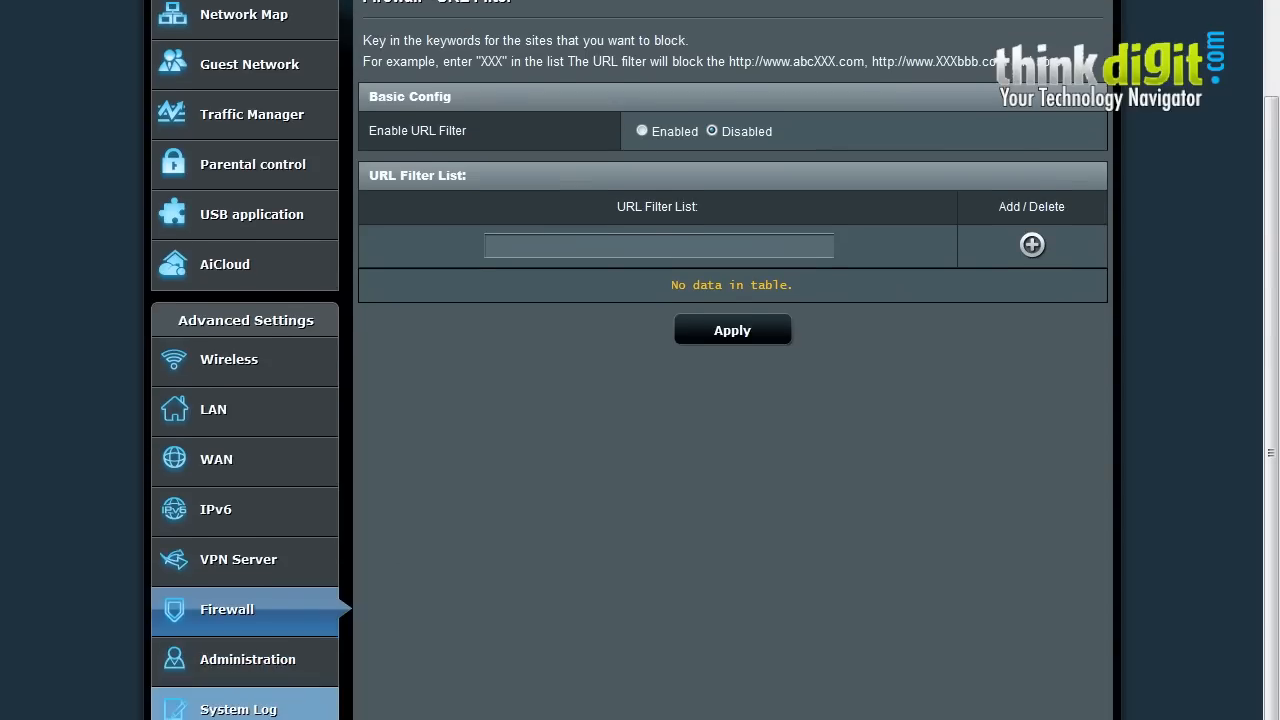
View the System Log routing table listing the router's WAN and LAN routes.
click(238, 708)
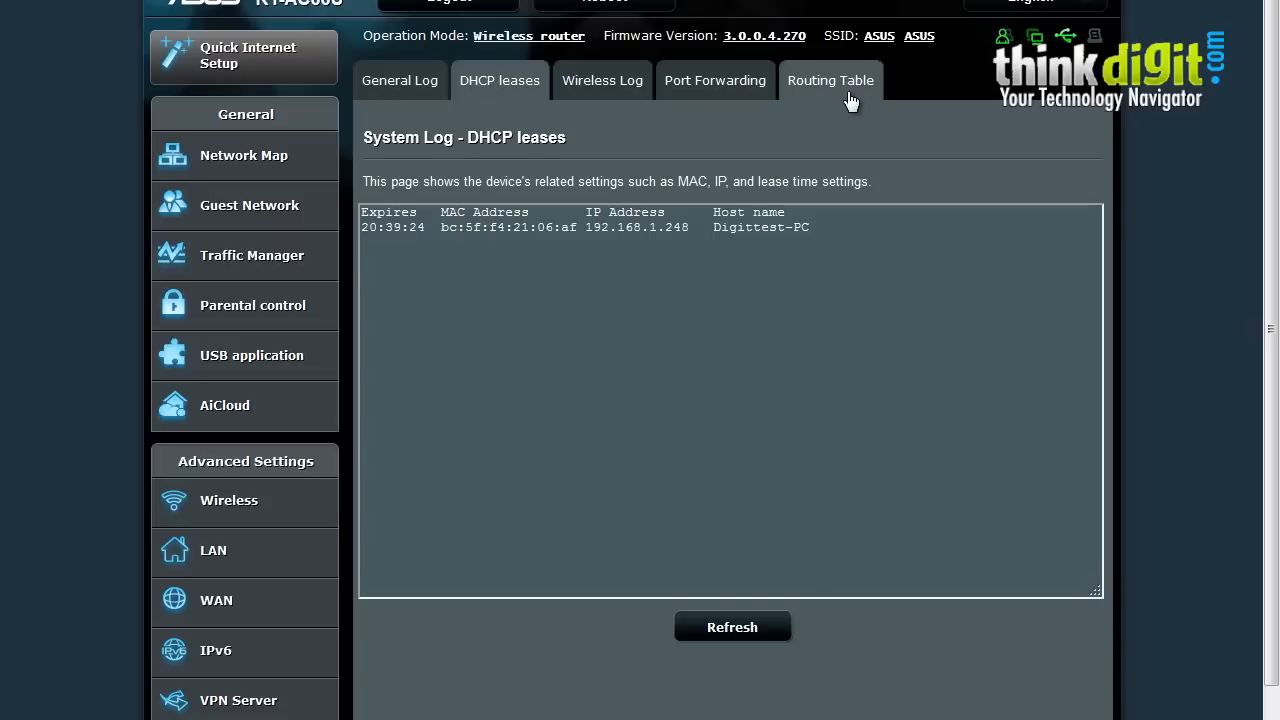
click(830, 80)
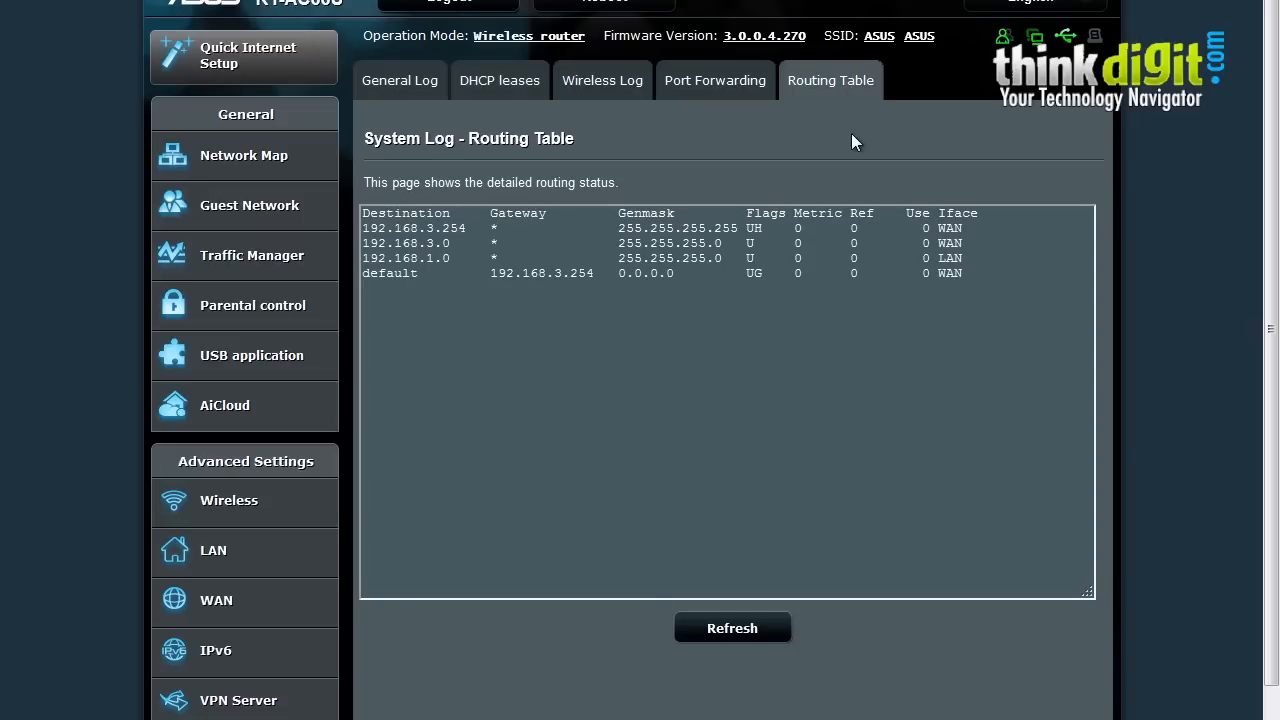
mouse_move(791, 325)
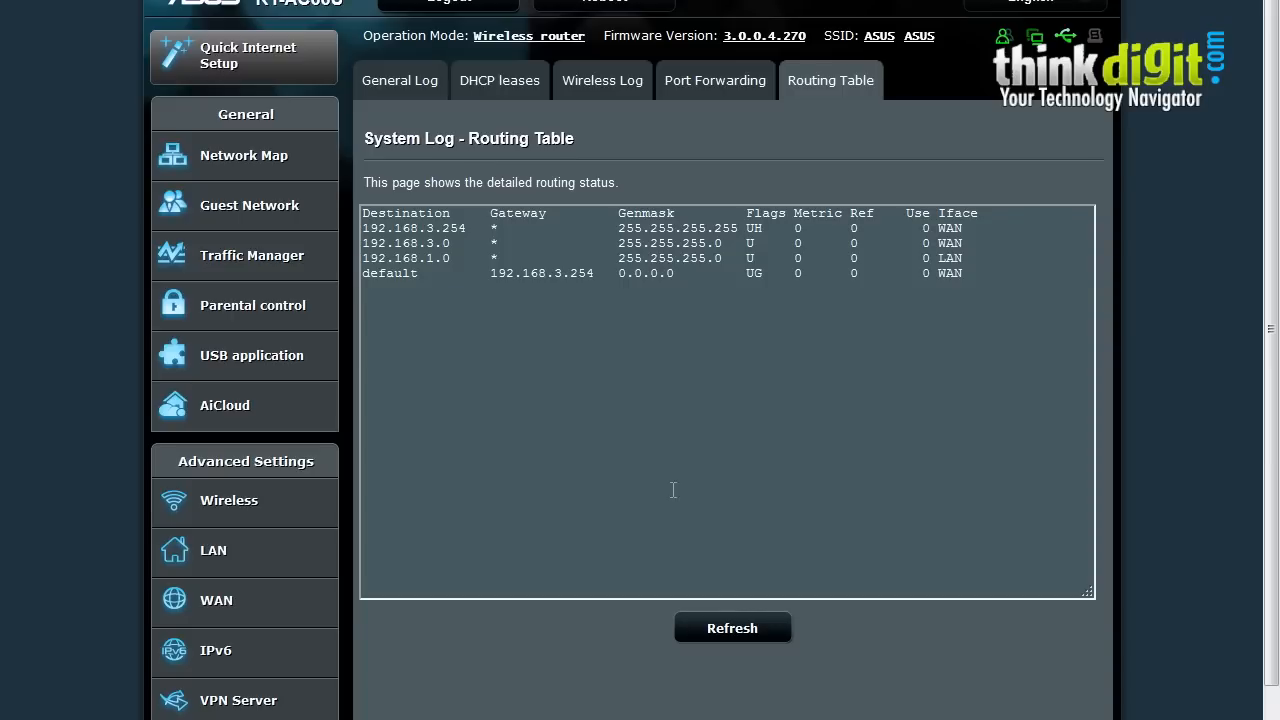
mouse_move(330, 25)
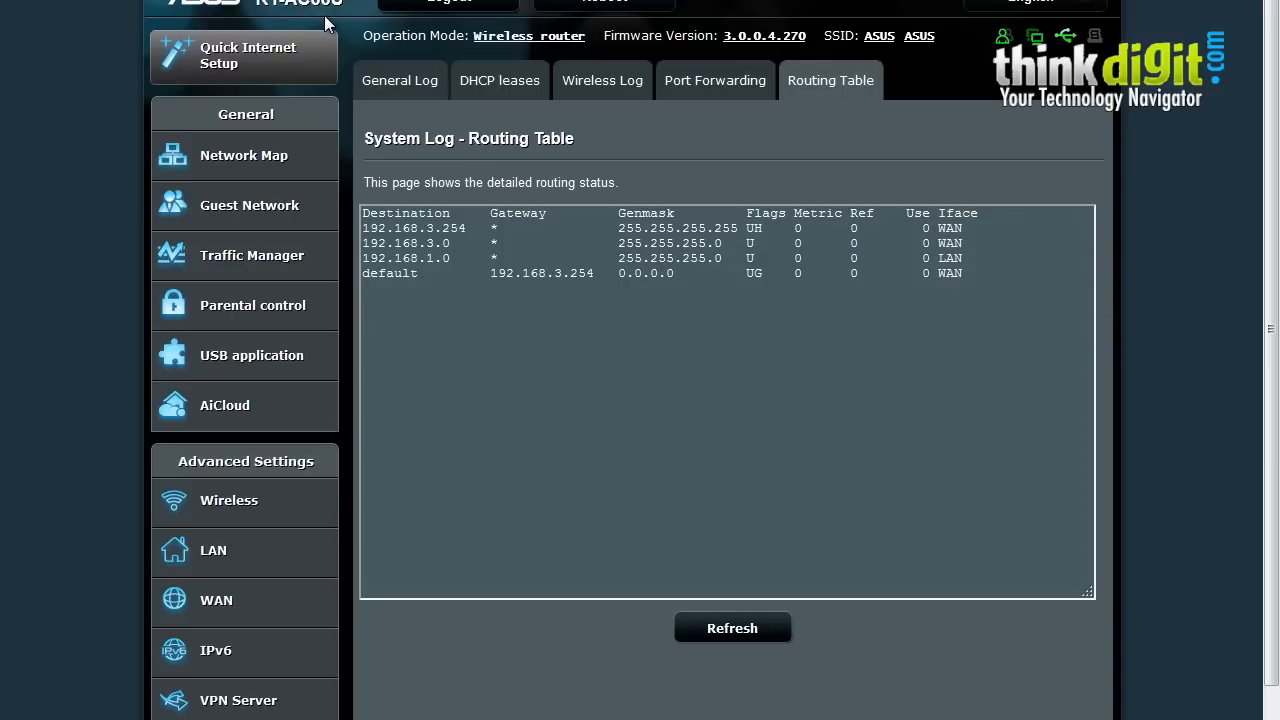
mouse_move(938, 340)
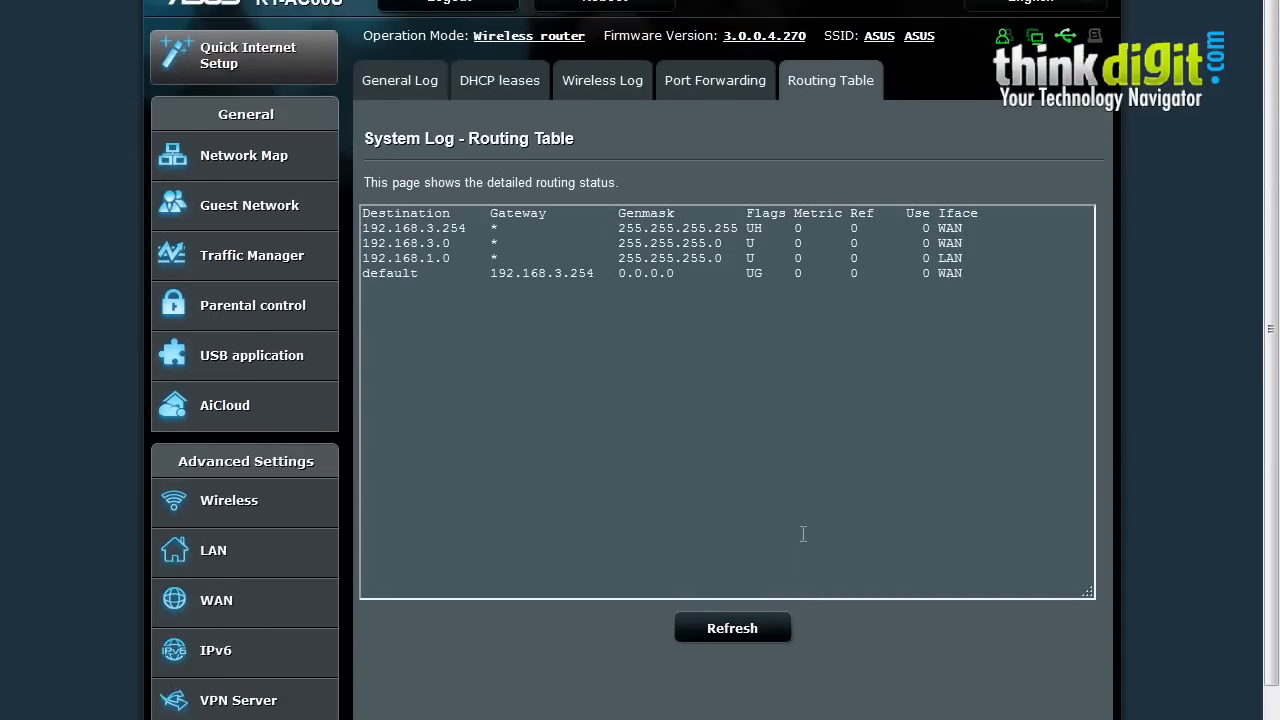
mouse_move(560, 137)
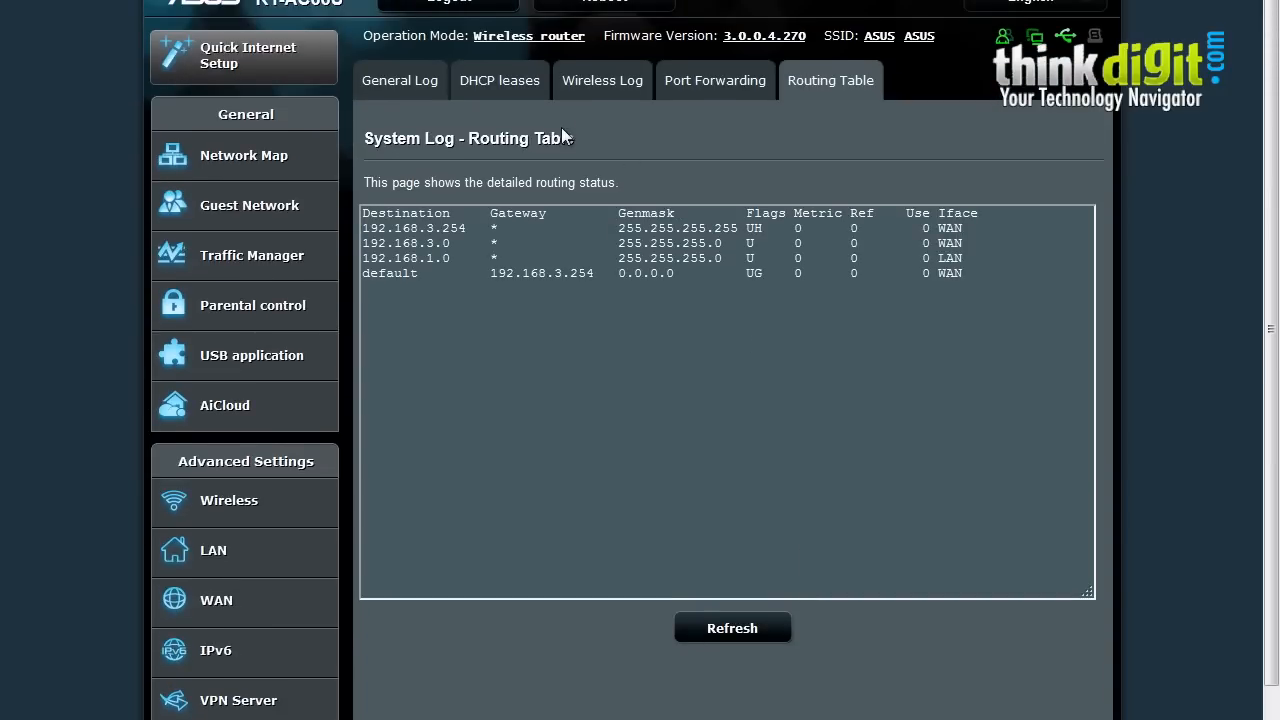
mouse_move(570, 128)
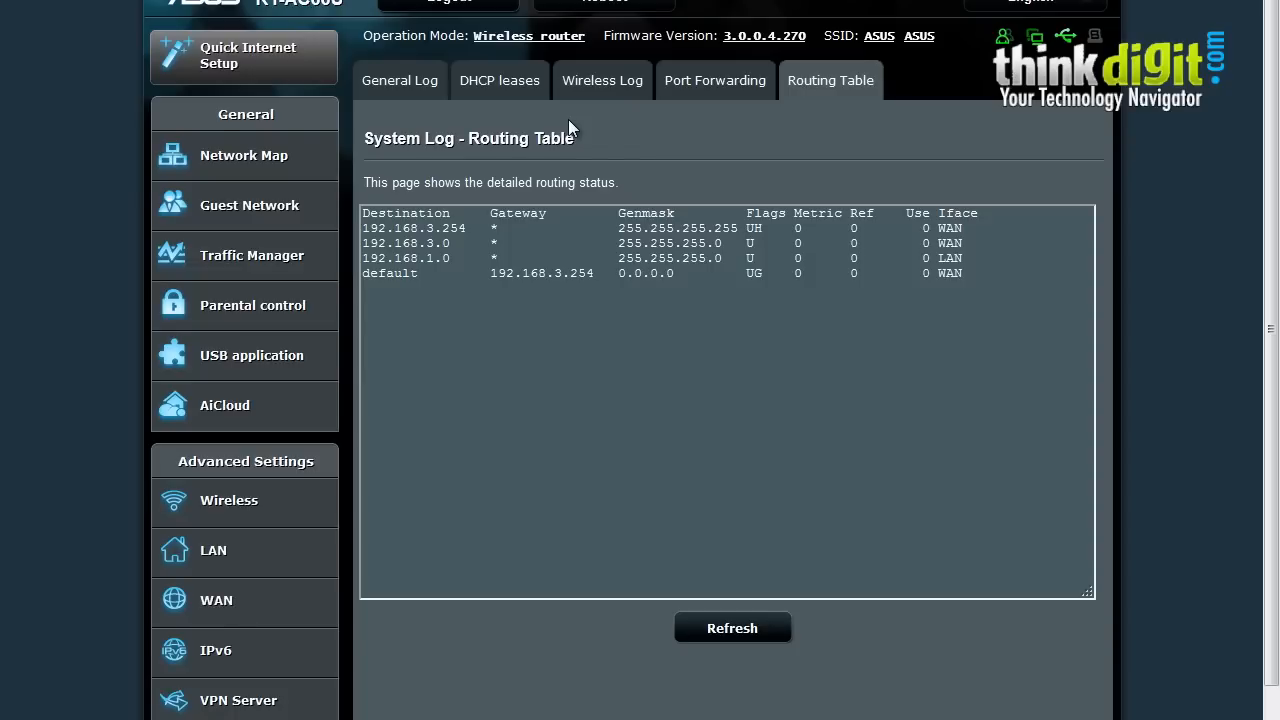
mouse_move(248, 71)
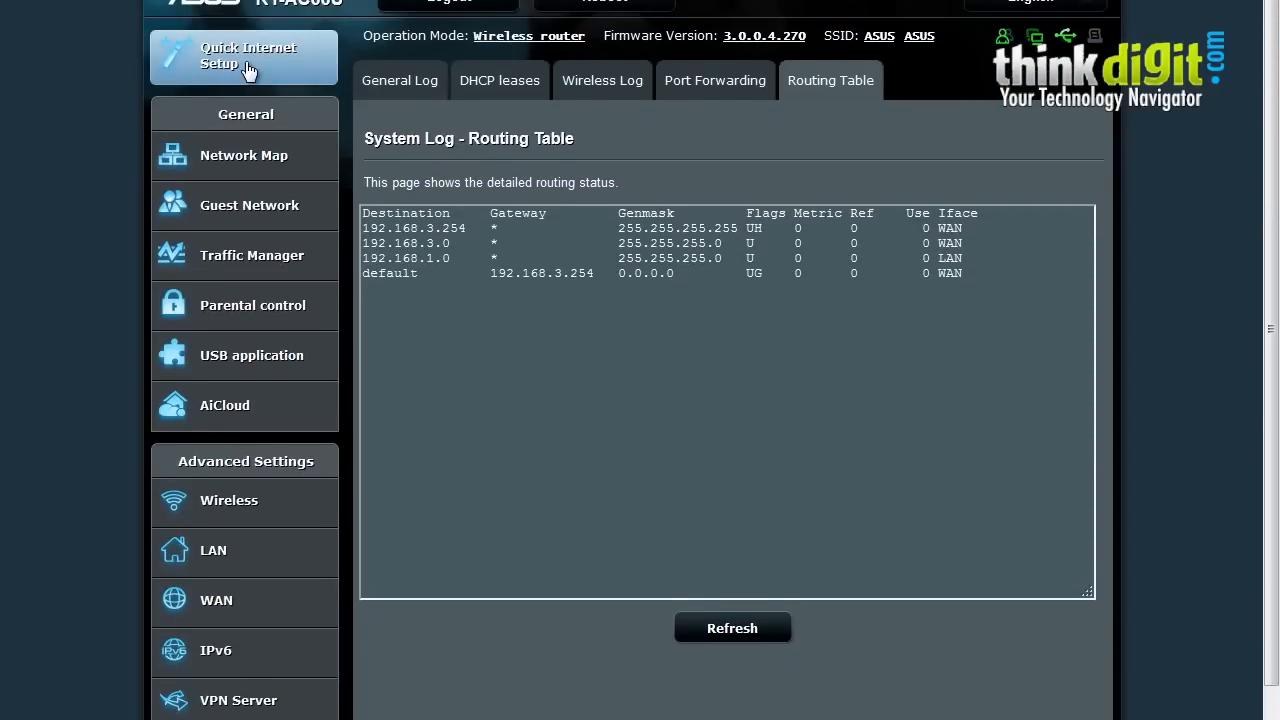